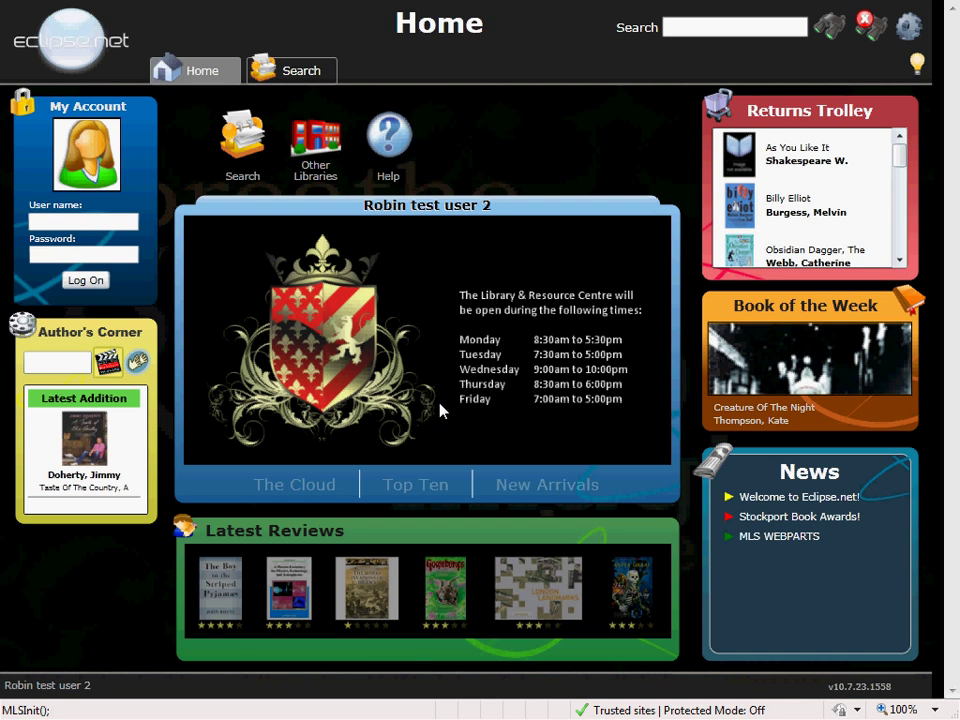
pyautogui.moveTo(408, 312)
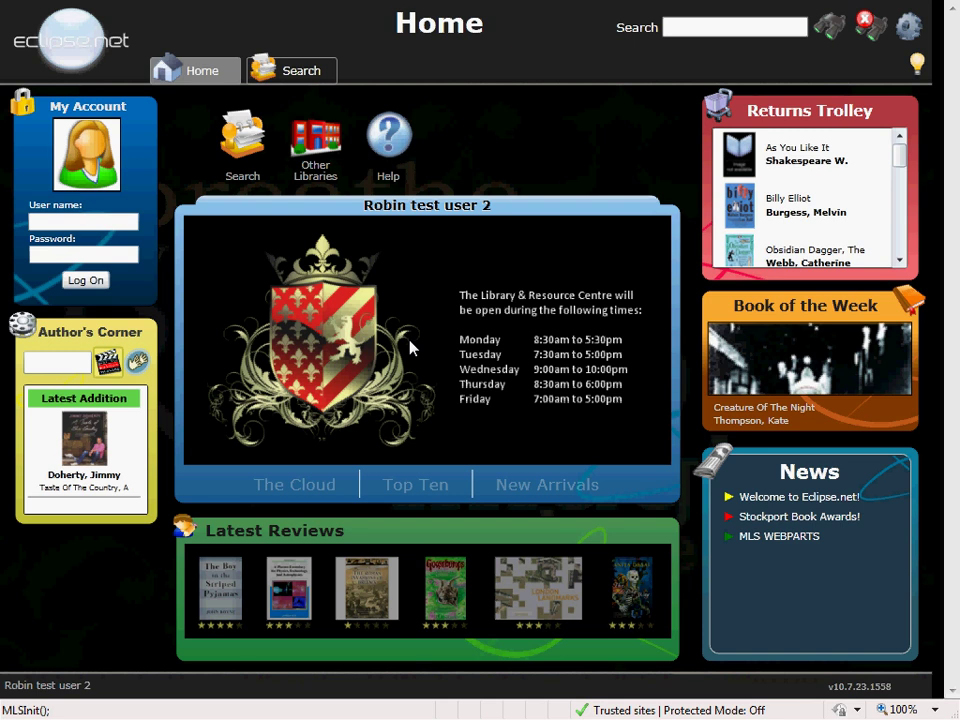
pyautogui.moveTo(294, 486)
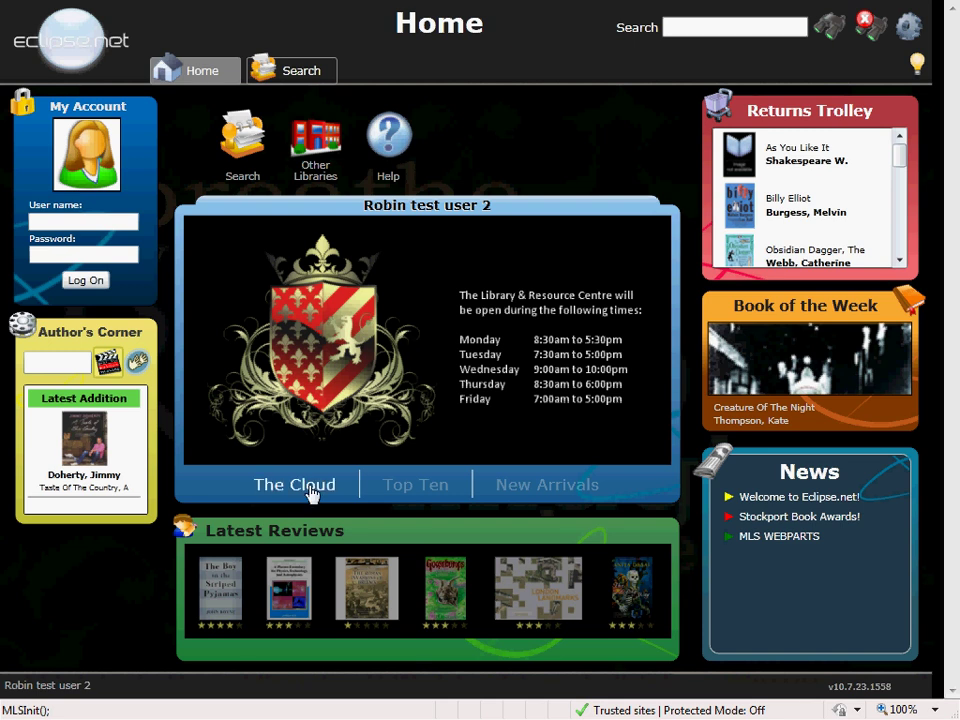
# From the tag cloud search Horror, view Blood Beast's details, and return to the home page
pyautogui.click(294, 484)
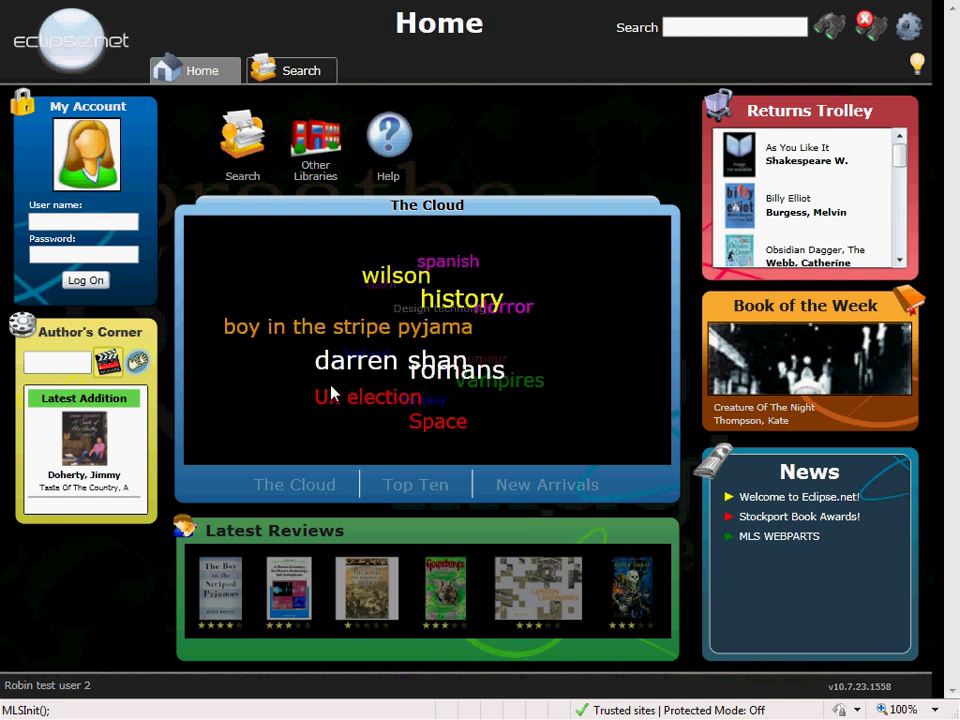
pyautogui.click(510, 308)
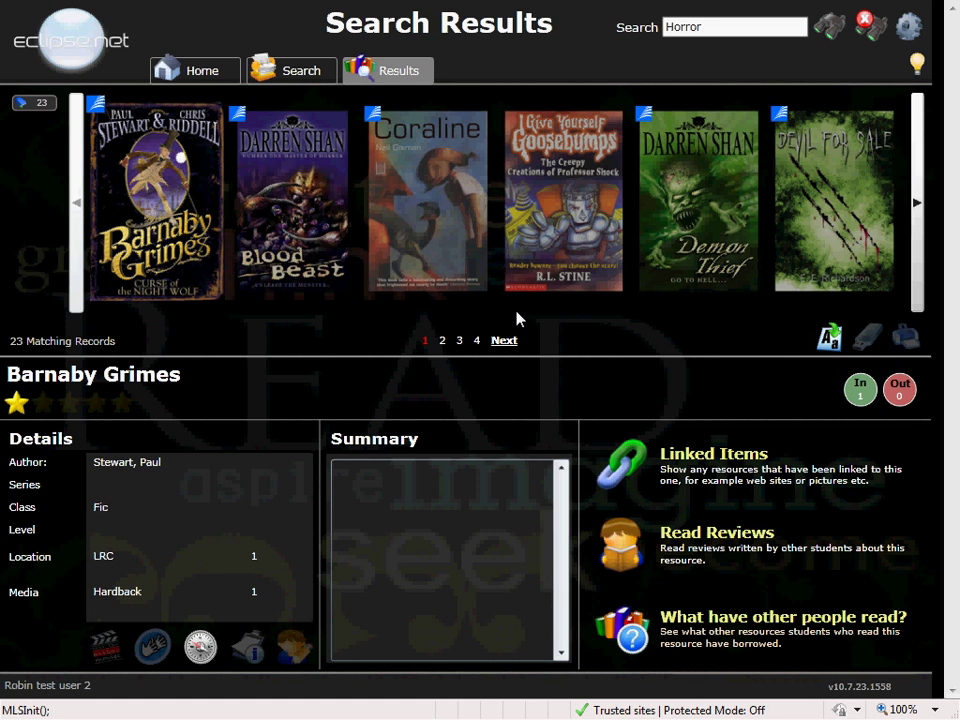
pyautogui.click(292, 200)
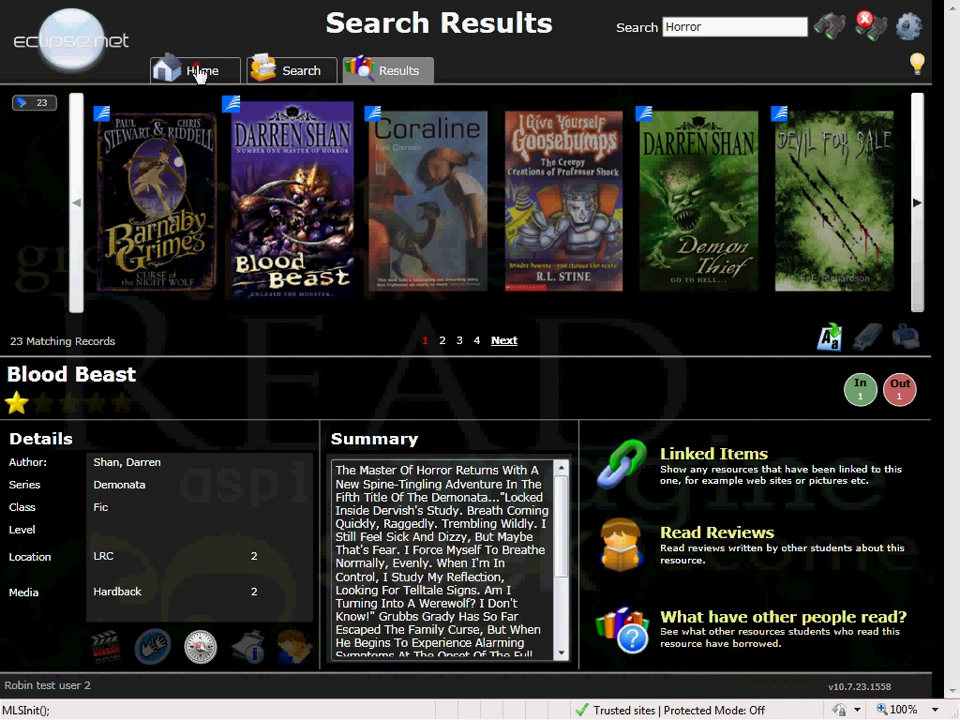
pyautogui.click(200, 70)
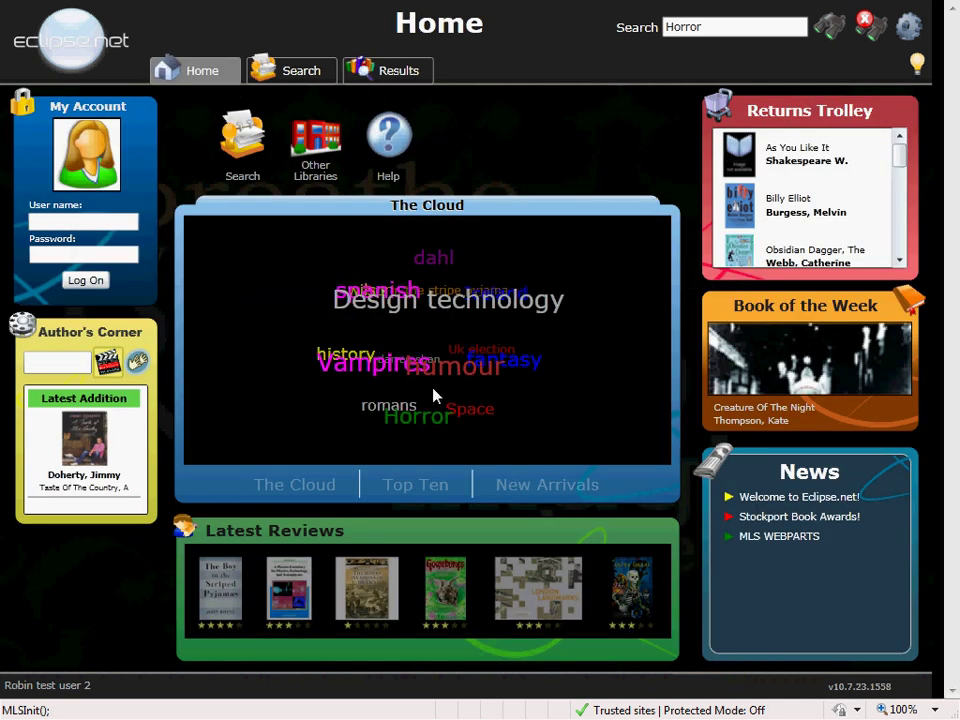
# Show the Top Ten resources, then switch the home panel to New Arrivals
pyautogui.click(416, 484)
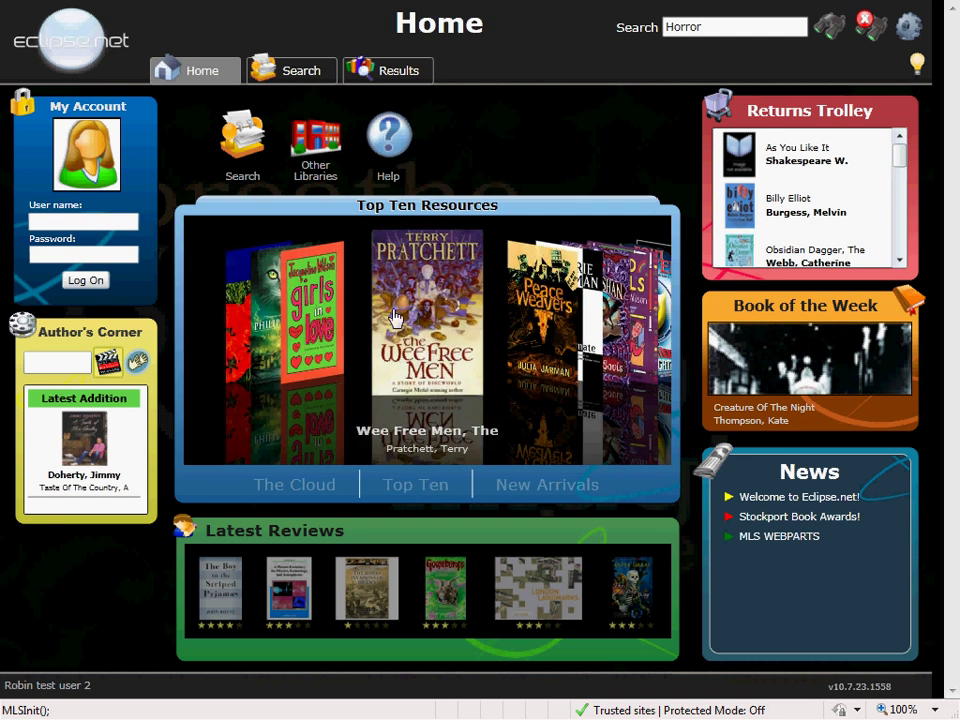
pyautogui.click(548, 484)
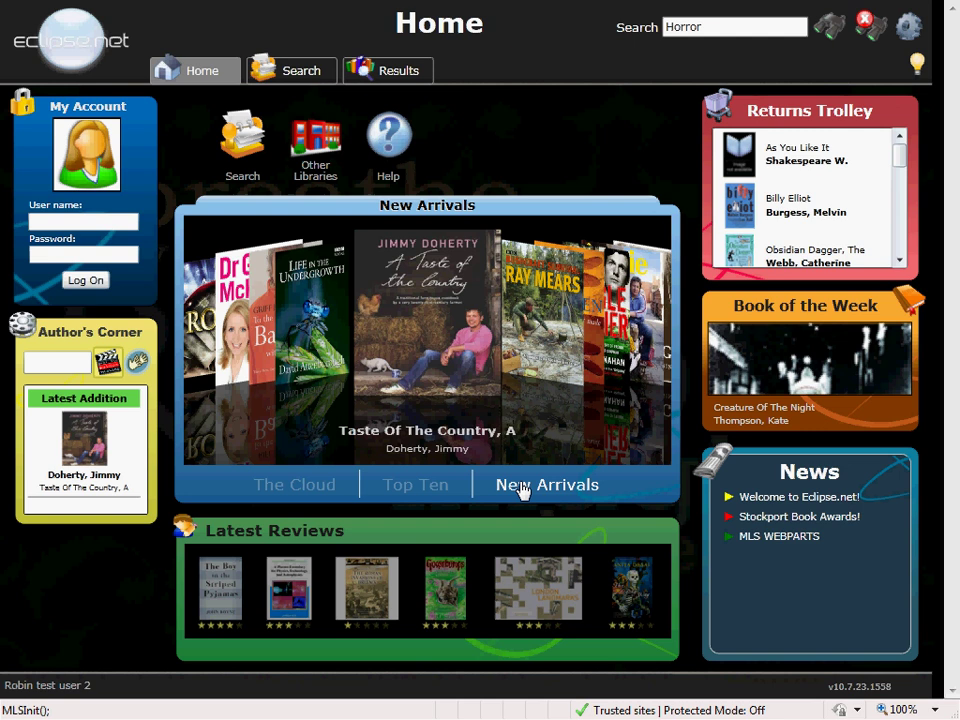
pyautogui.moveTo(330, 364)
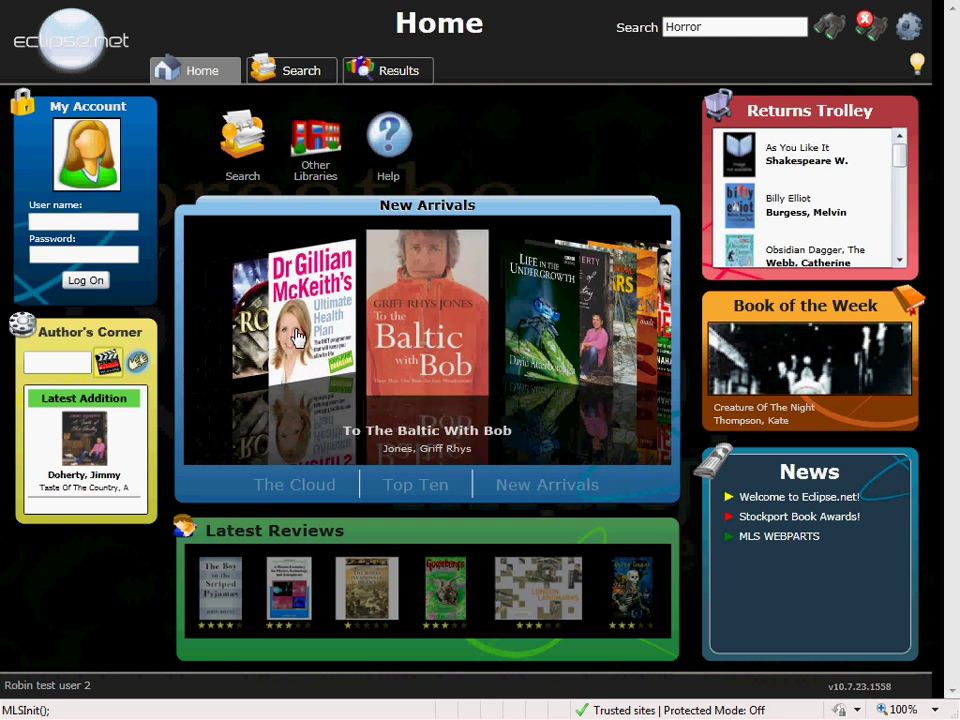
pyautogui.moveTo(848, 184)
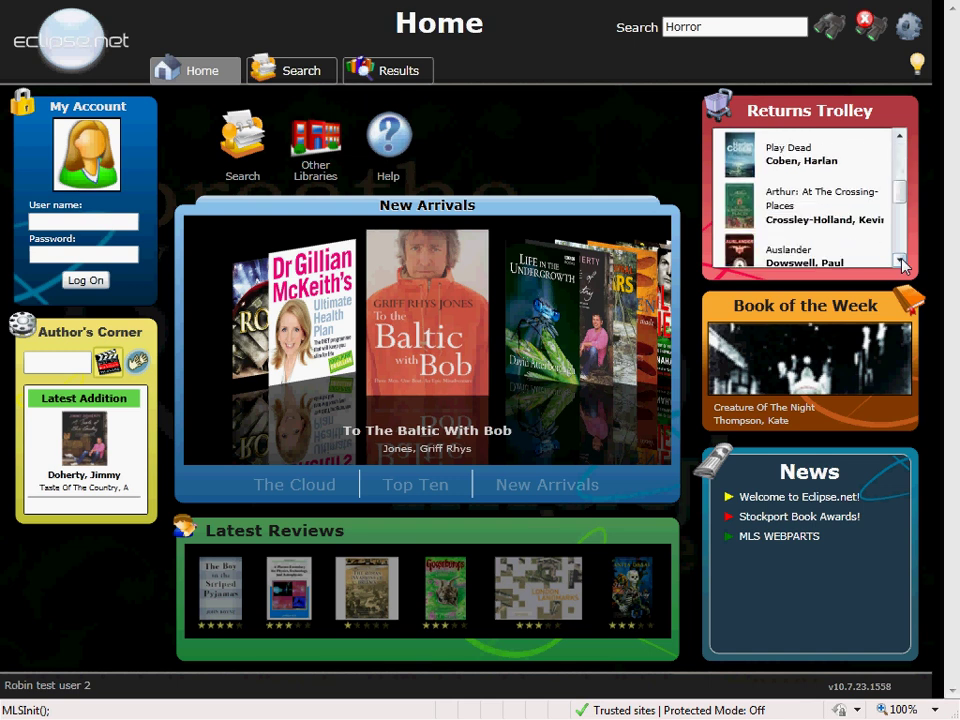
# Scroll the Returns Trolley and view the details of Ausländer by Paul Dowswell
pyautogui.click(900, 262)
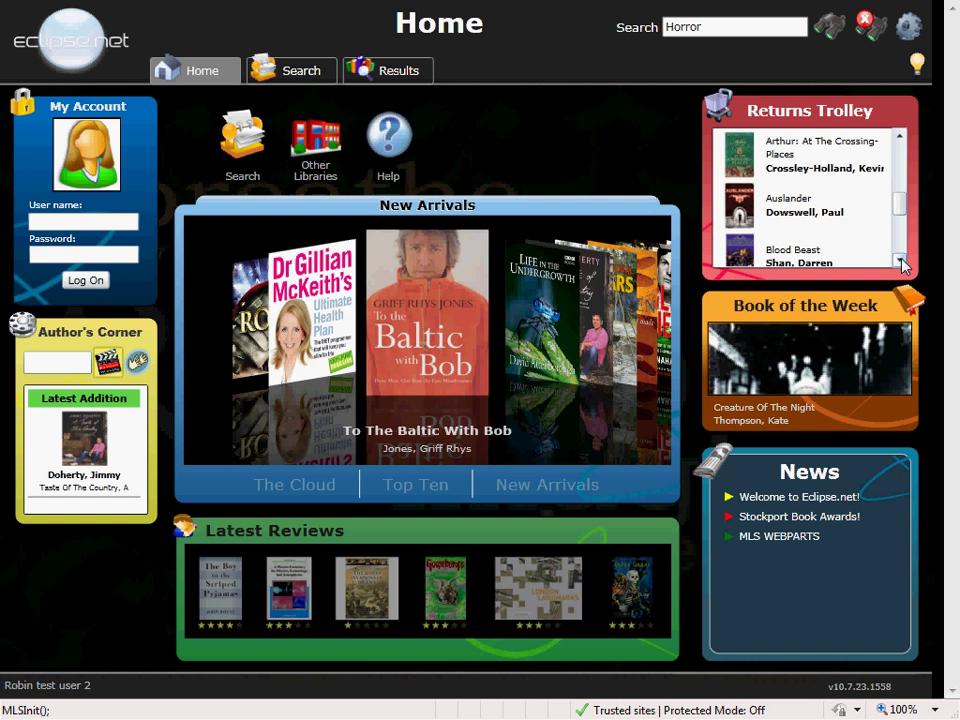
pyautogui.click(804, 204)
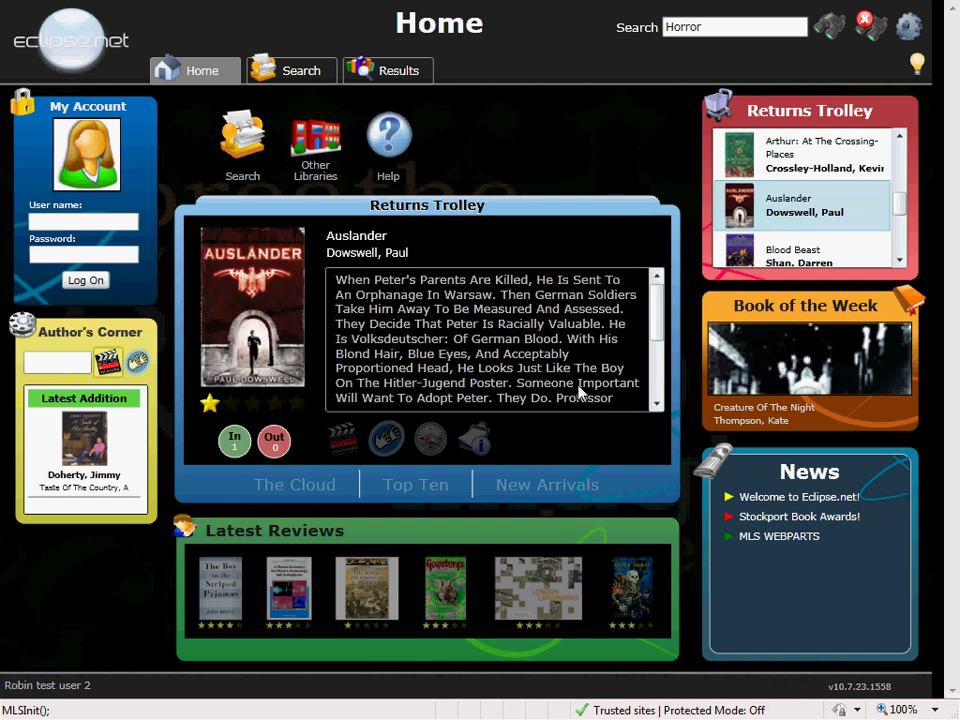
pyautogui.moveTo(764, 504)
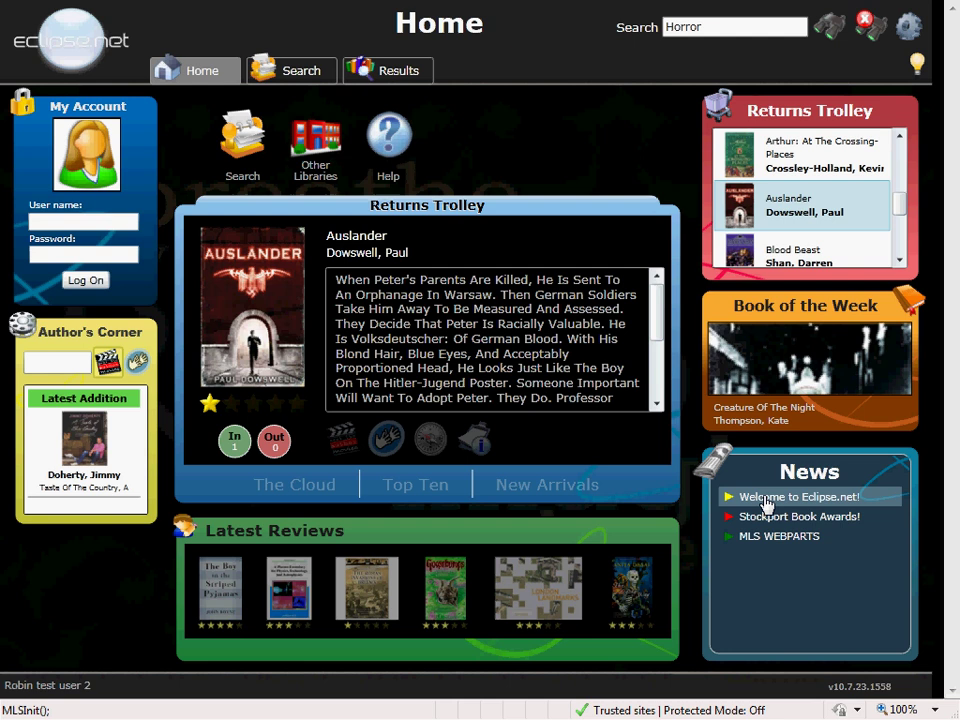
# Read the Welcome to Eclipse.net! news item and the full list of news items, closing each
pyautogui.click(800, 496)
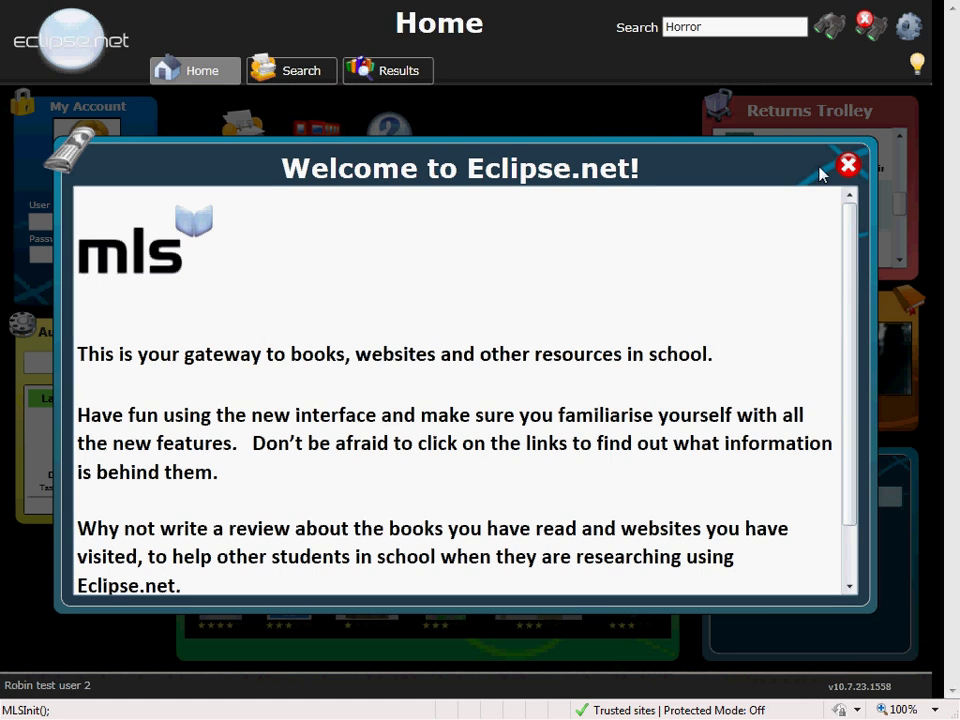
pyautogui.click(848, 164)
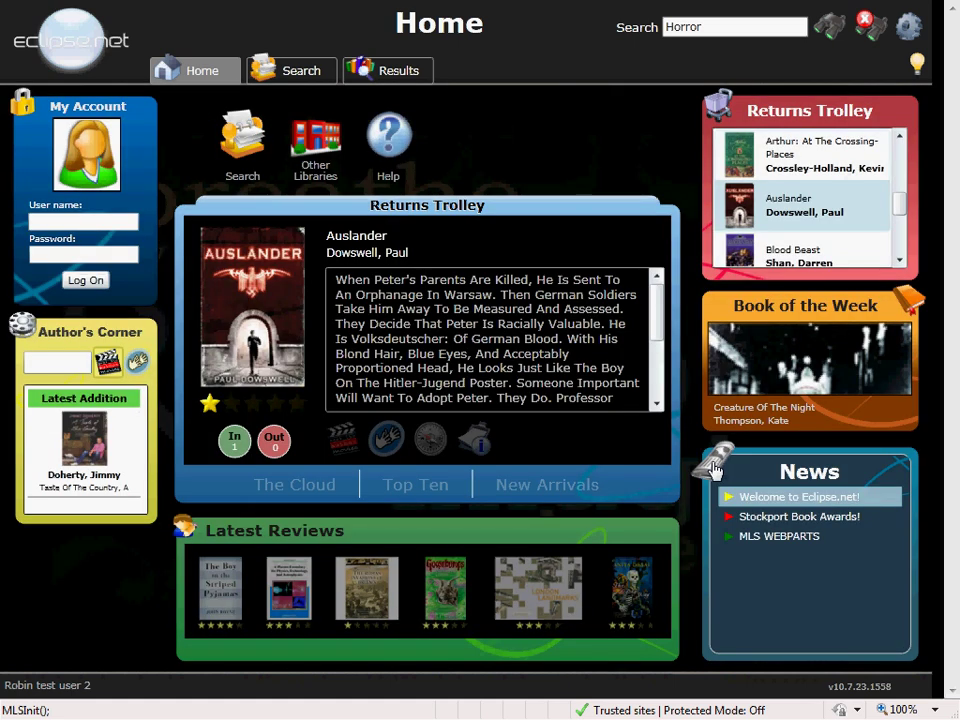
pyautogui.click(798, 496)
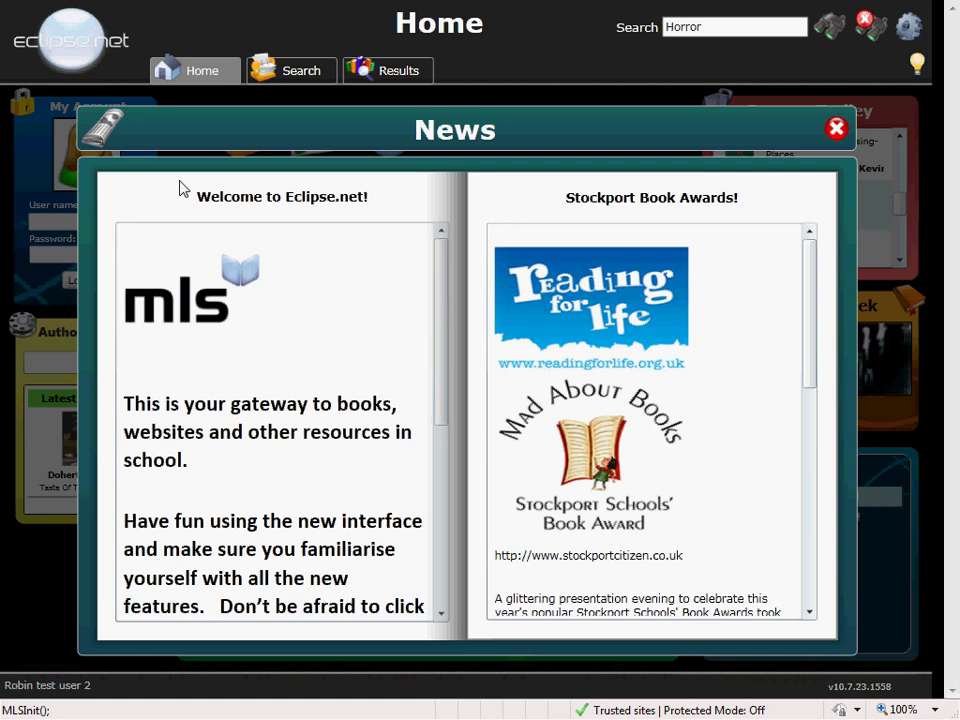
pyautogui.moveTo(824, 190)
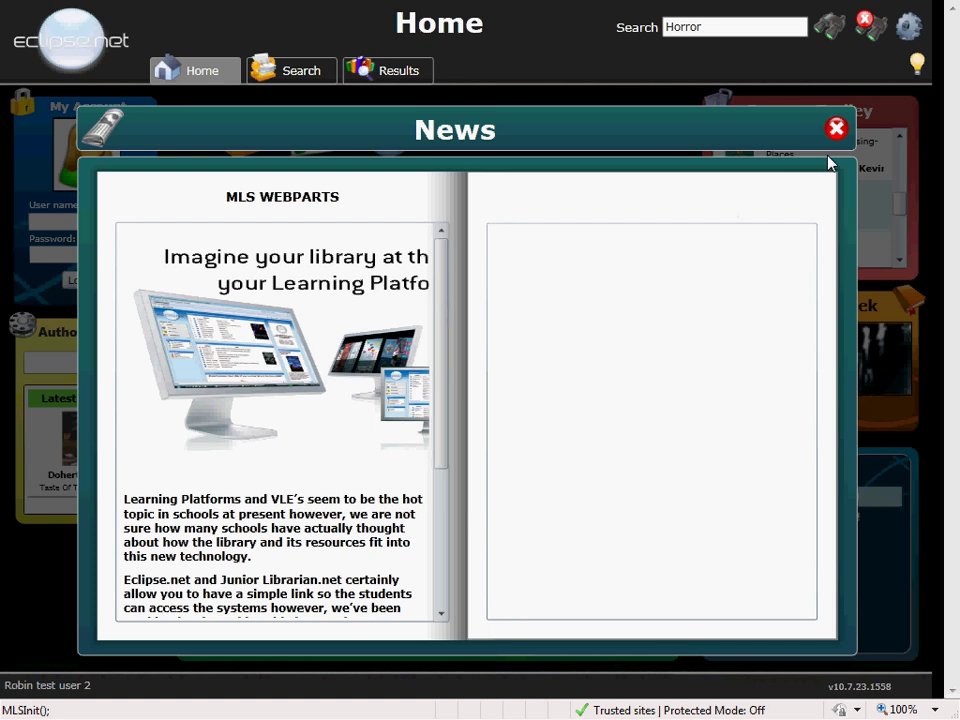
pyautogui.click(836, 128)
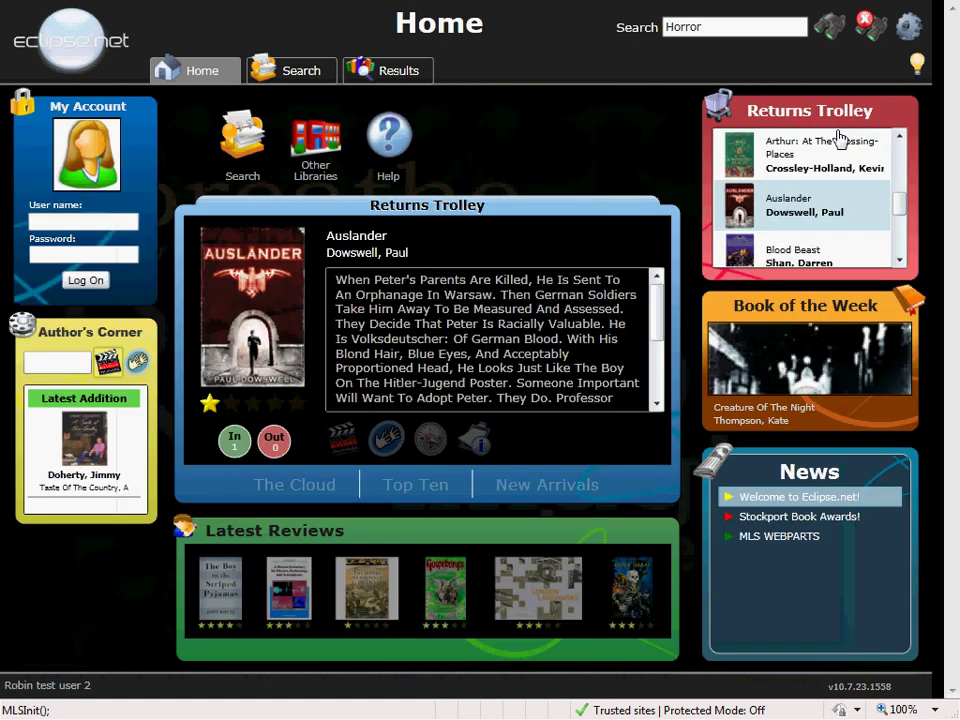
pyautogui.moveTo(444, 590)
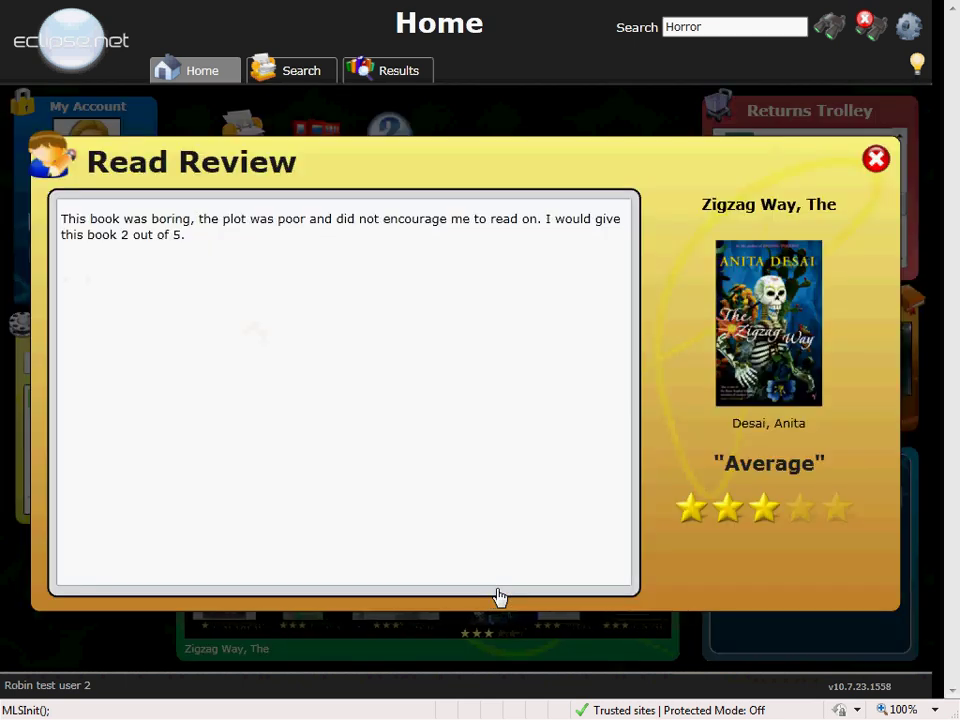
# Close the Read Review popup for The Zigzag Way
pyautogui.click(876, 158)
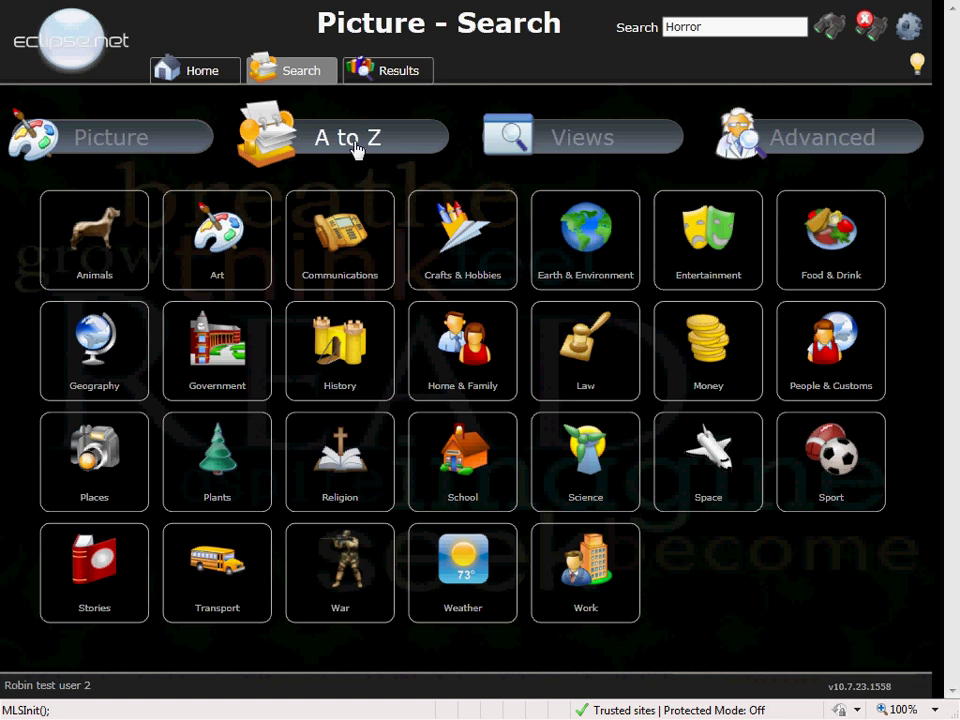
pyautogui.click(348, 136)
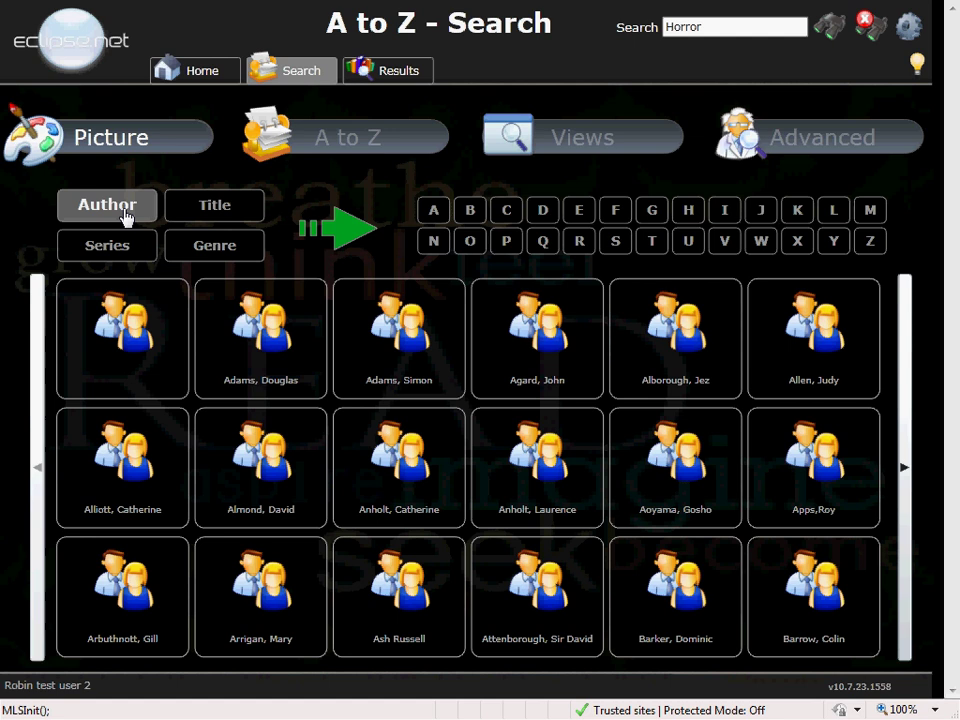
pyautogui.click(652, 240)
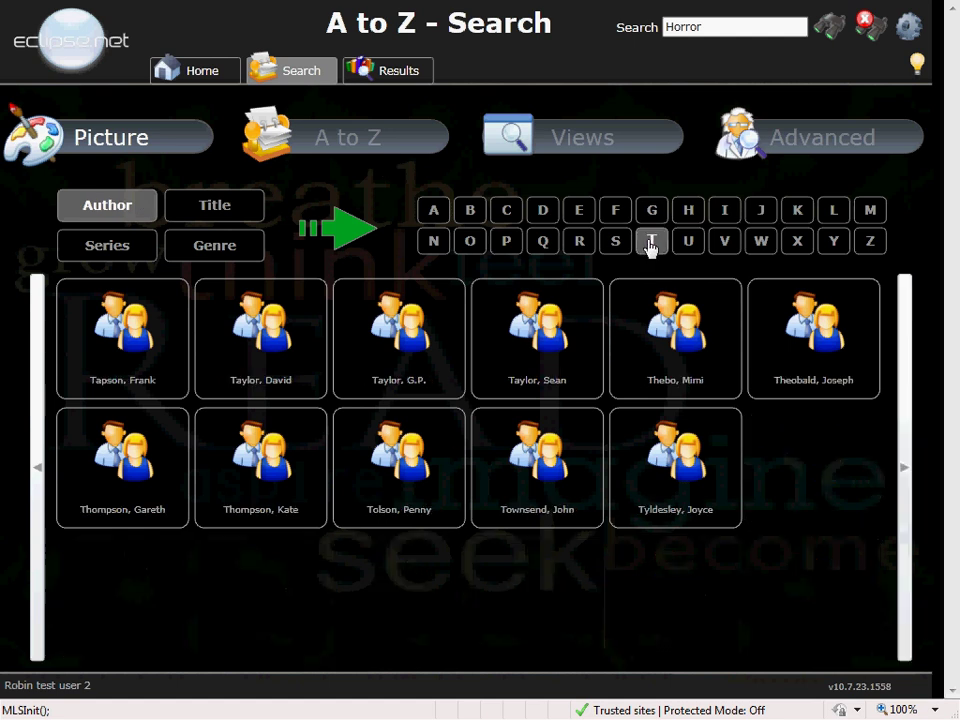
pyautogui.click(652, 240)
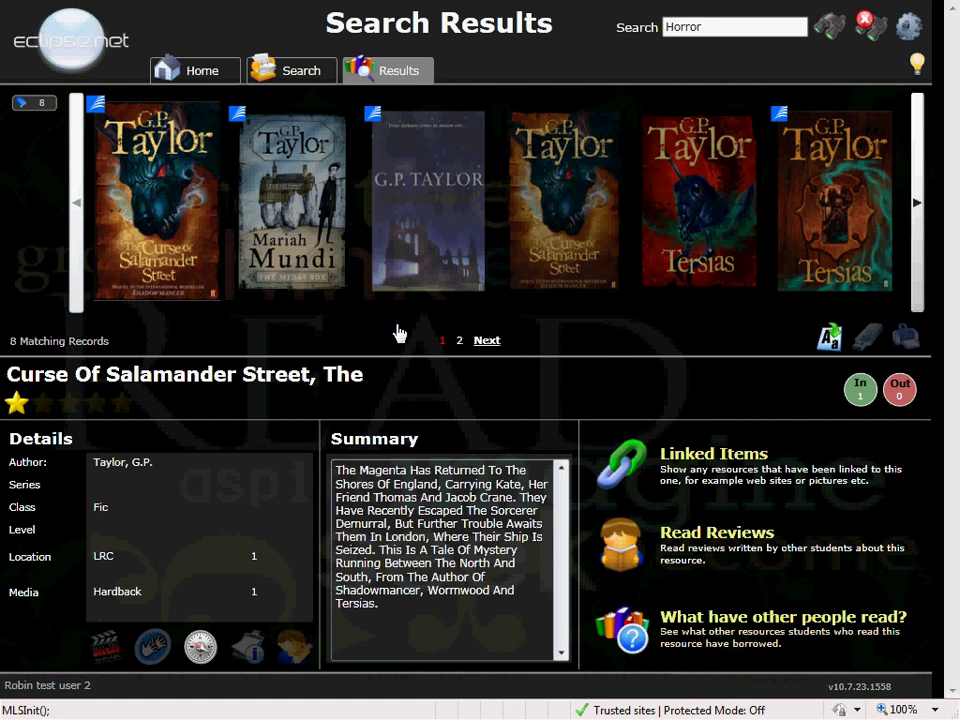
pyautogui.click(292, 198)
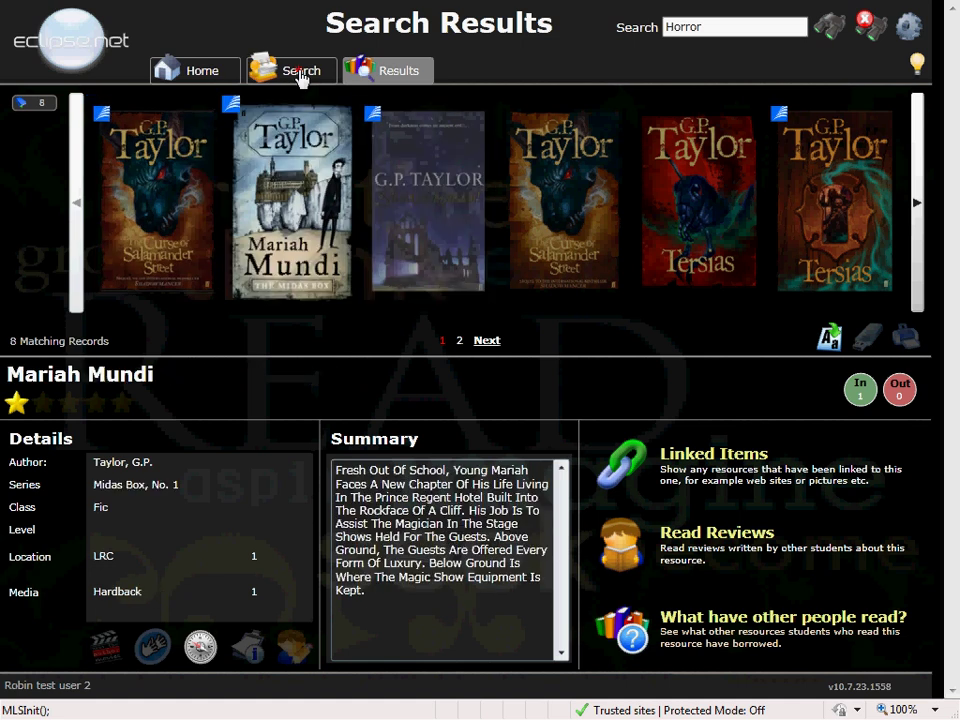
pyautogui.click(292, 70)
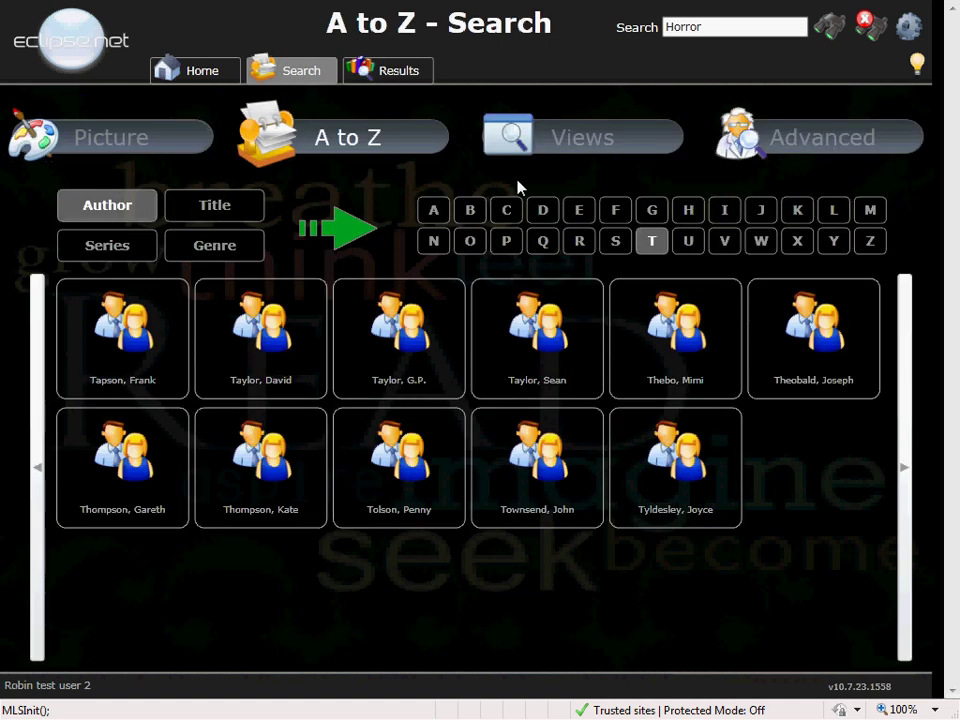
pyautogui.click(582, 136)
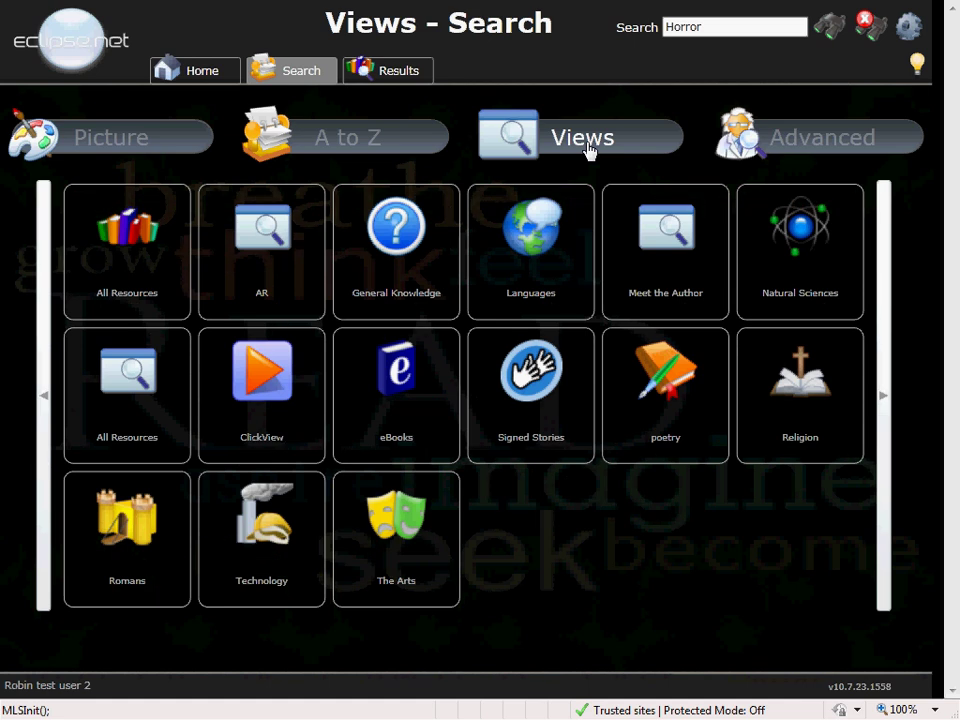
pyautogui.moveTo(650, 132)
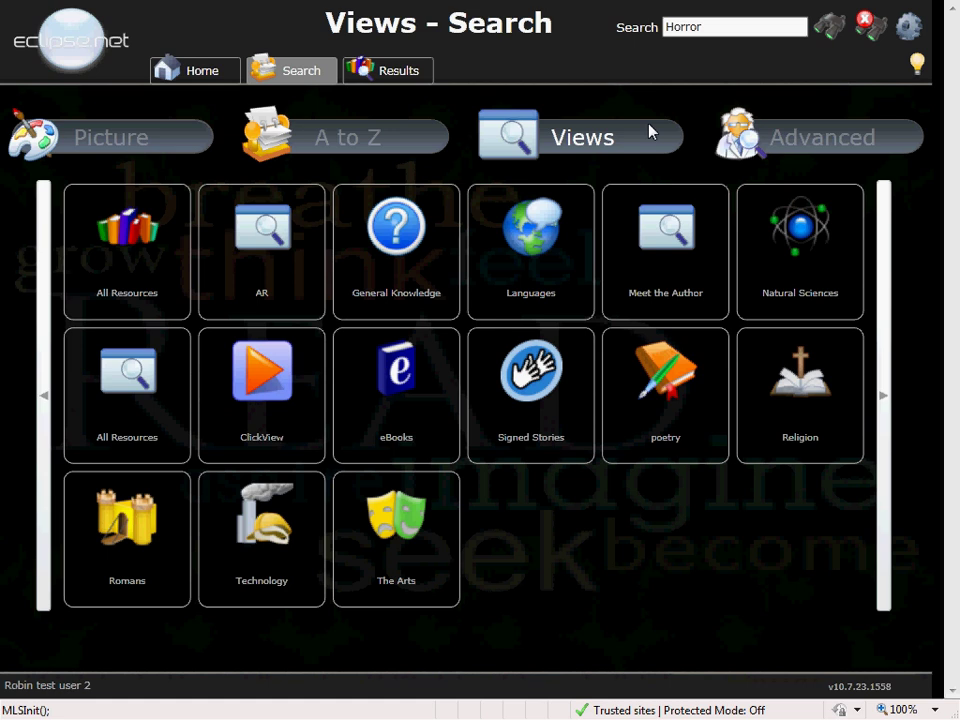
pyautogui.click(818, 136)
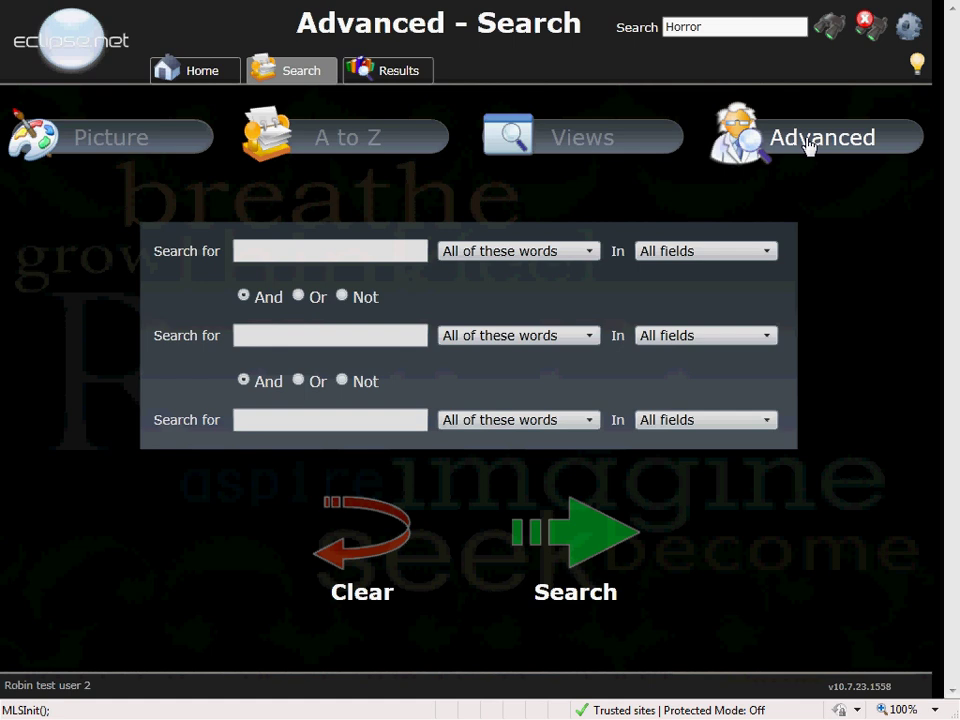
pyautogui.moveTo(740, 56)
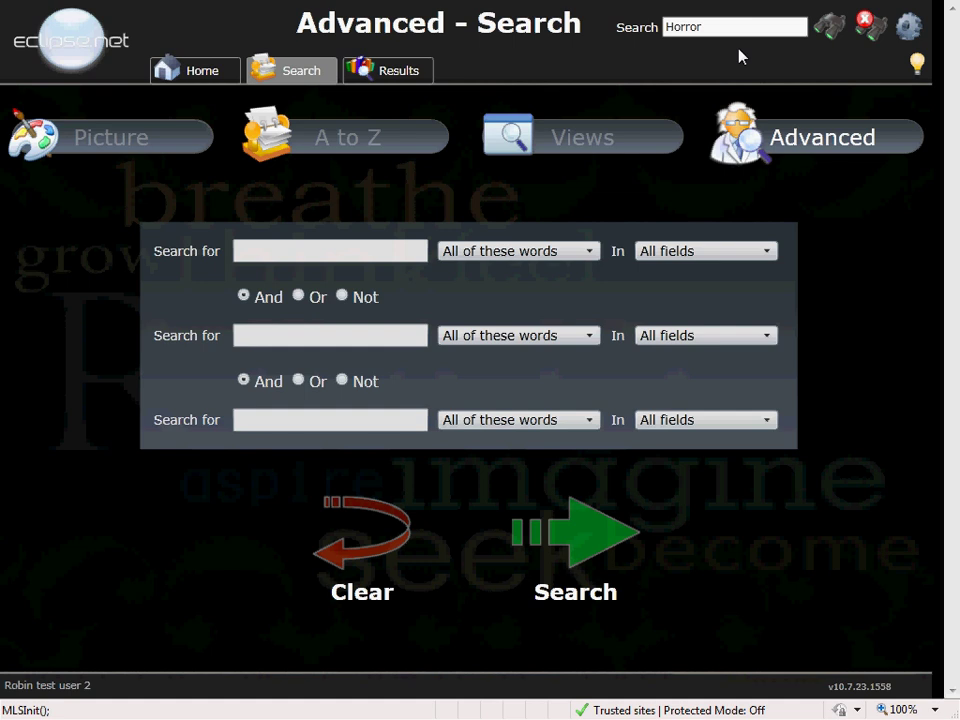
pyautogui.click(736, 26)
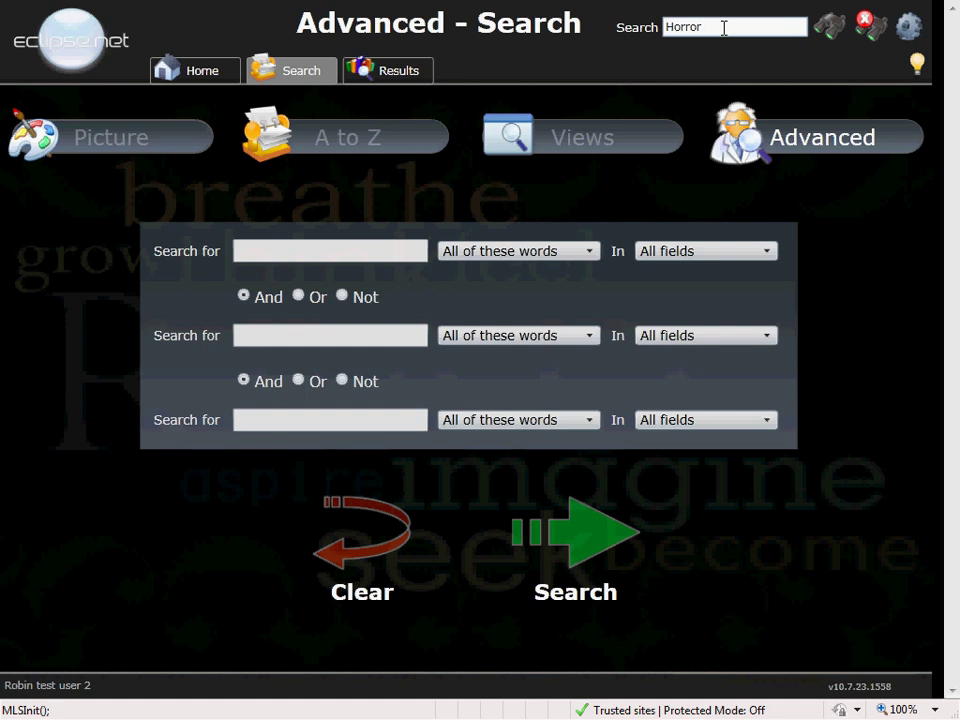
pyautogui.click(580, 136)
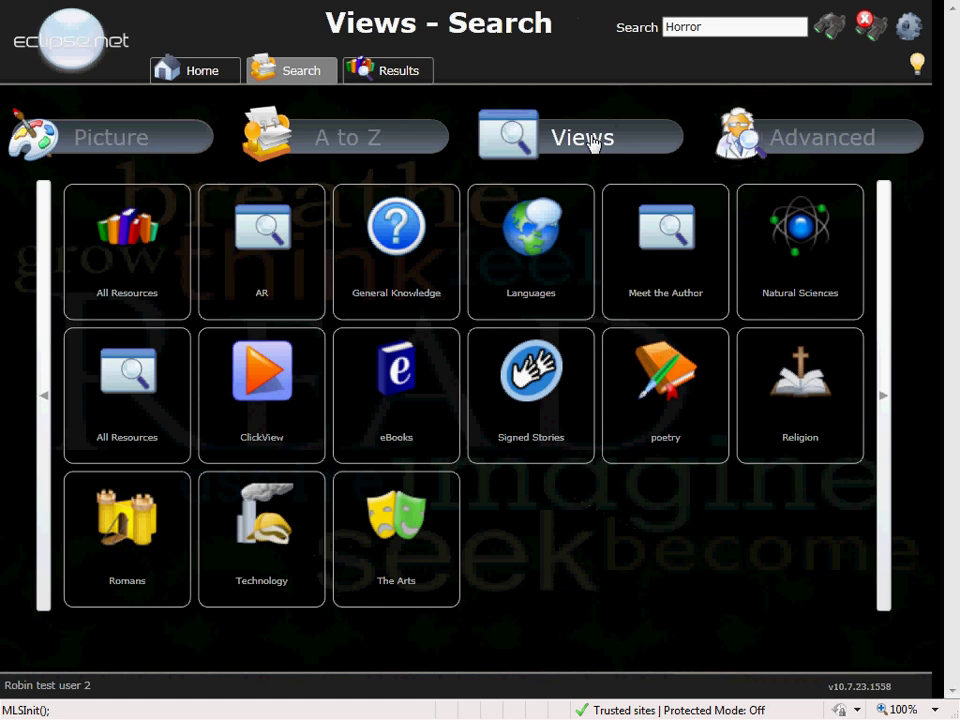
# Run the Horror quick search and page to the second page of the 292 matching records
pyautogui.click(348, 136)
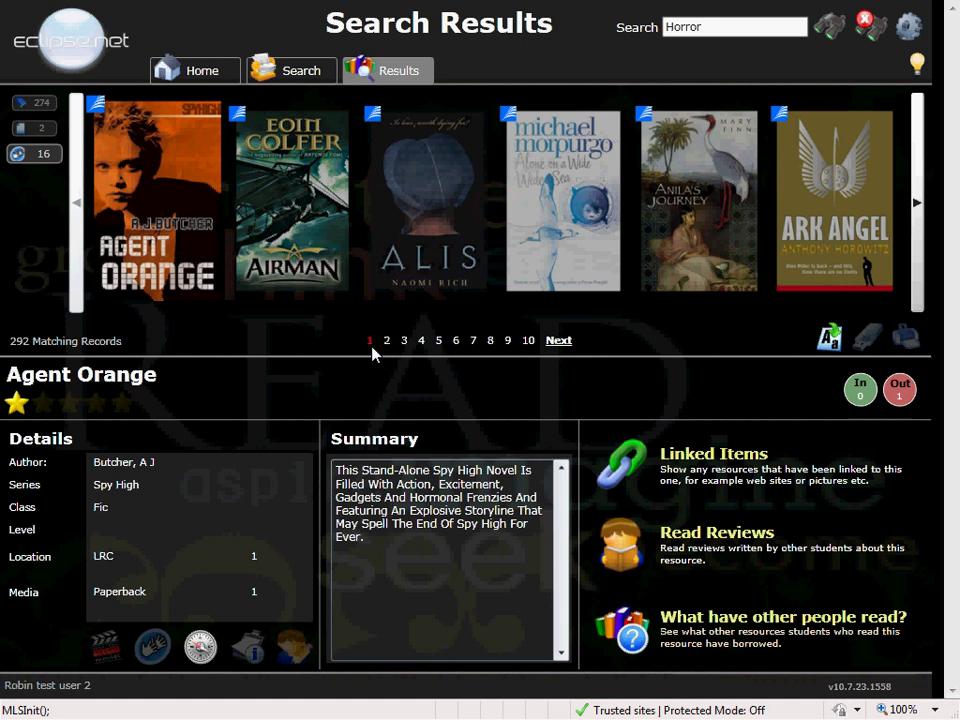
pyautogui.click(558, 340)
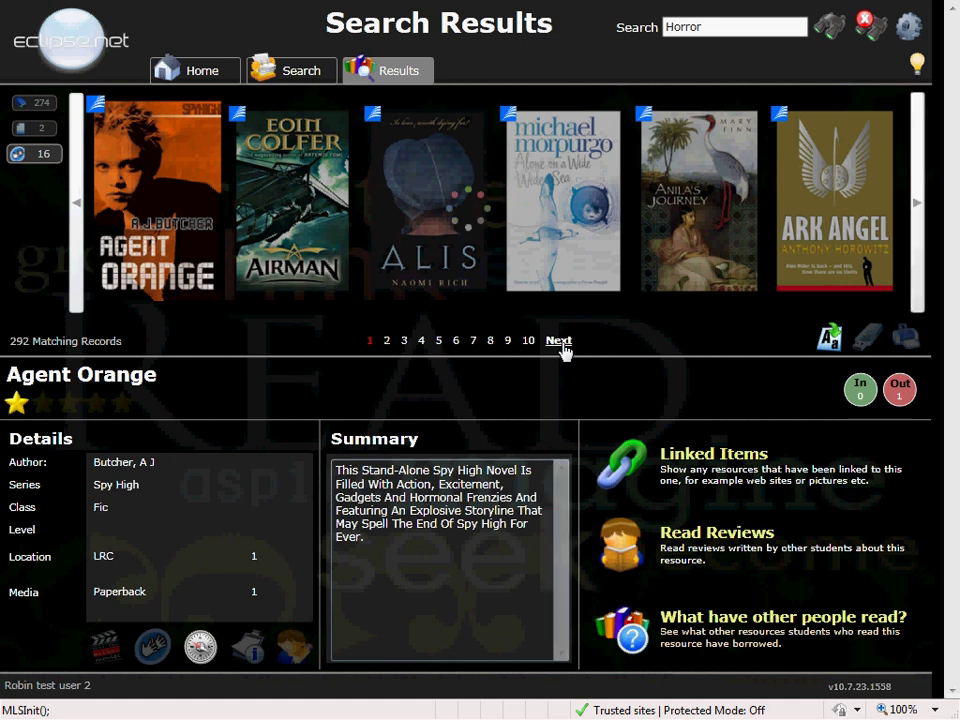
pyautogui.click(560, 340)
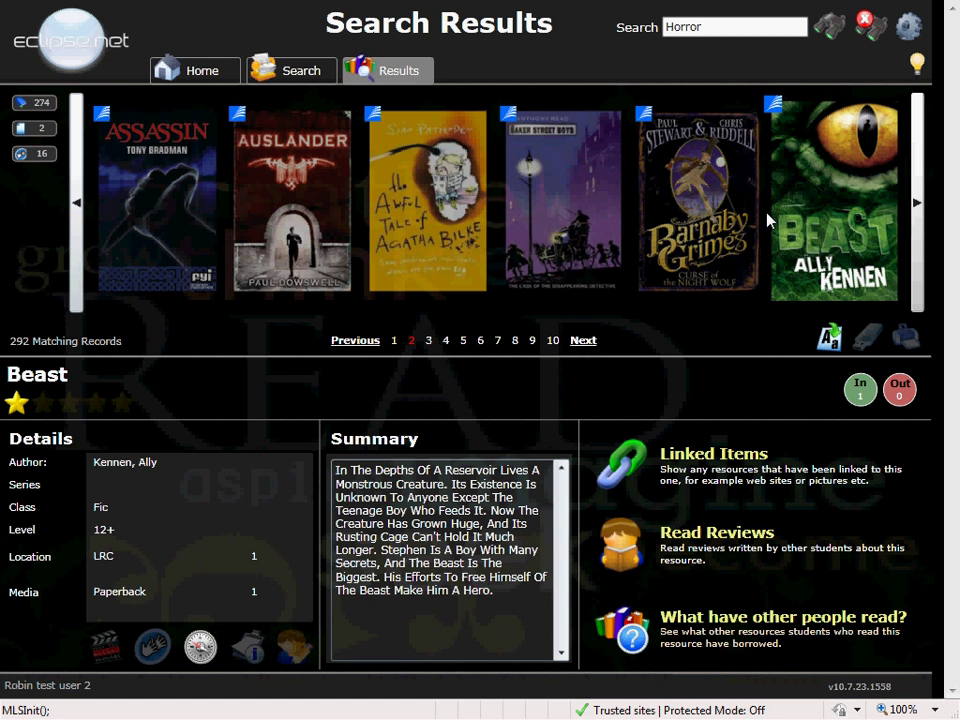
# View the details of Baker Street Boys and Auslander, then return to the home page
pyautogui.click(562, 200)
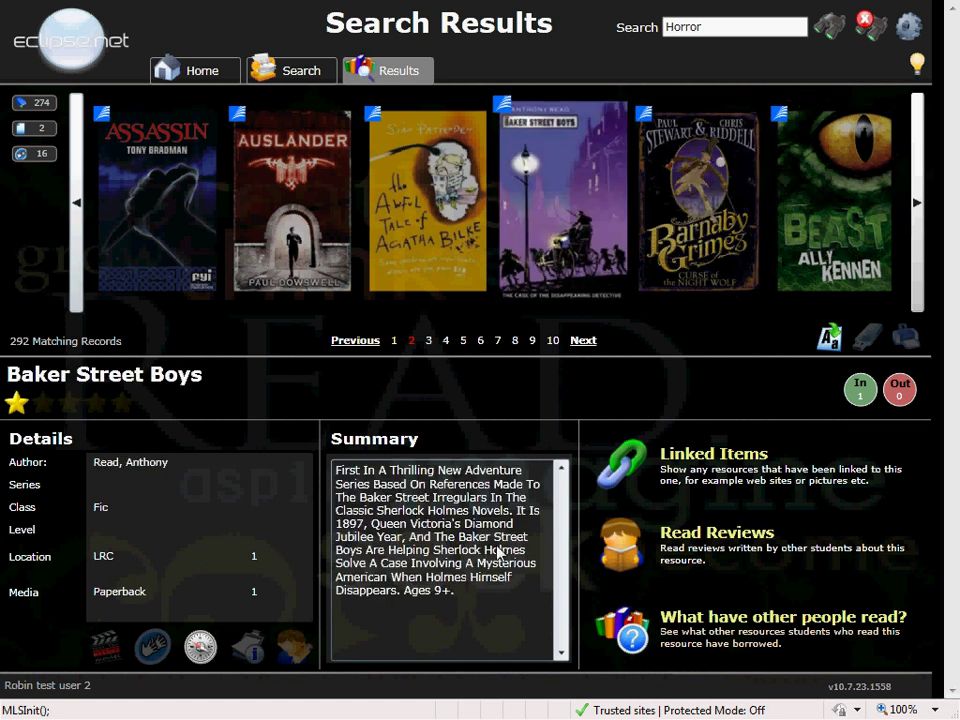
pyautogui.moveTo(720, 486)
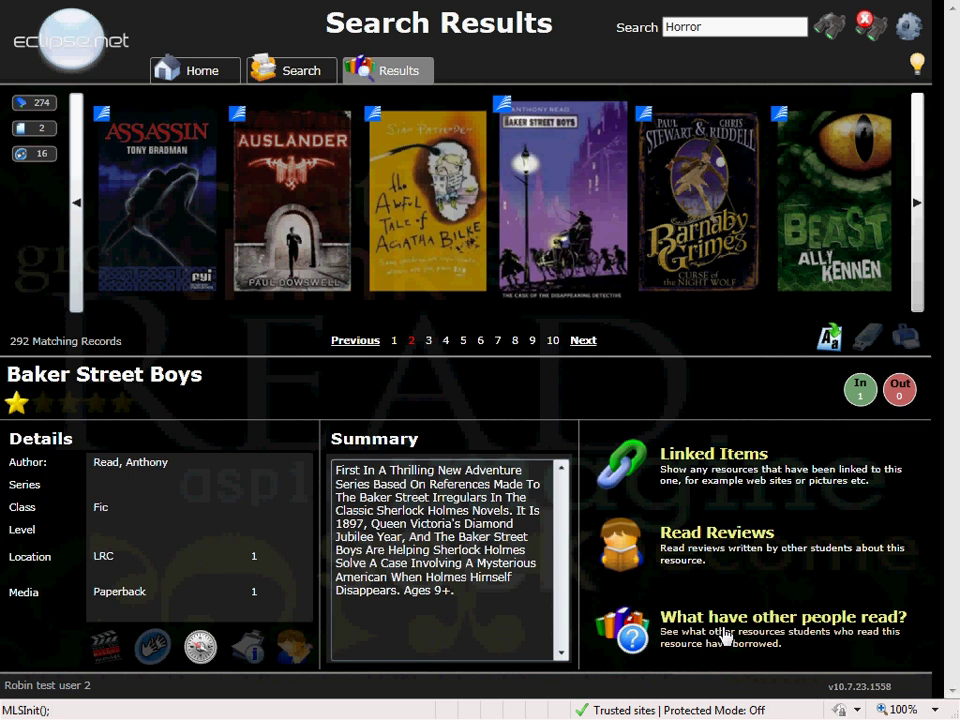
pyautogui.click(292, 200)
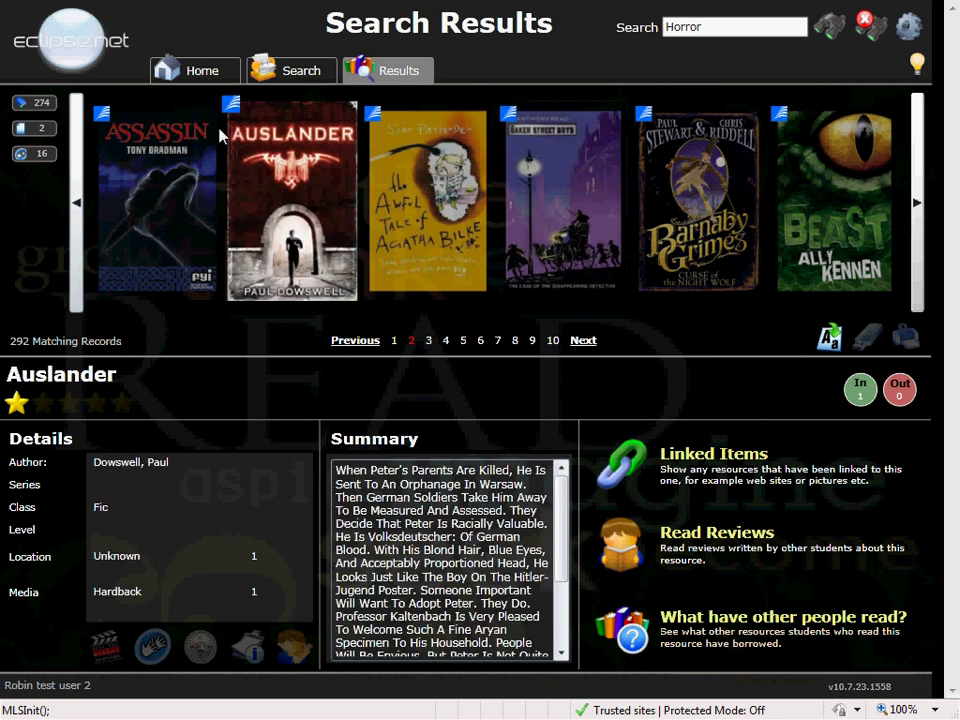
pyautogui.click(194, 70)
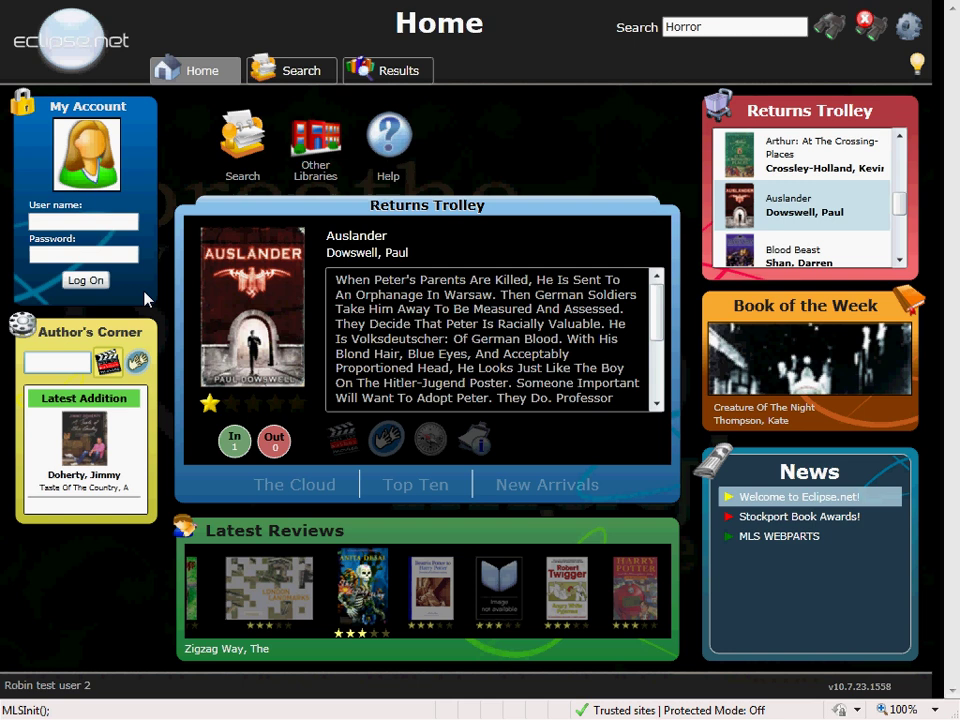
# Enter the account user name 'lu' and password in My Account and submit Log On
pyautogui.click(84, 220)
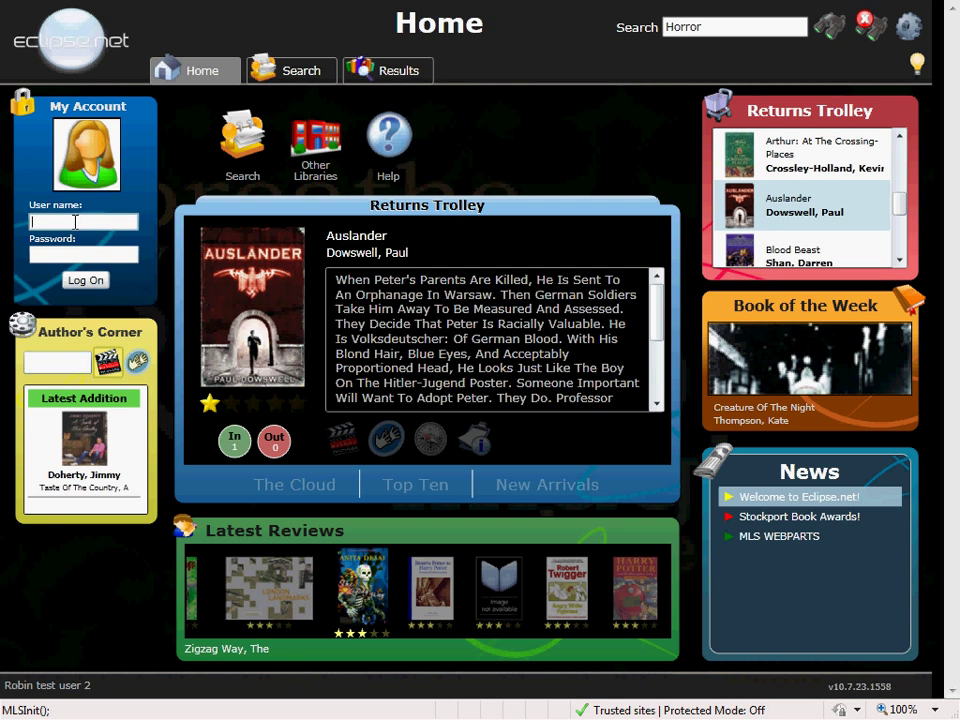
pyautogui.write('lucyd')
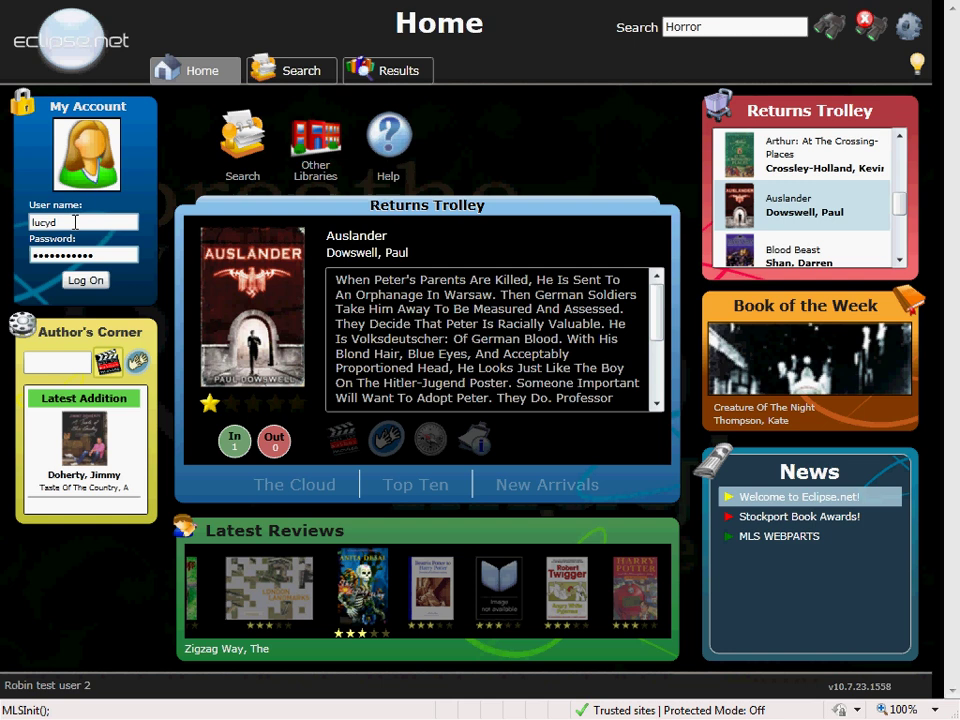
pyautogui.click(84, 280)
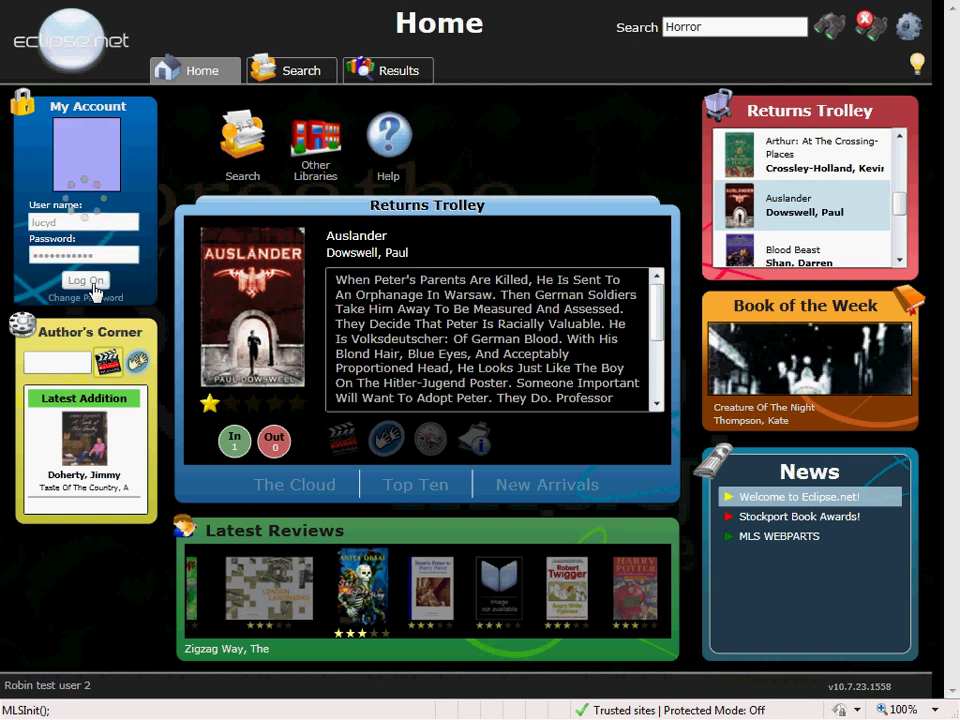
pyautogui.click(84, 280)
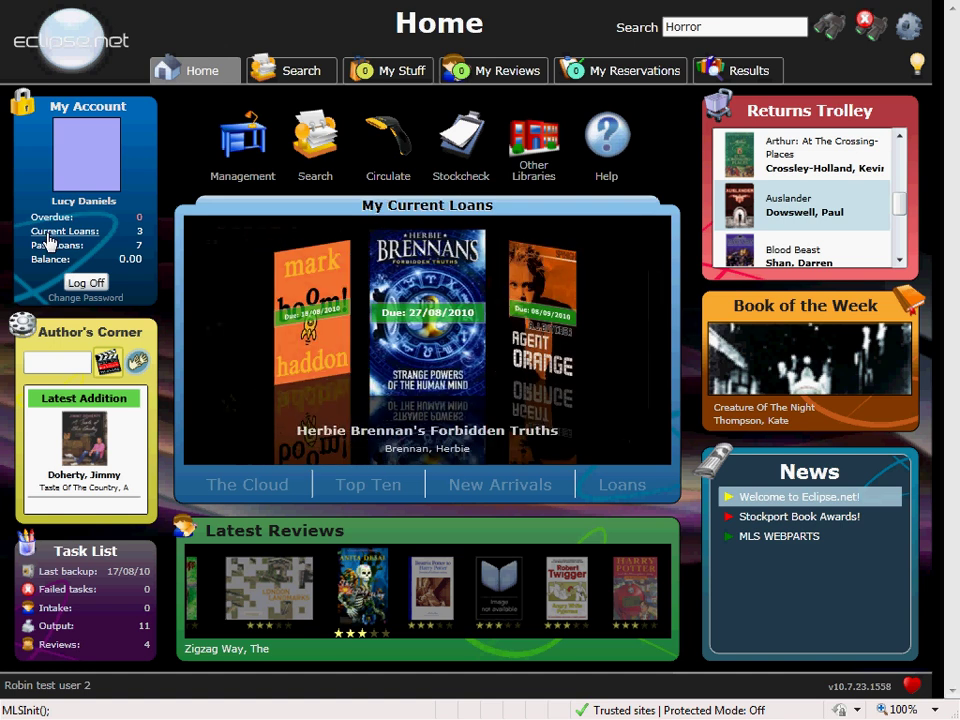
pyautogui.moveTo(284, 338)
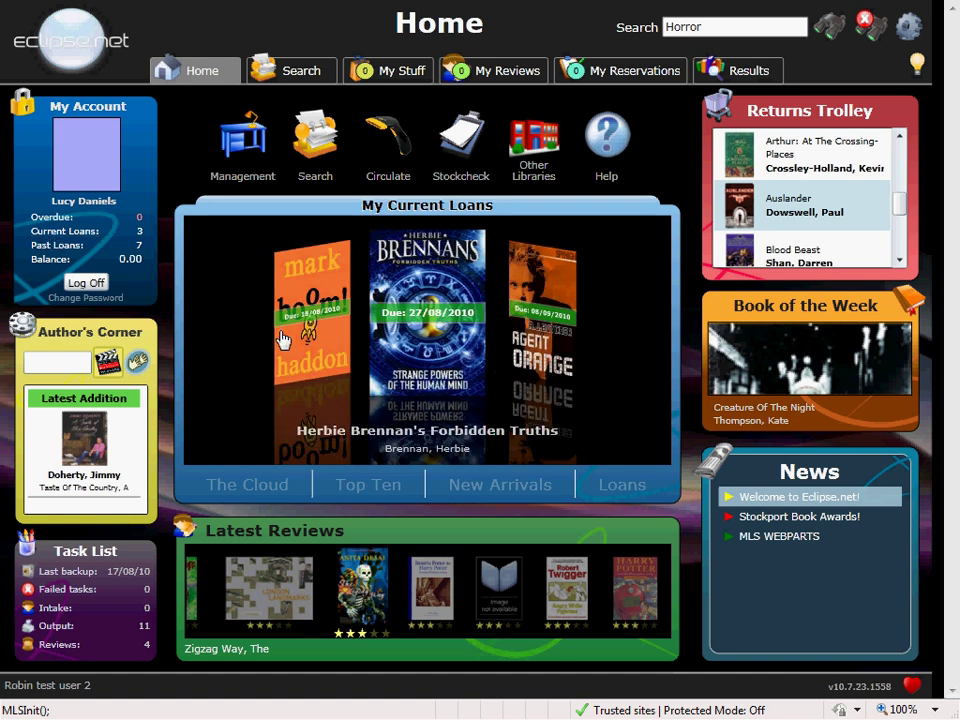
pyautogui.moveTo(404, 356)
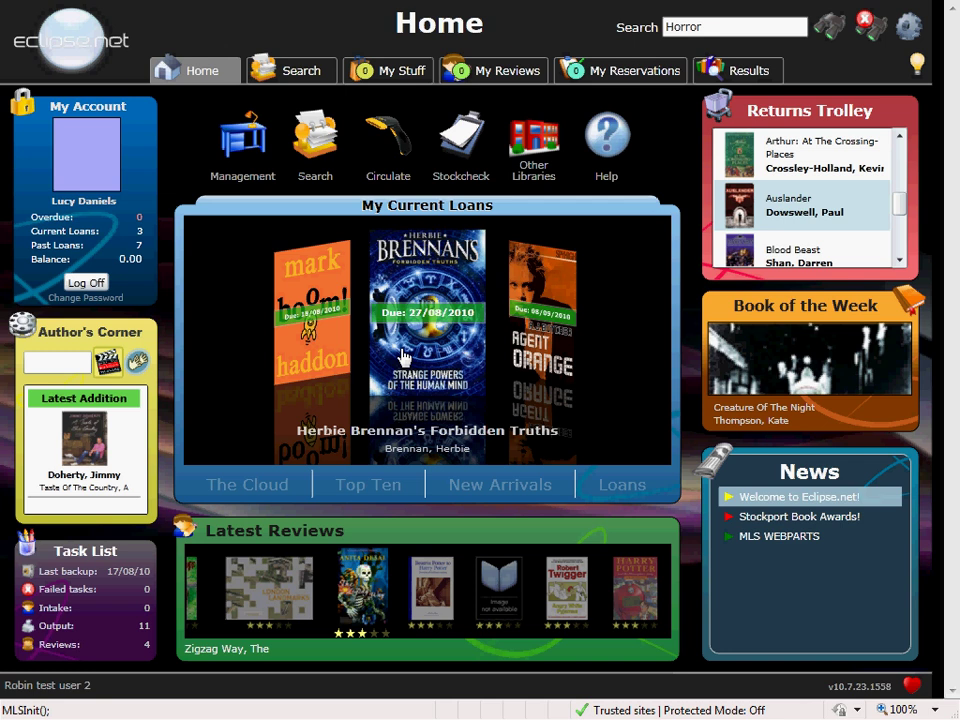
pyautogui.moveTo(62, 258)
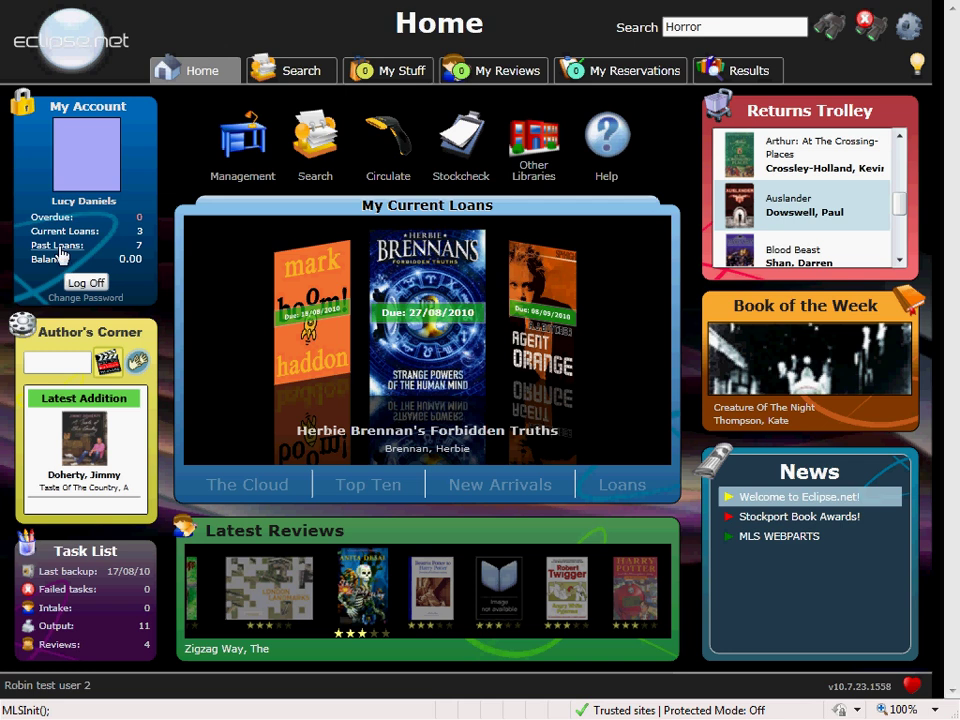
pyautogui.click(622, 484)
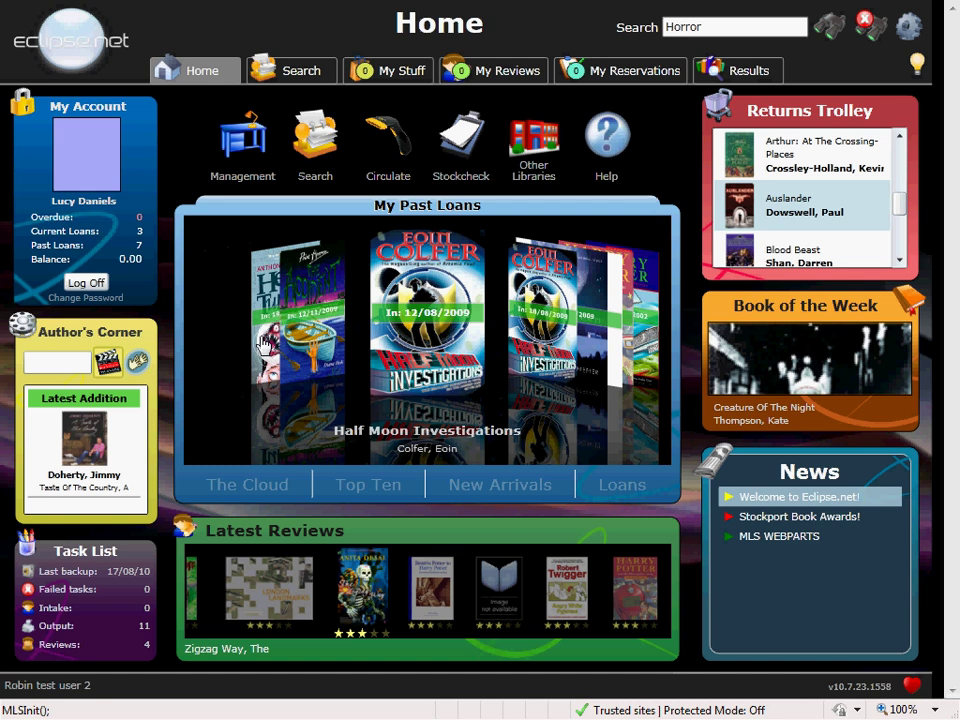
pyautogui.moveTo(56, 264)
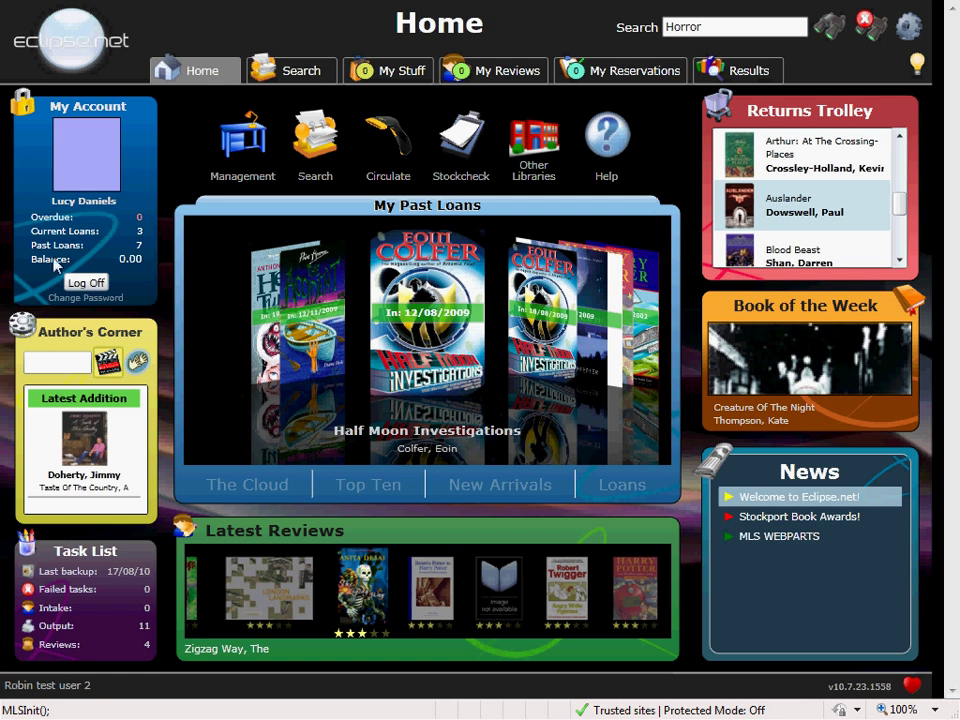
pyautogui.moveTo(56, 268)
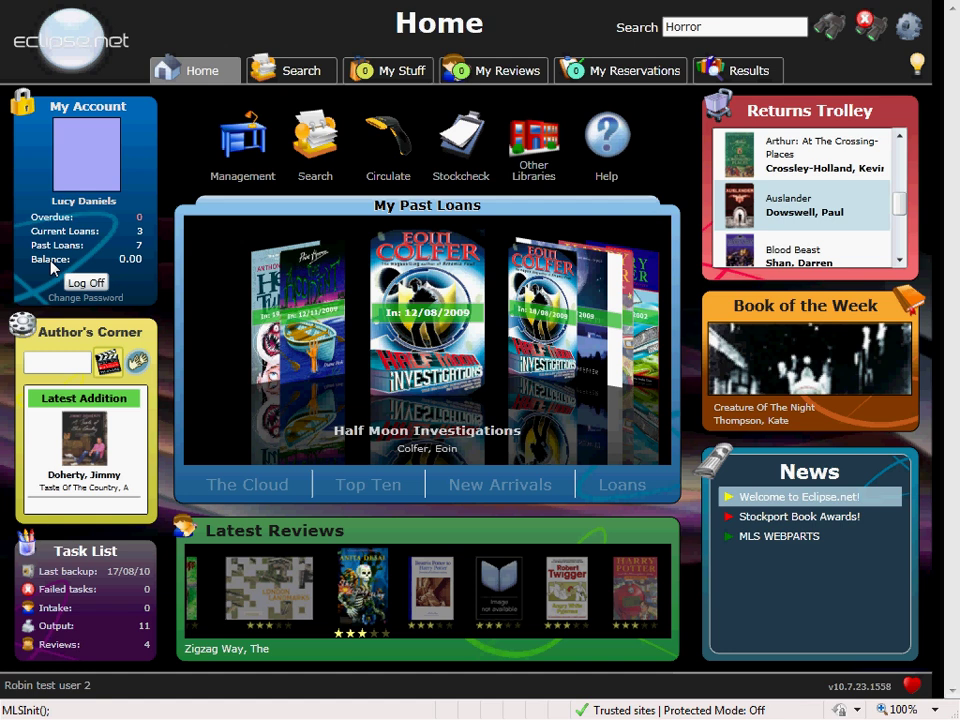
pyautogui.moveTo(242, 140)
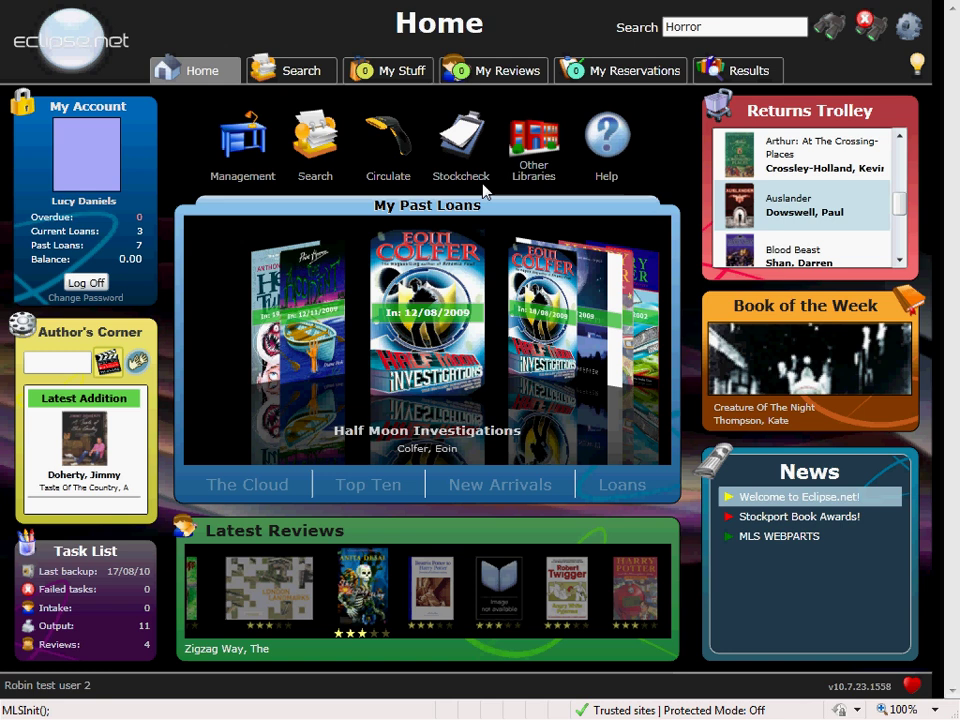
pyautogui.click(242, 140)
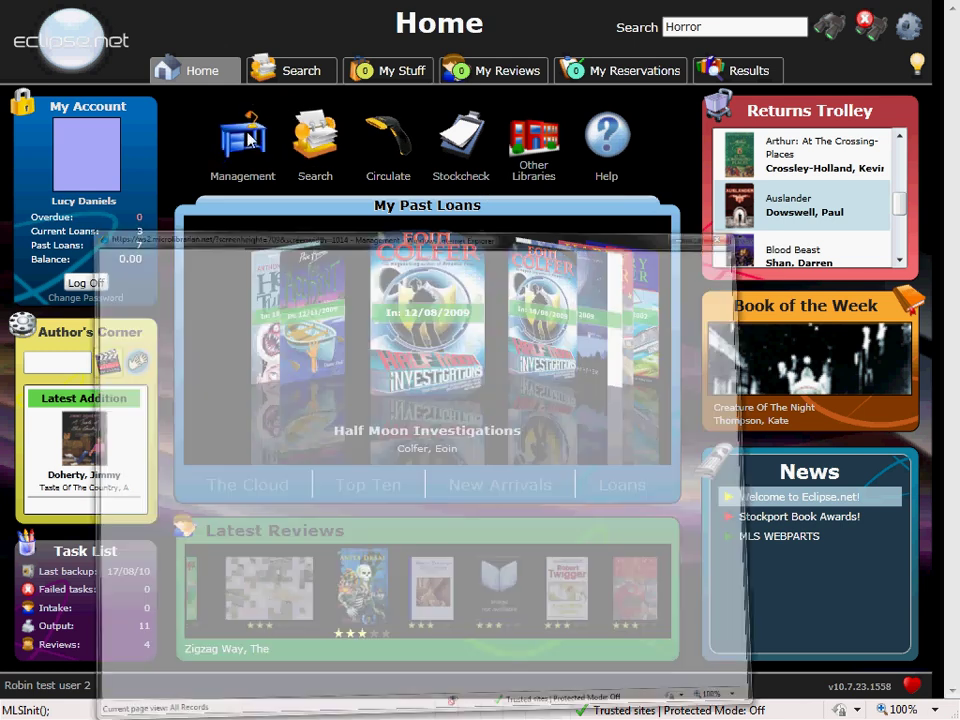
pyautogui.click(242, 140)
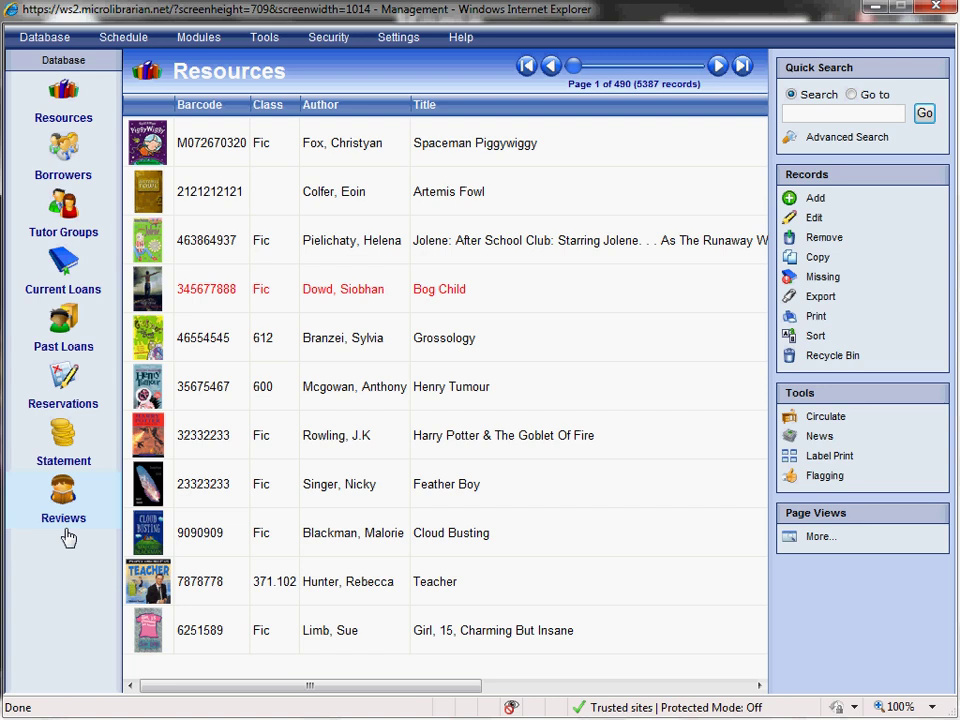
pyautogui.moveTo(824, 236)
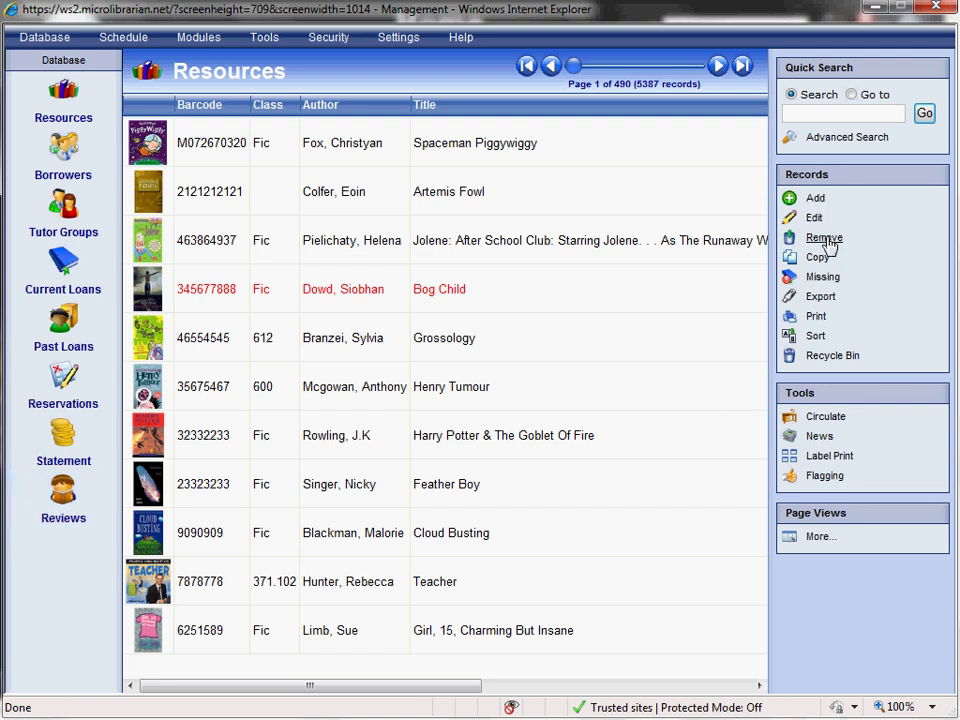
pyautogui.moveTo(830, 372)
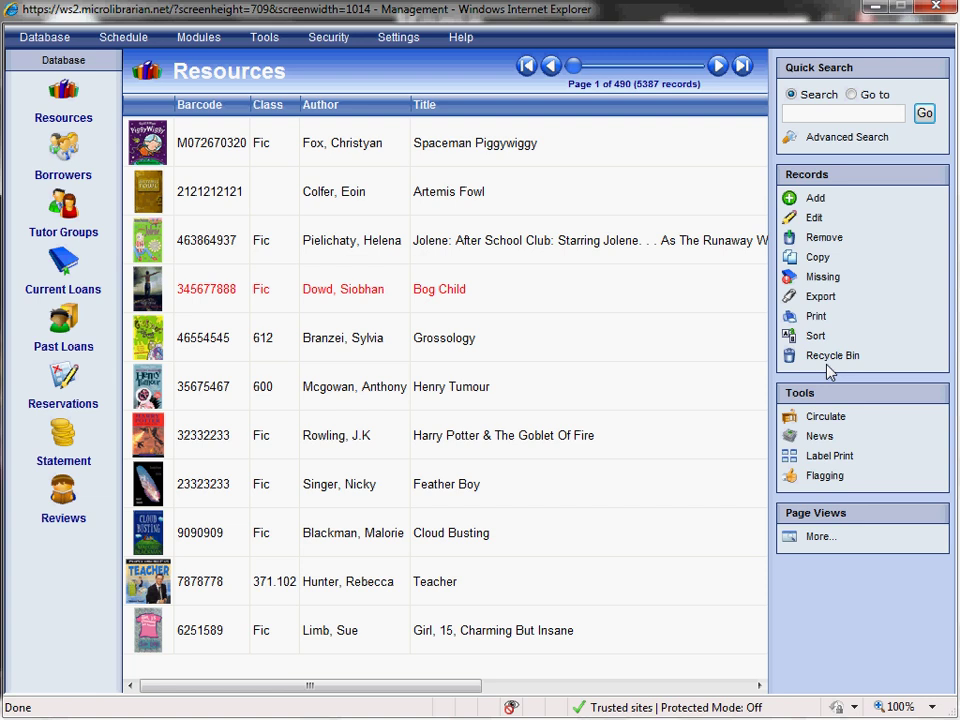
pyautogui.moveTo(816, 198)
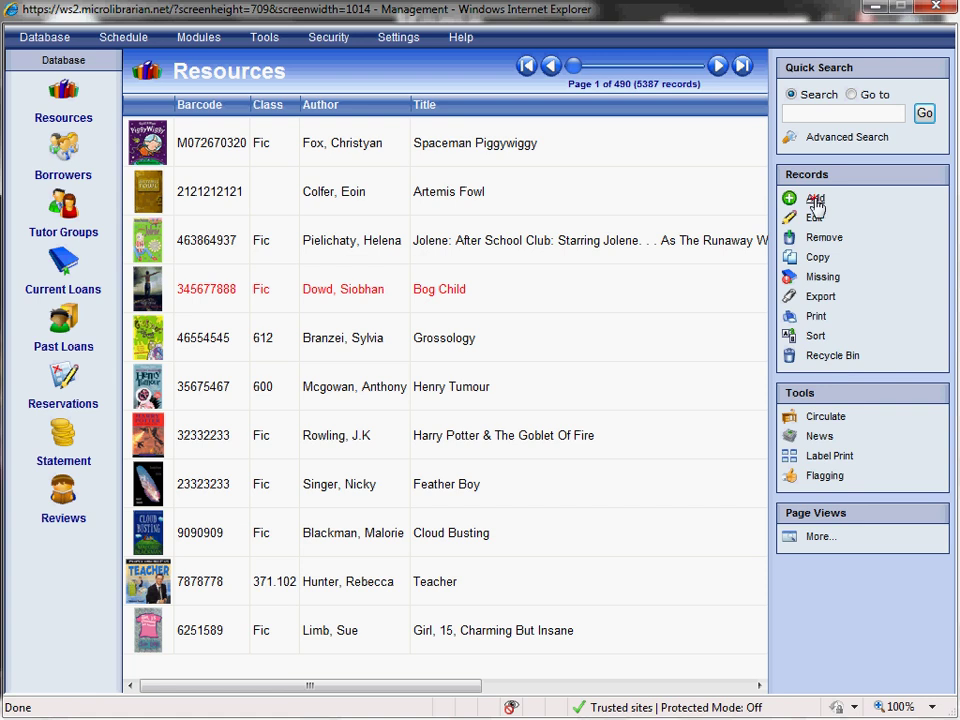
# Start adding a new resource from the Records panel, reaching the resource type choice
pyautogui.click(816, 198)
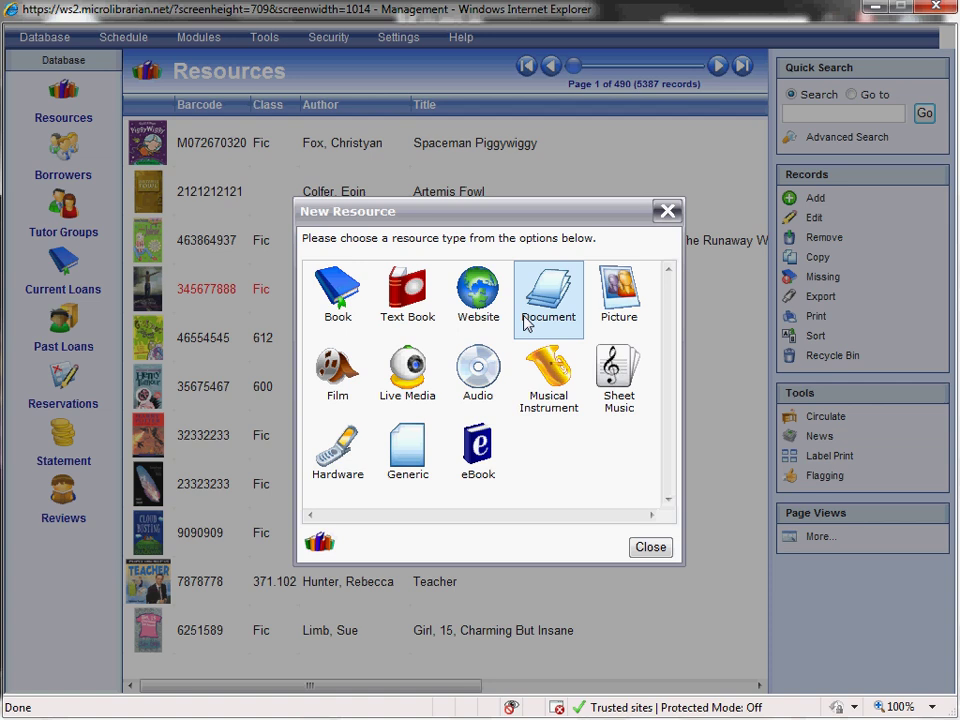
pyautogui.moveTo(478, 298)
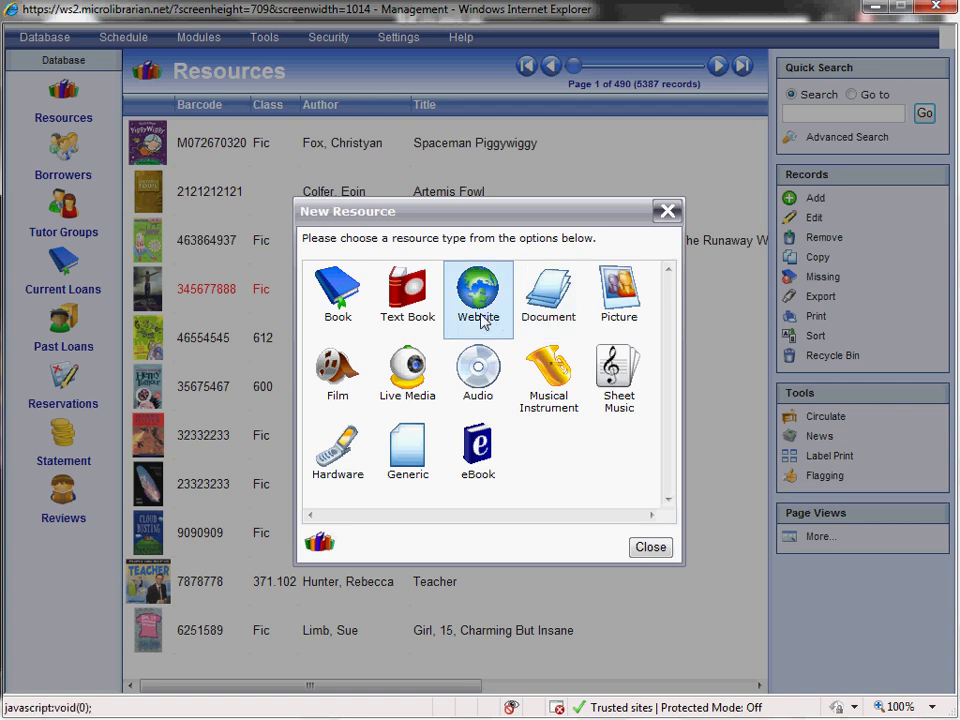
pyautogui.moveTo(408, 296)
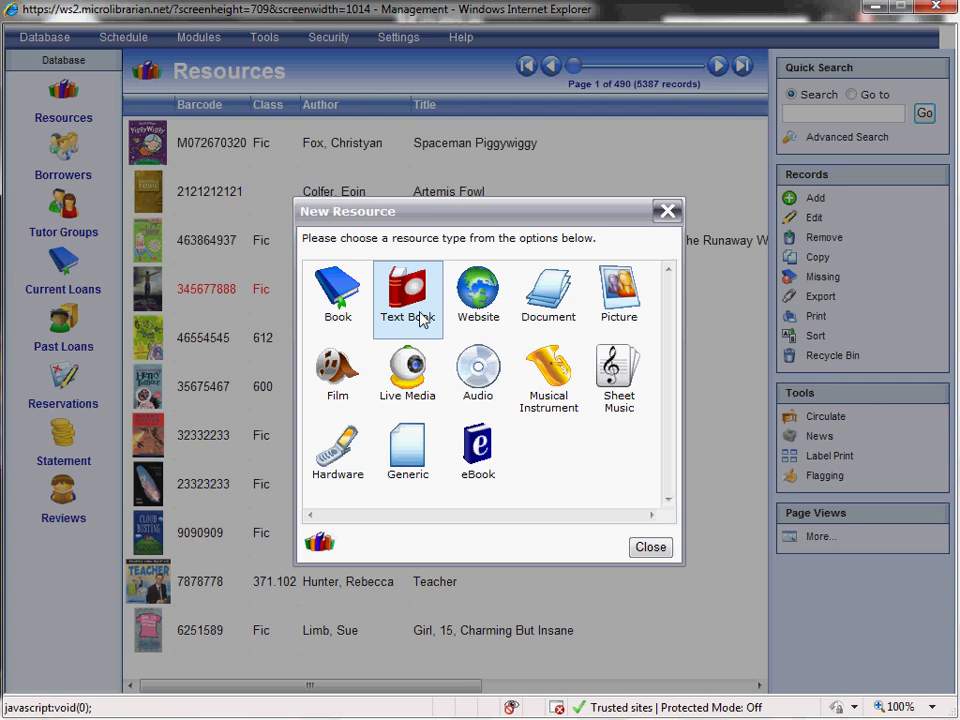
pyautogui.moveTo(408, 452)
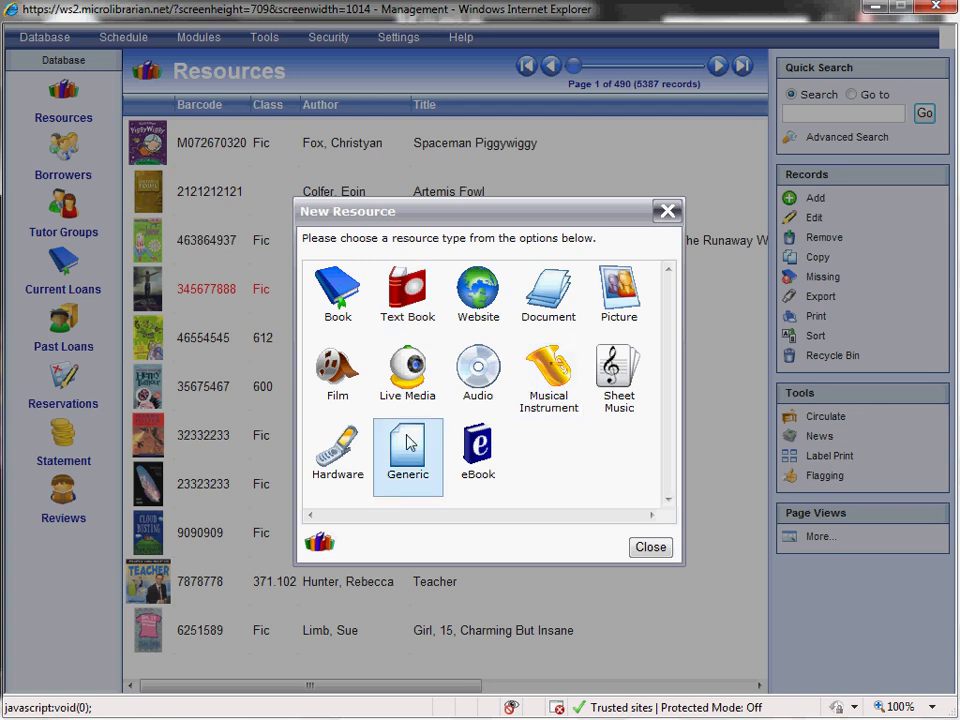
pyautogui.moveTo(336, 452)
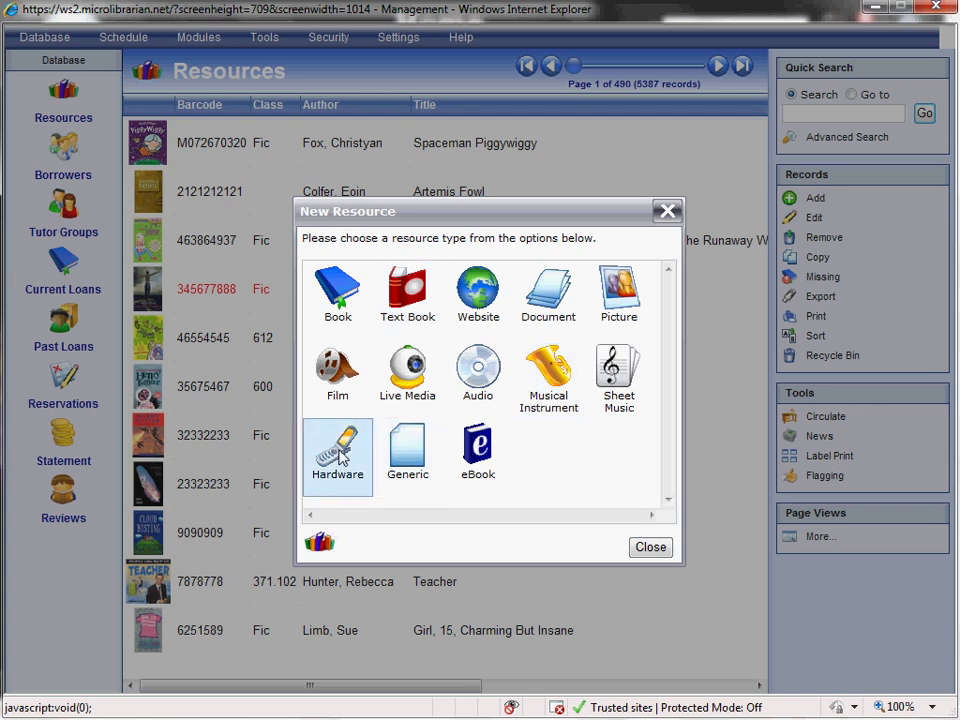
pyautogui.moveTo(408, 452)
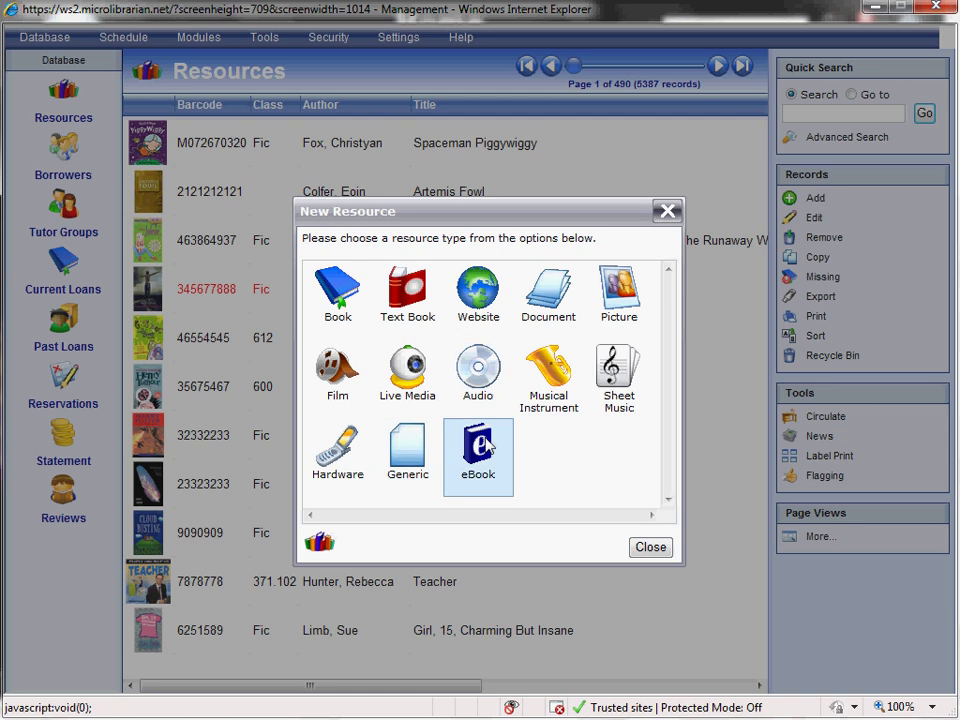
pyautogui.moveTo(484, 448)
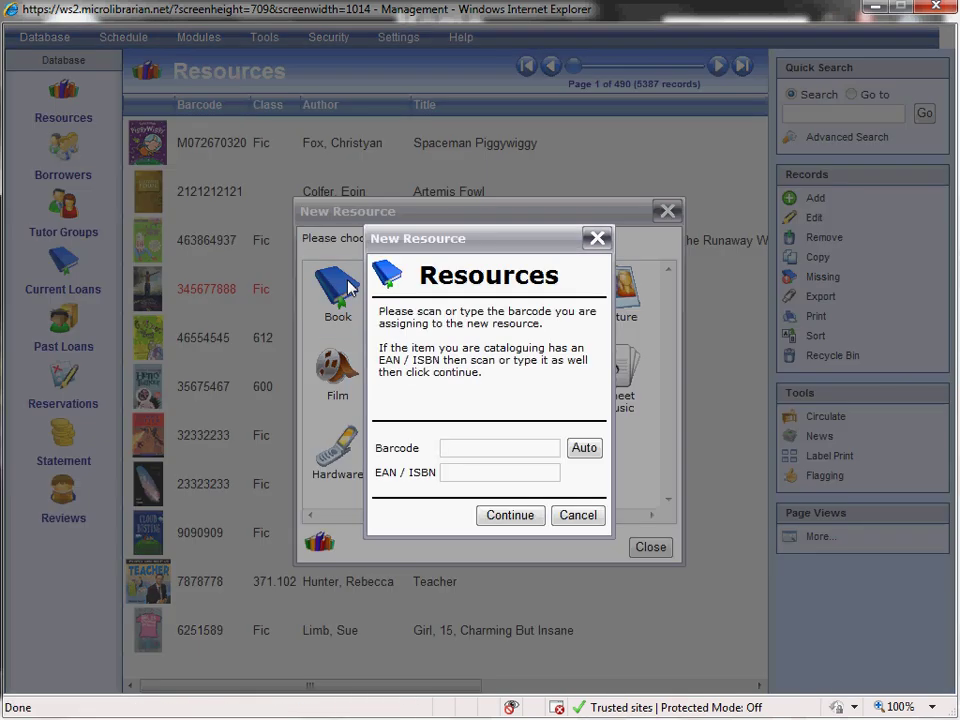
# Enter barcode 90086 and continue to the record for The Lovely Bones by Alice Sebold
pyautogui.write('90086')
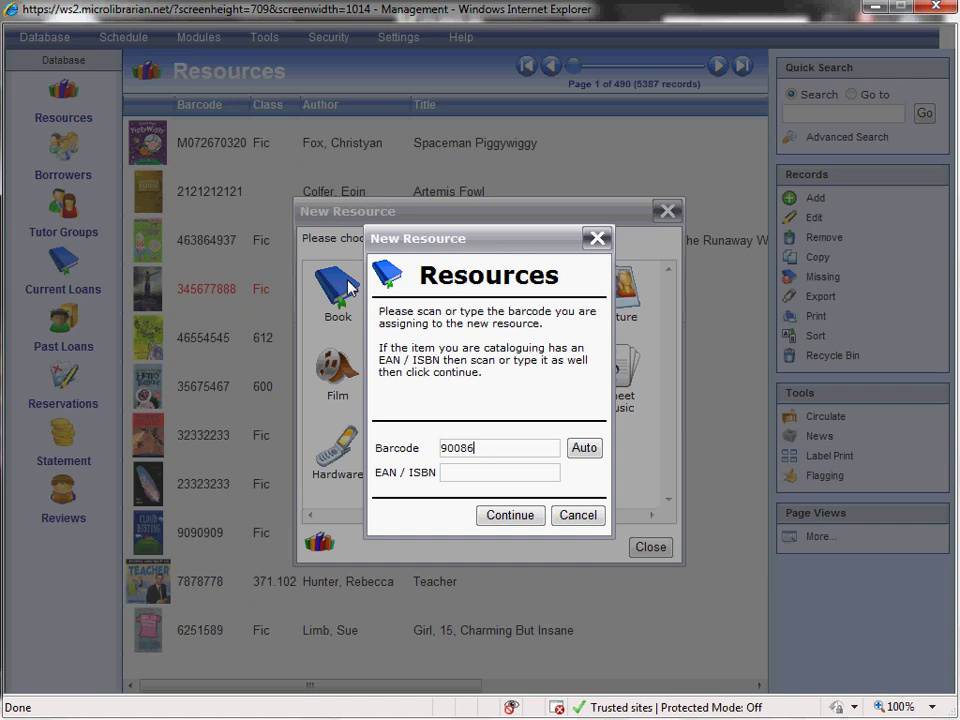
pyautogui.click(510, 516)
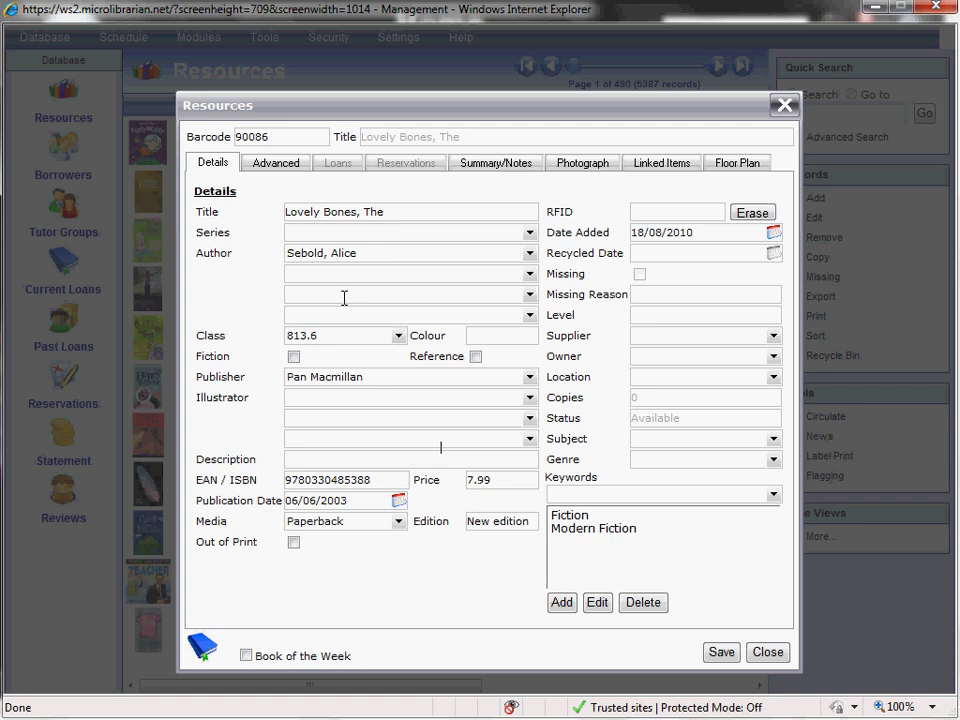
pyautogui.moveTo(490, 180)
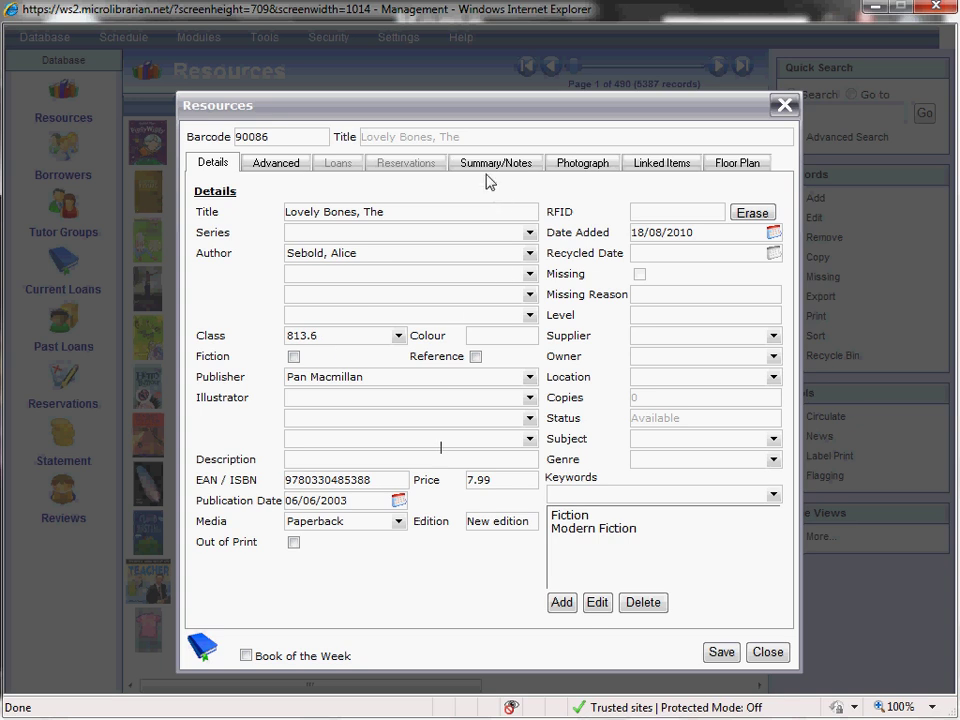
# View The Lovely Bones record's summary/notes and cover photograph
pyautogui.click(496, 162)
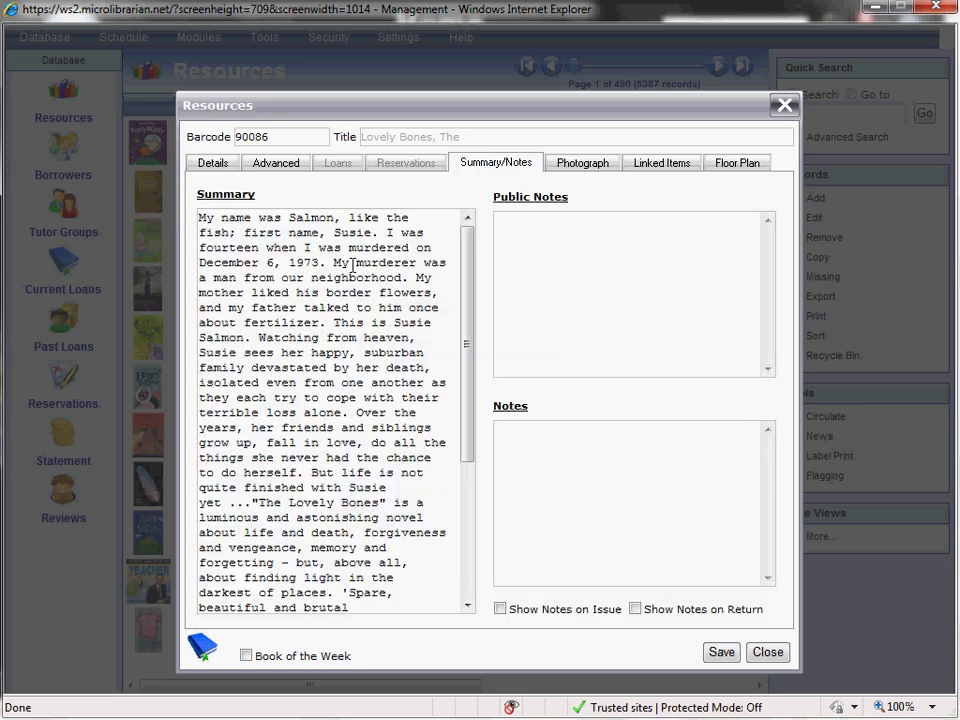
pyautogui.moveTo(424, 276)
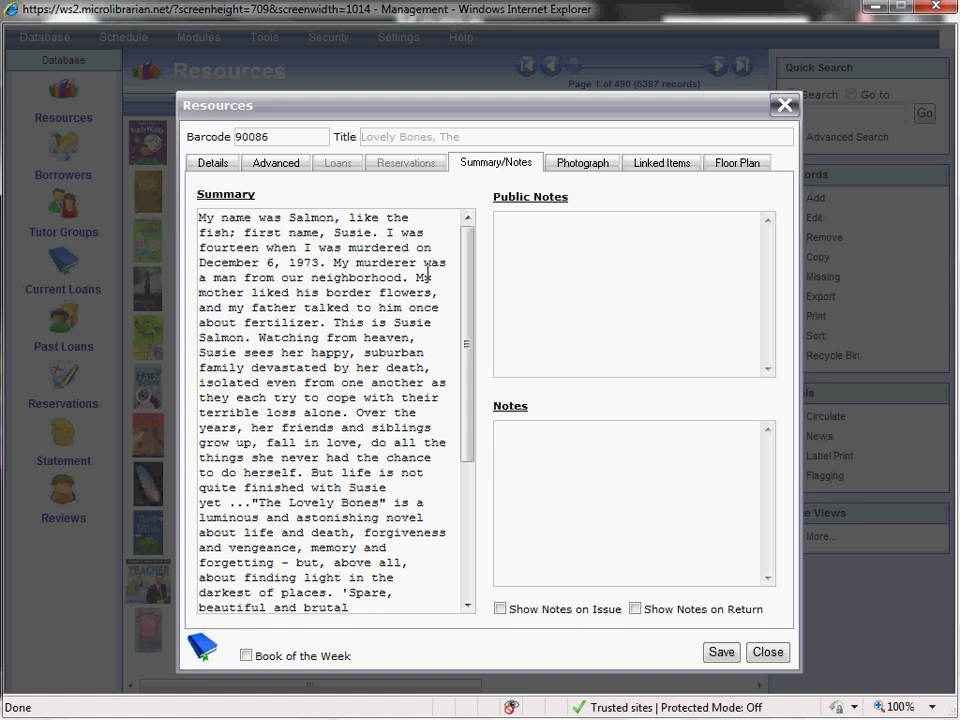
pyautogui.click(580, 162)
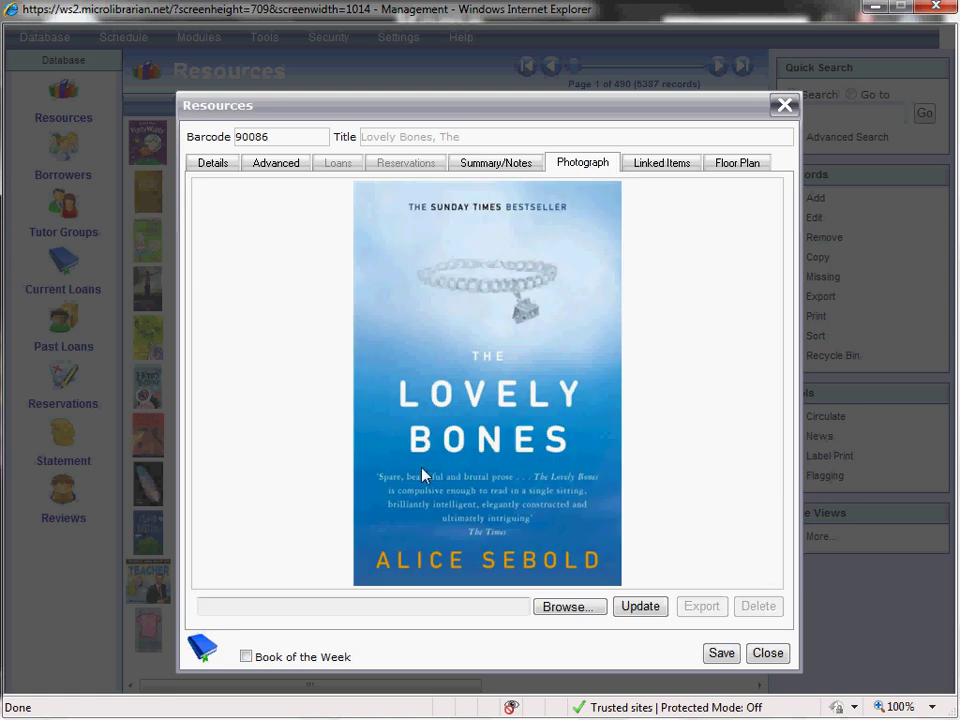
pyautogui.moveTo(572, 430)
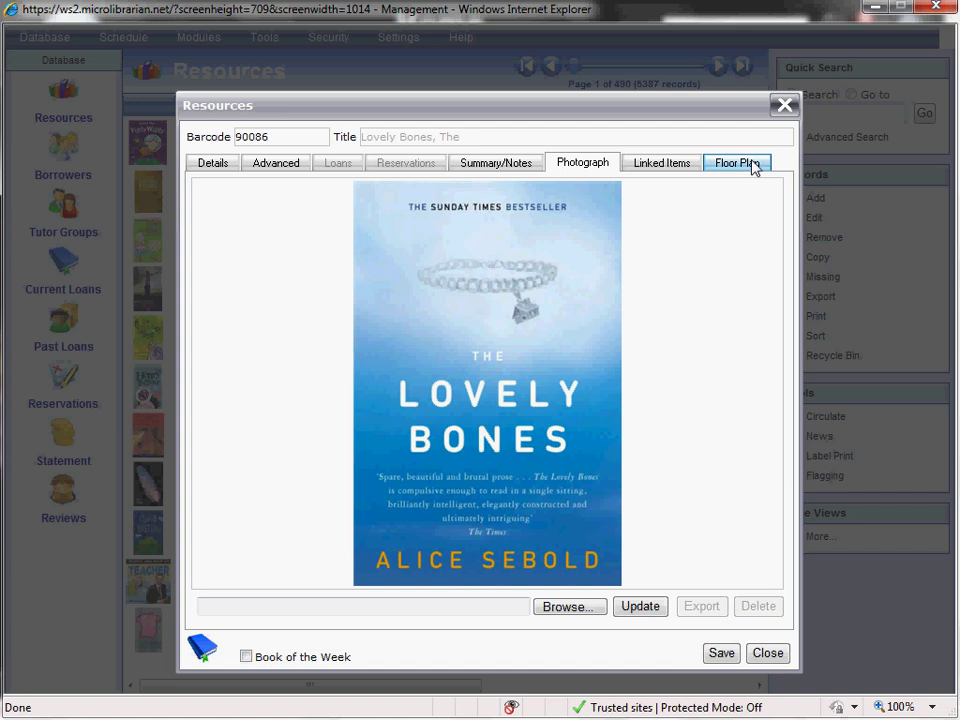
# Show the book's floor plan location on the MLS Office map, then close the record
pyautogui.click(736, 162)
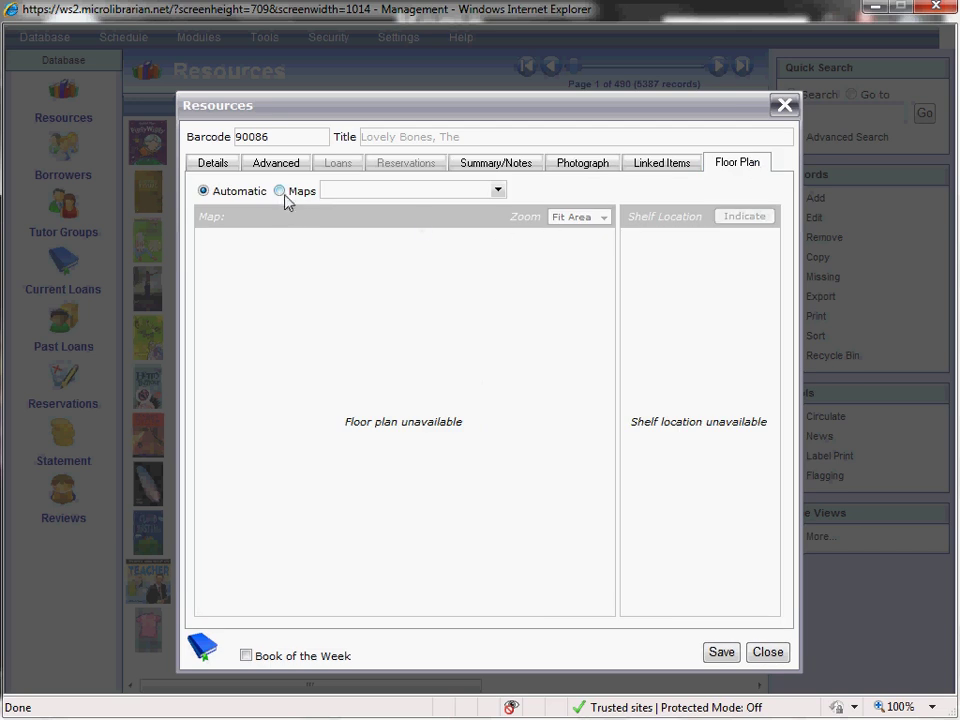
pyautogui.click(280, 192)
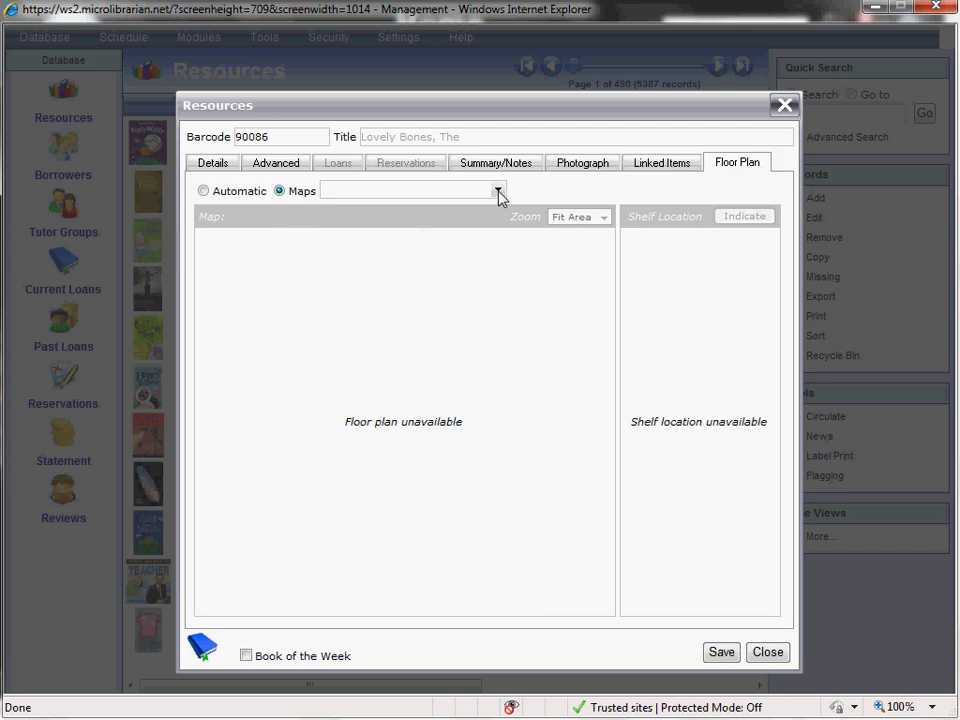
pyautogui.click(496, 190)
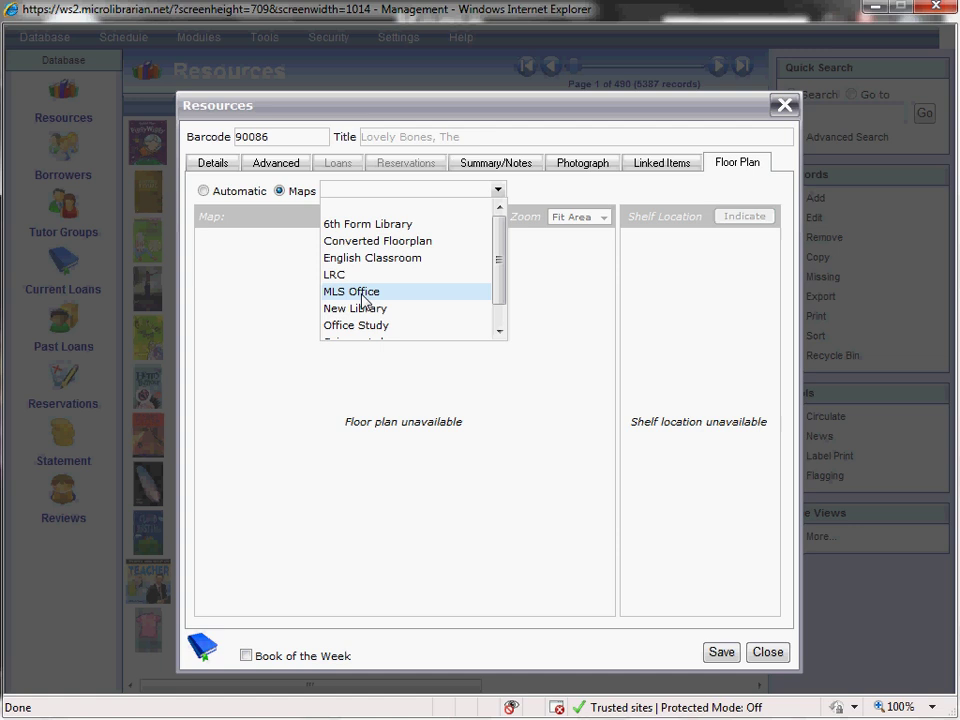
pyautogui.click(352, 292)
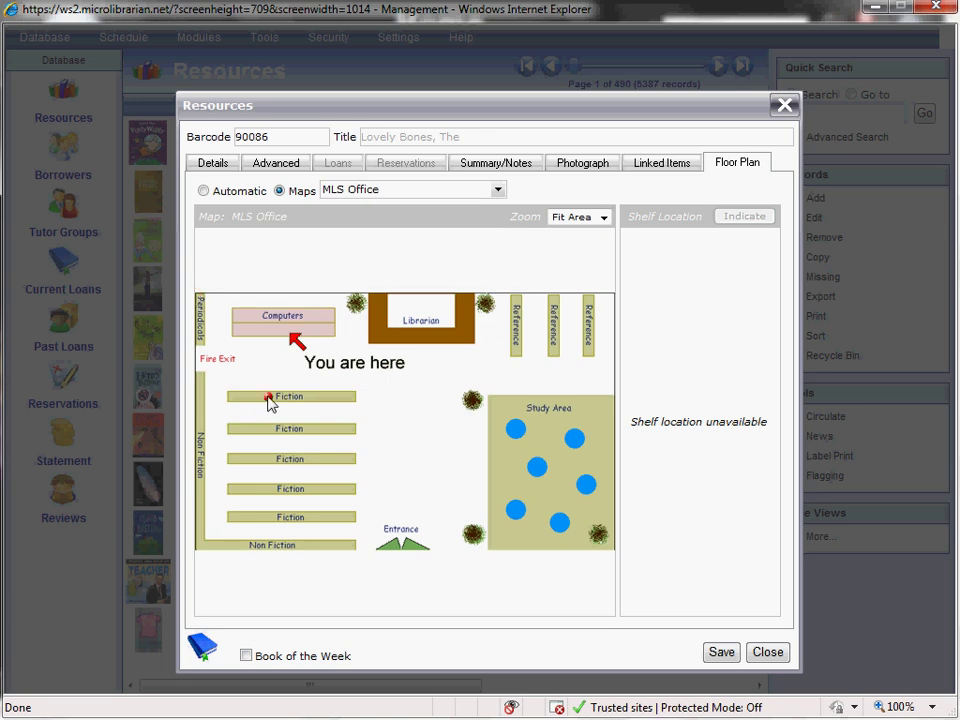
pyautogui.click(268, 396)
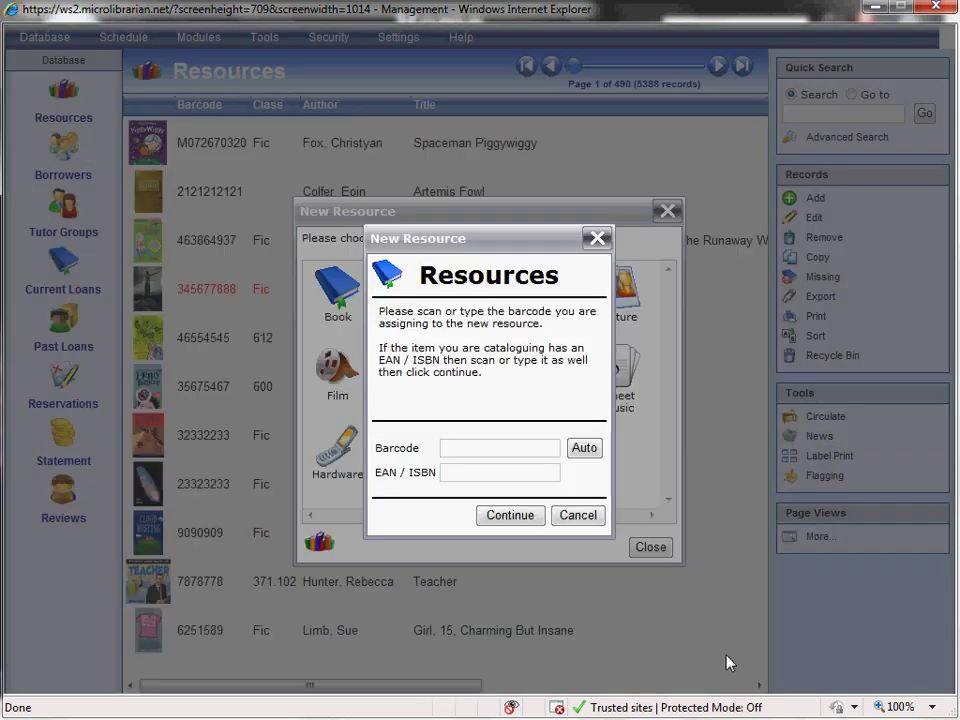
# Cancel the barcode prompt and New Resource chooser, then show the News database
pyautogui.click(576, 516)
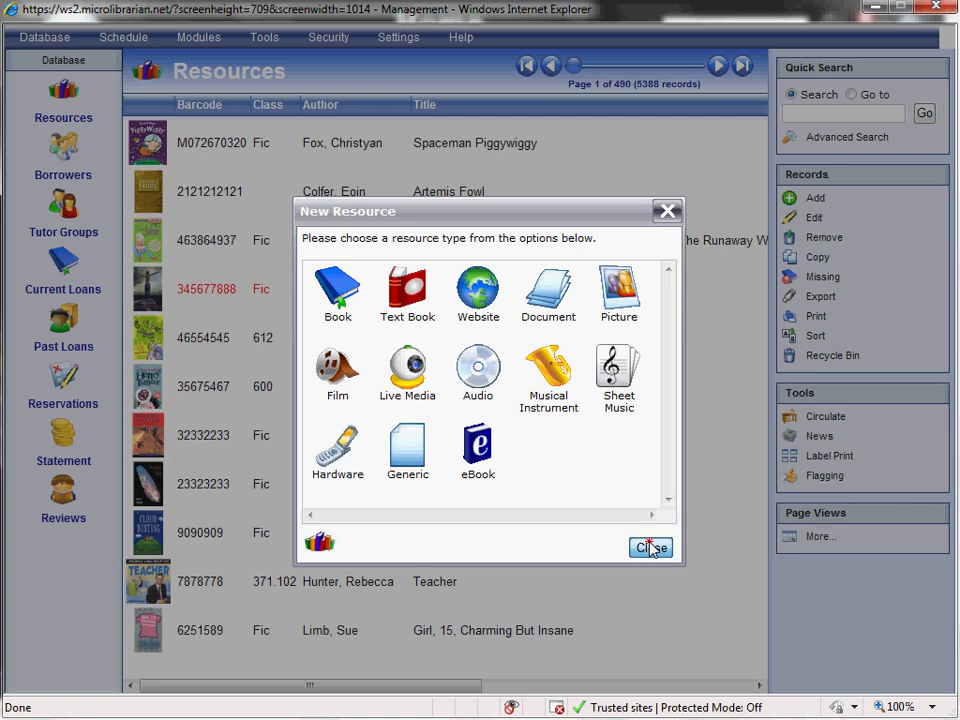
pyautogui.click(648, 548)
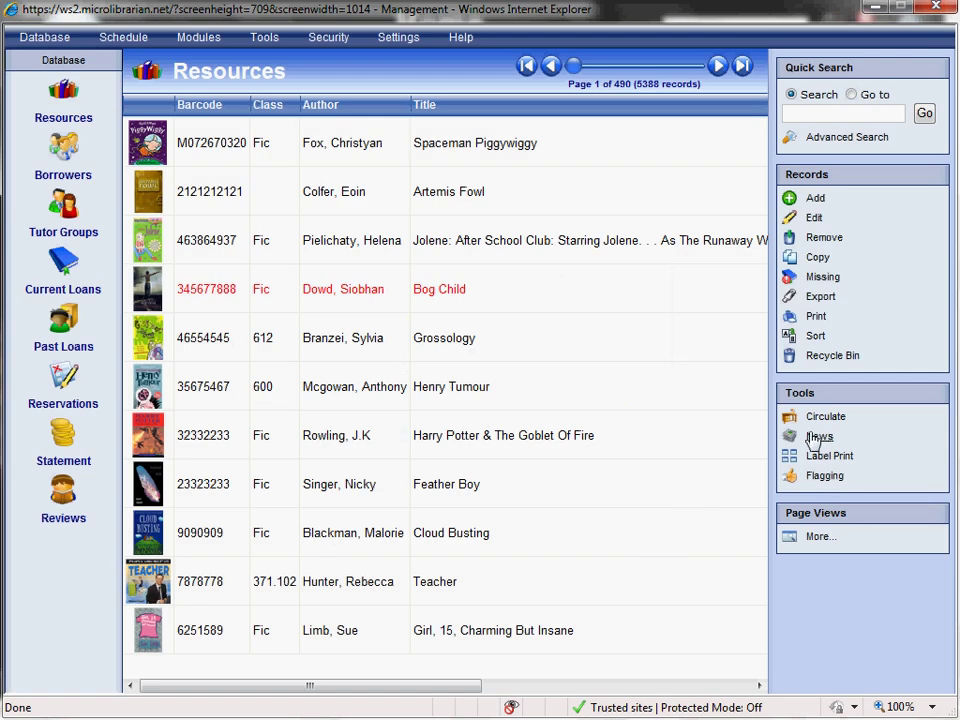
pyautogui.moveTo(818, 440)
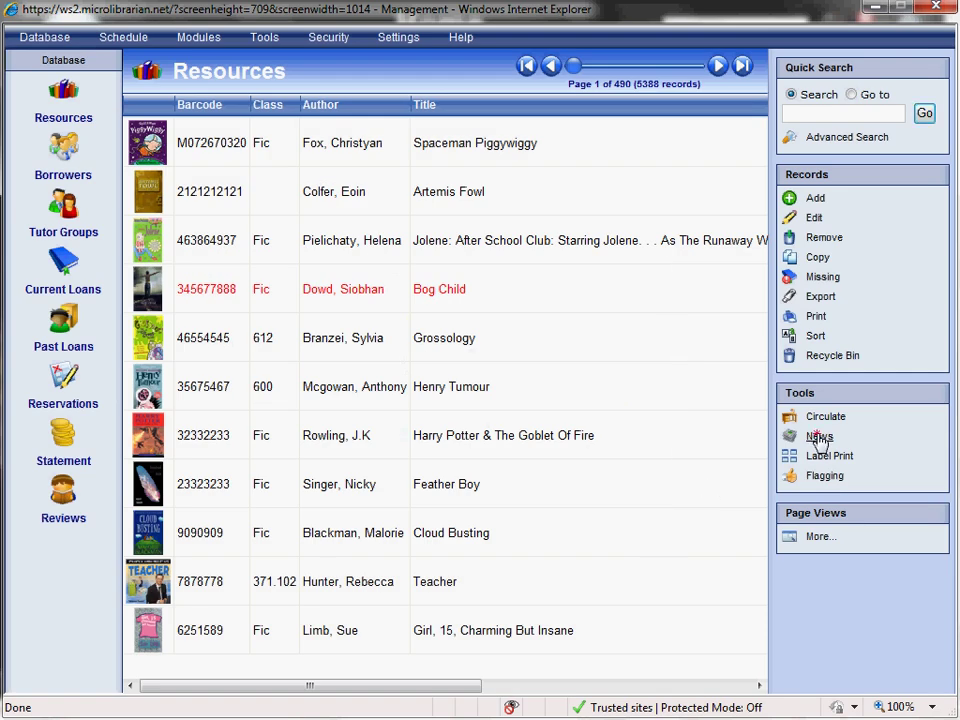
pyautogui.click(820, 436)
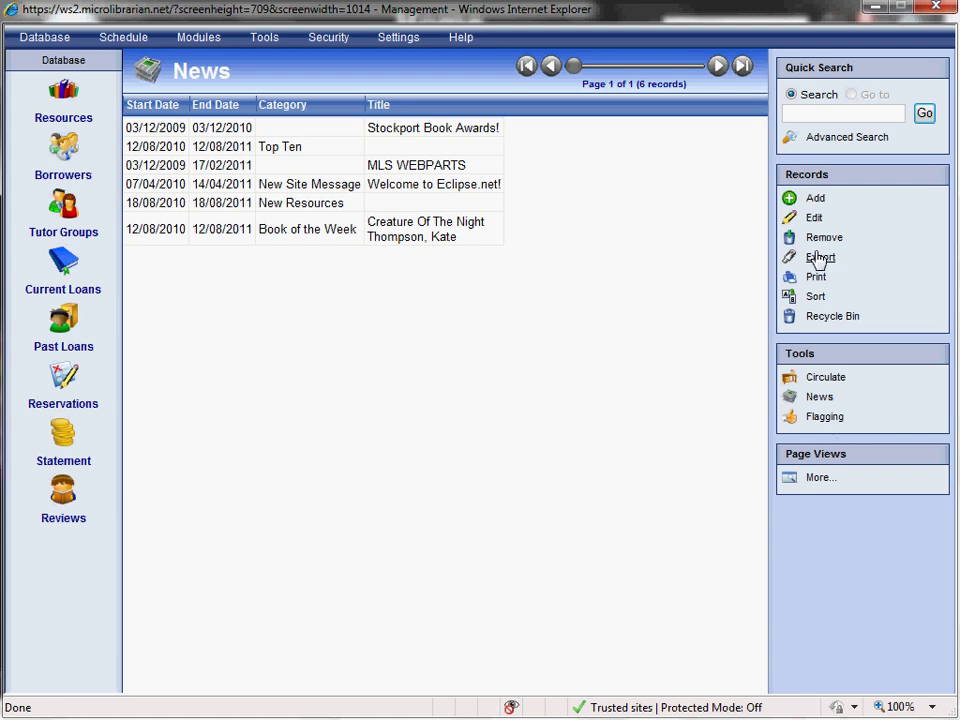
# Bring up a blank News item form and close it unsaved, leaving the 6 records
pyautogui.click(816, 198)
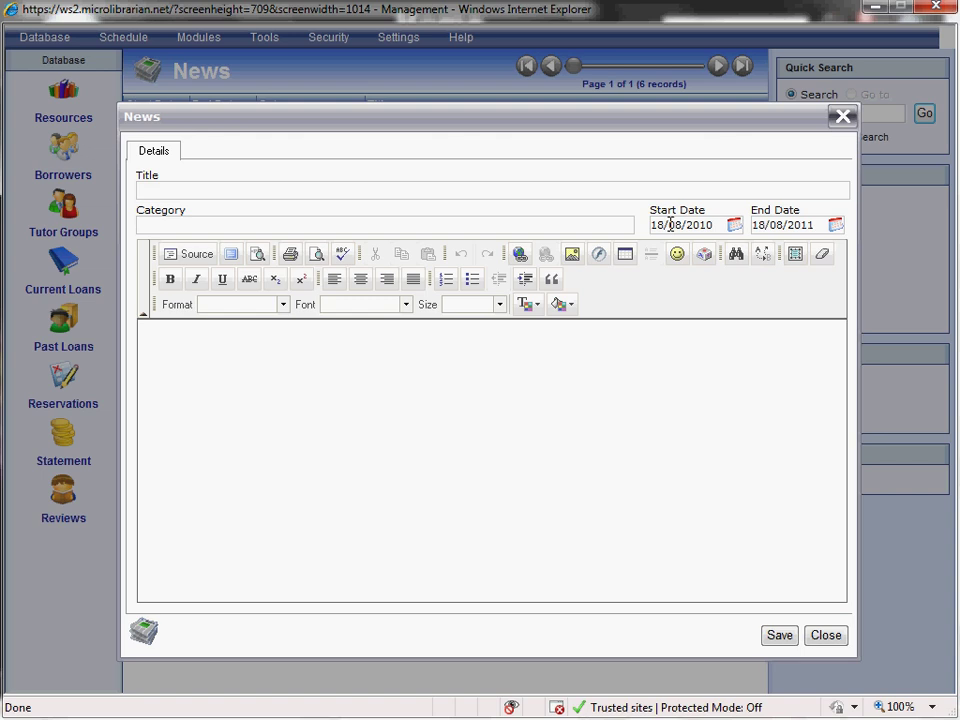
pyautogui.moveTo(396, 324)
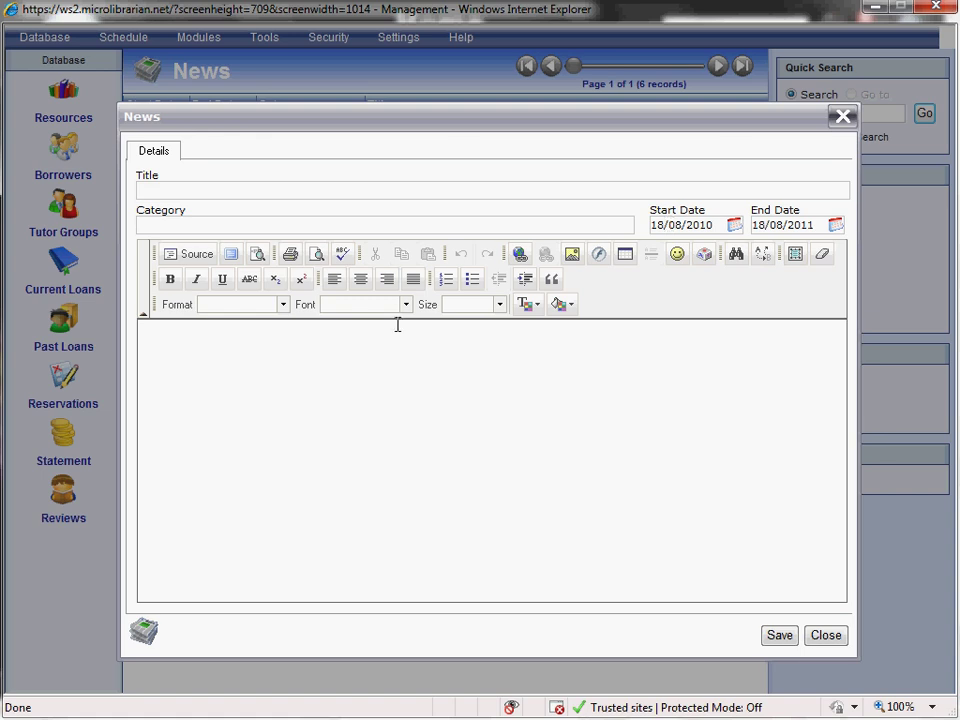
pyautogui.moveTo(440, 440)
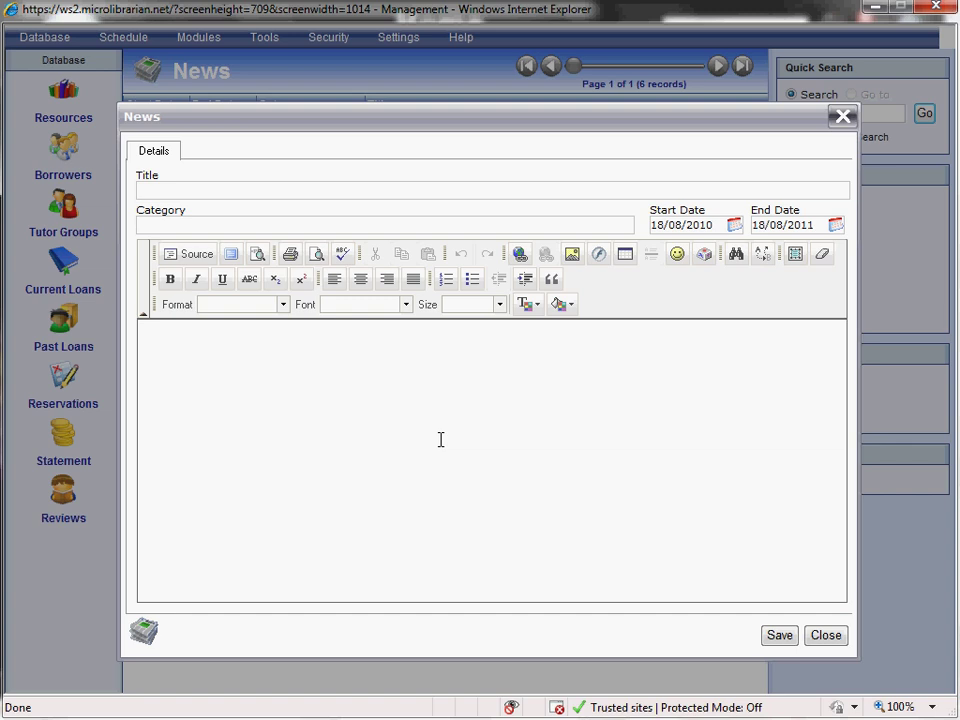
pyautogui.moveTo(492, 416)
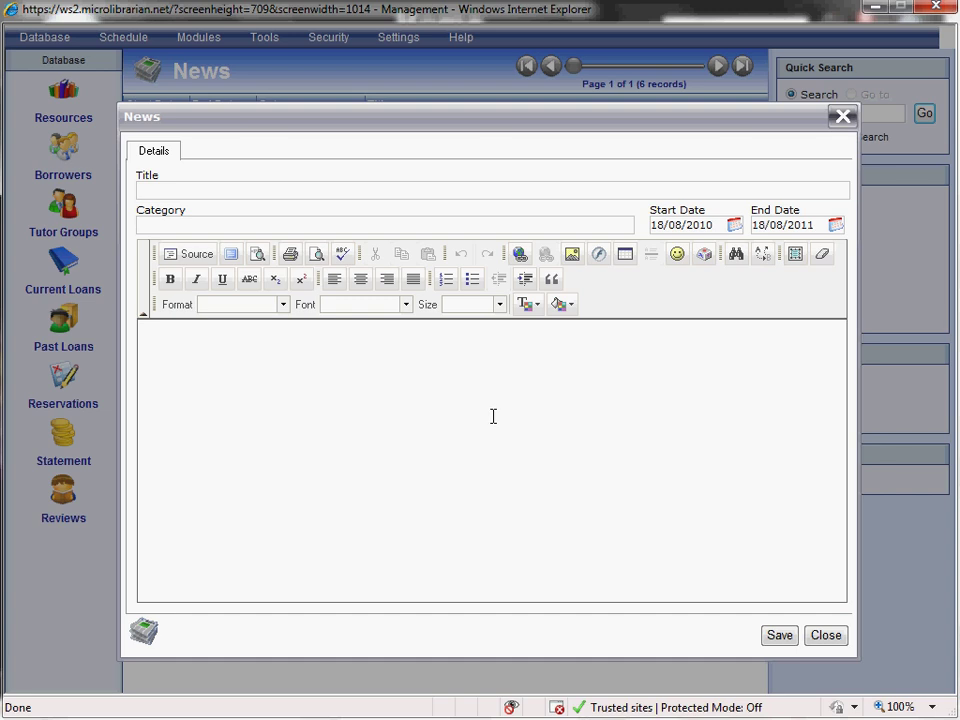
pyautogui.click(824, 636)
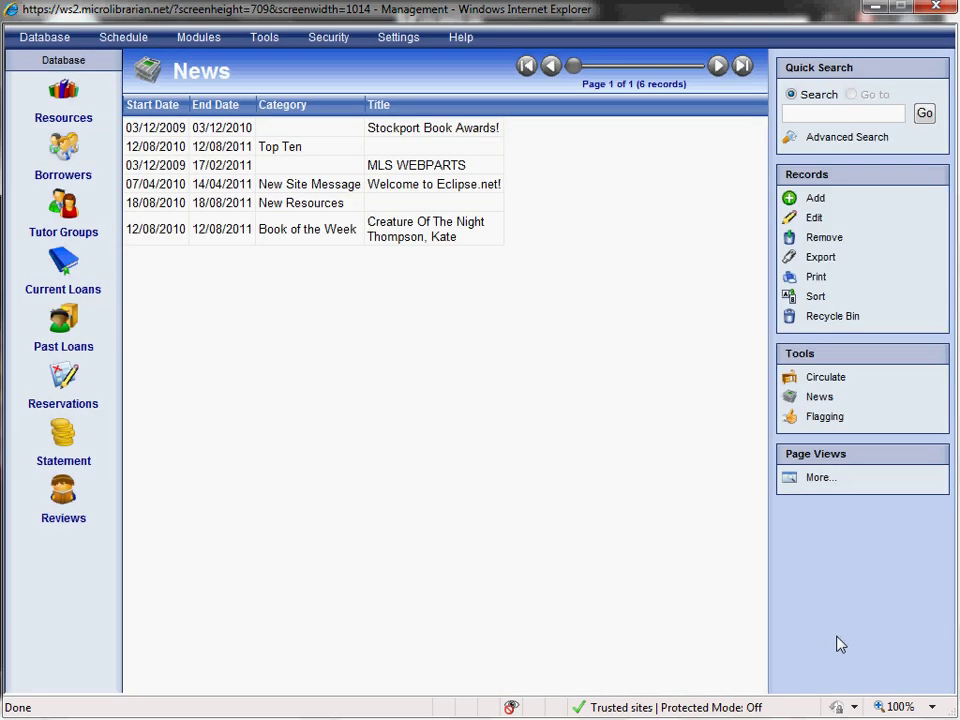
pyautogui.click(122, 36)
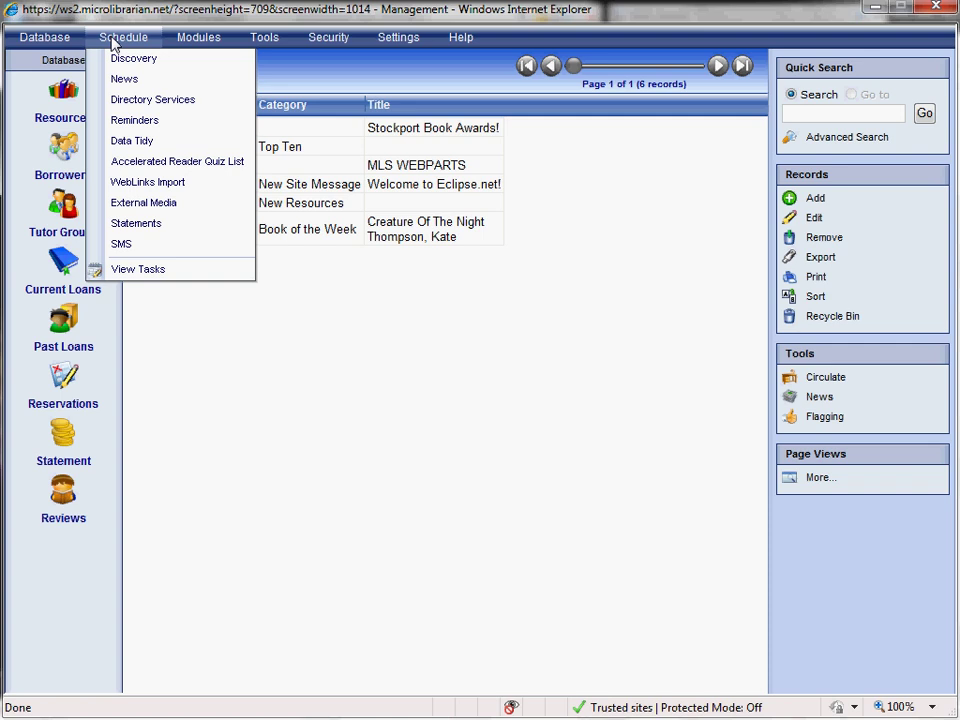
pyautogui.moveTo(134, 120)
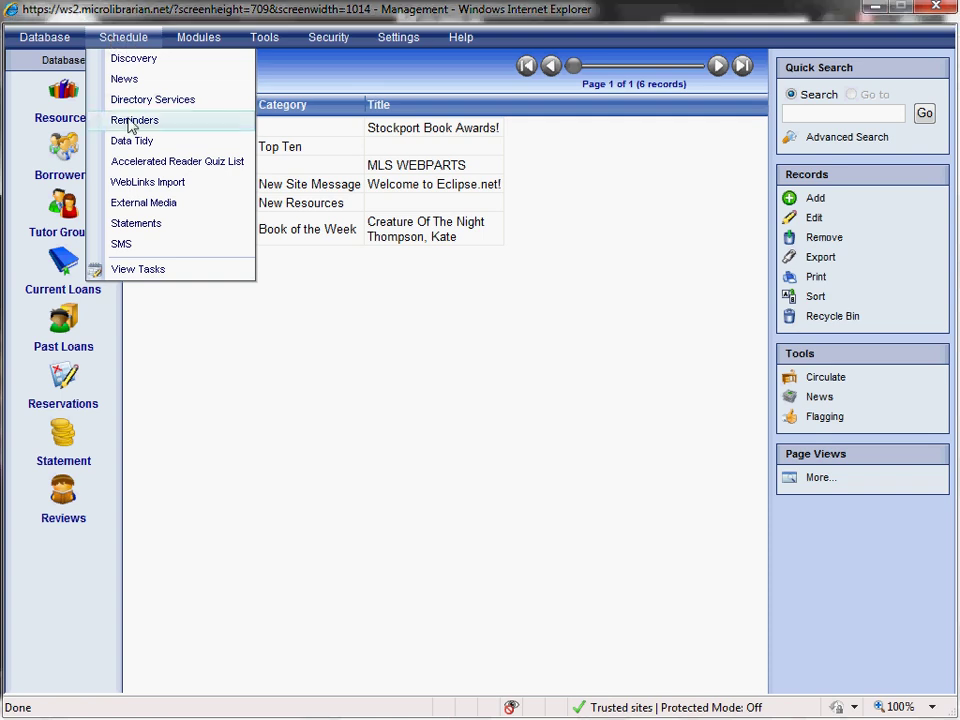
pyautogui.click(134, 120)
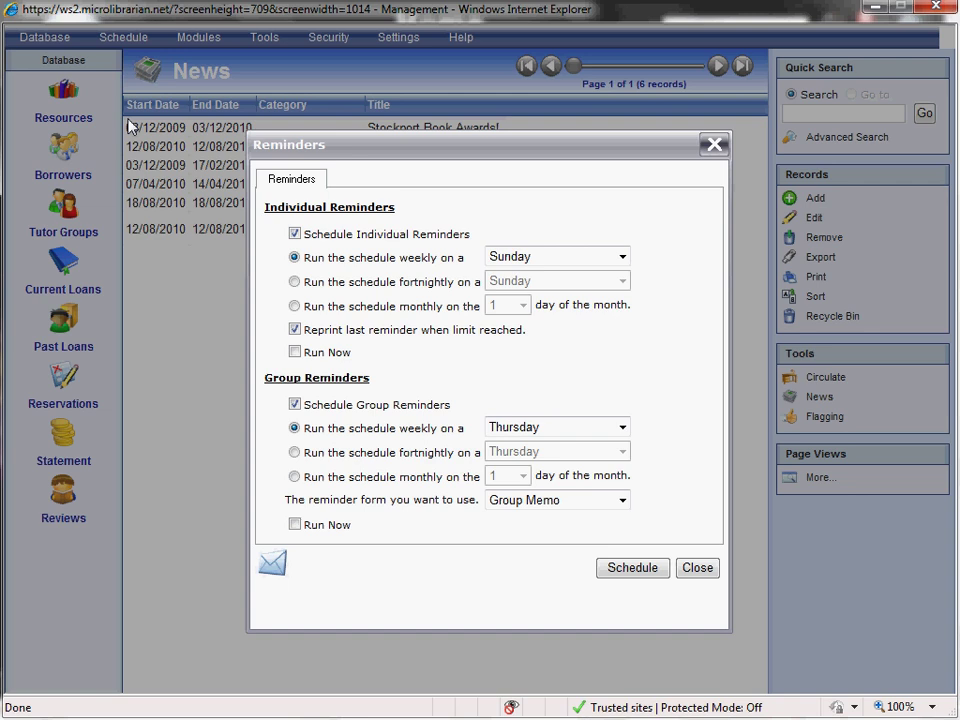
pyautogui.moveTo(264, 144)
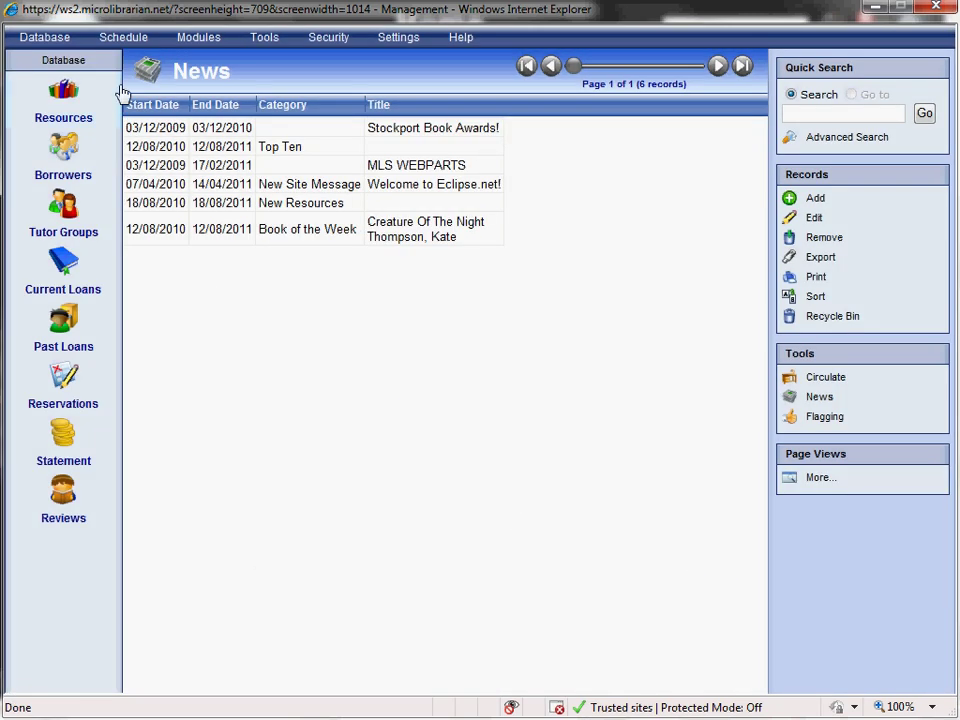
pyautogui.click(122, 36)
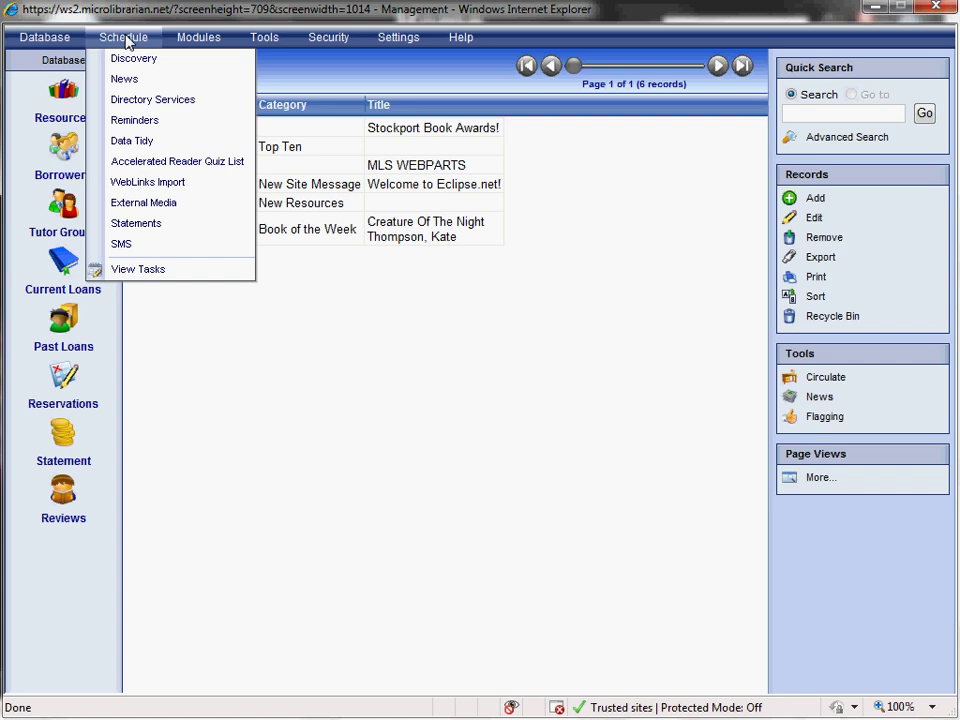
pyautogui.click(124, 78)
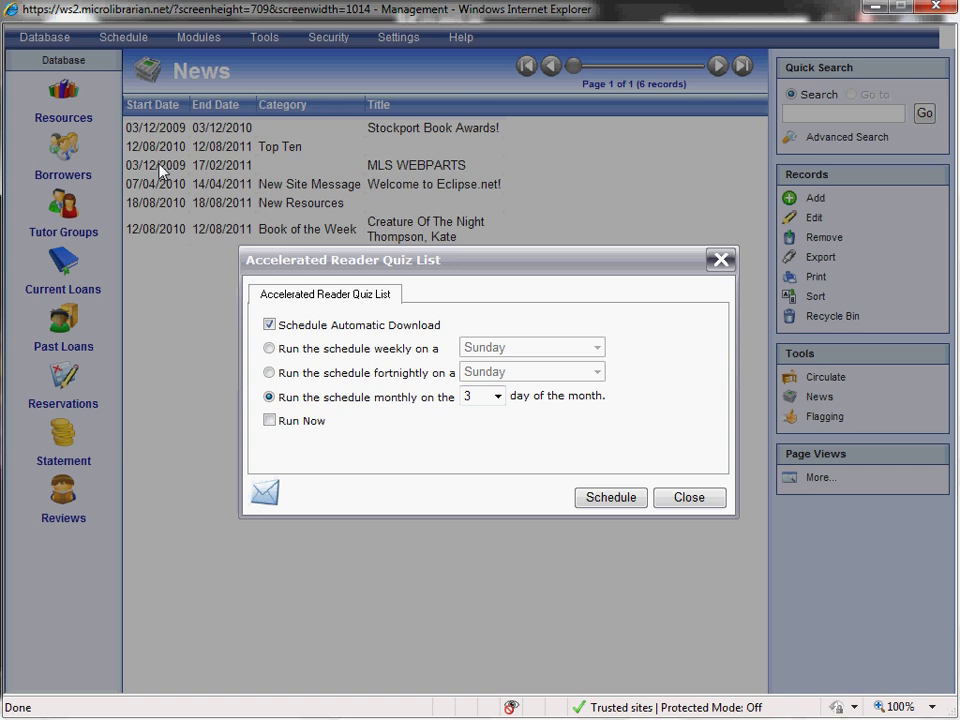
pyautogui.moveTo(740, 272)
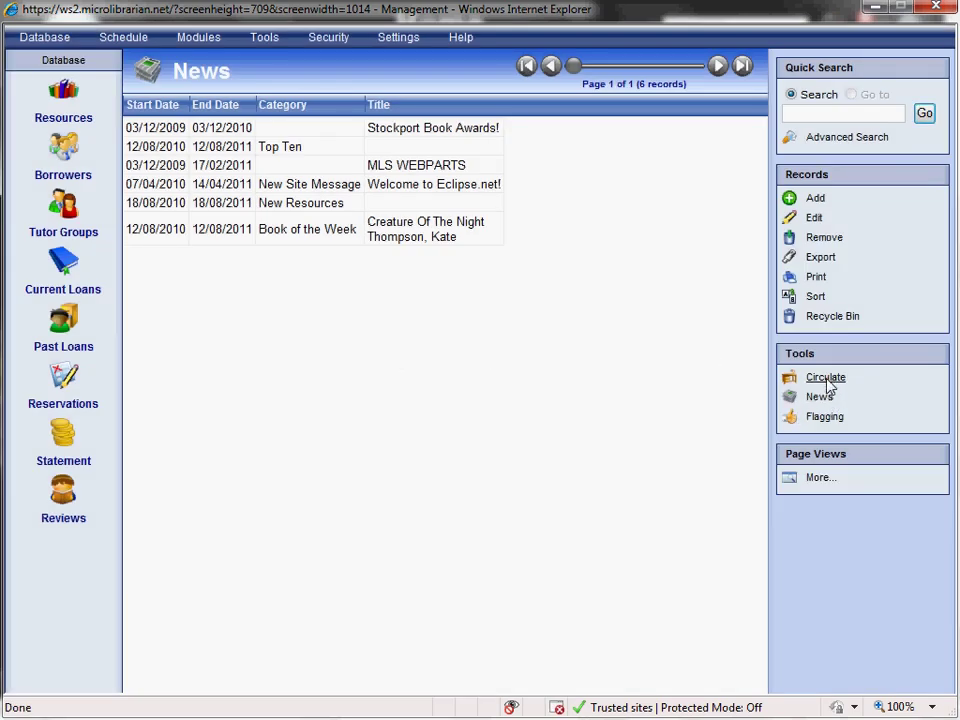
pyautogui.click(824, 376)
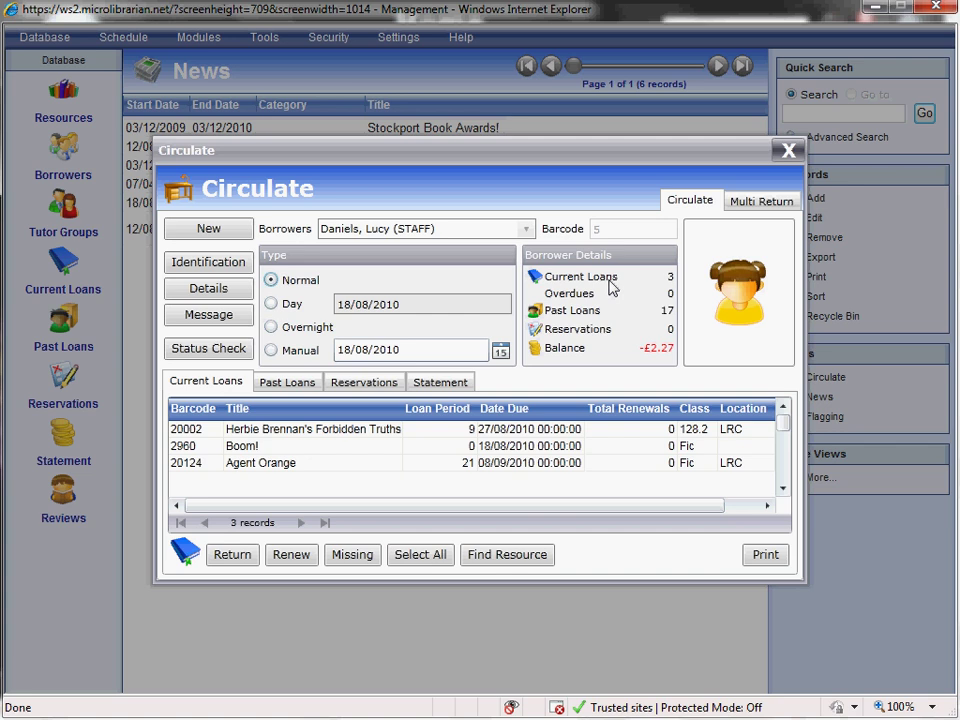
pyautogui.moveTo(594, 304)
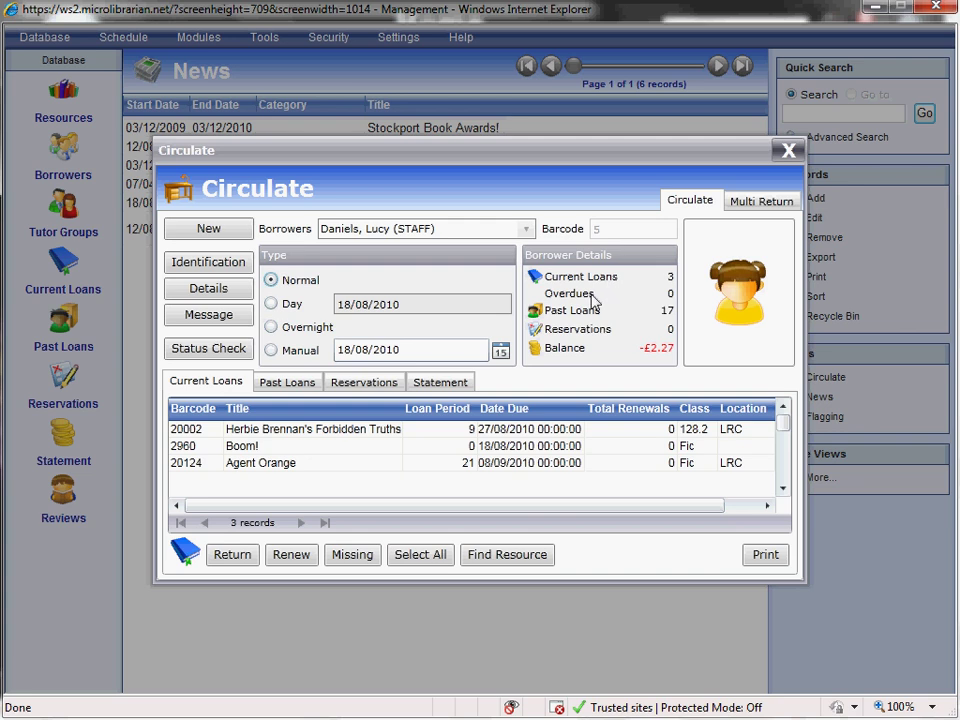
pyautogui.moveTo(584, 368)
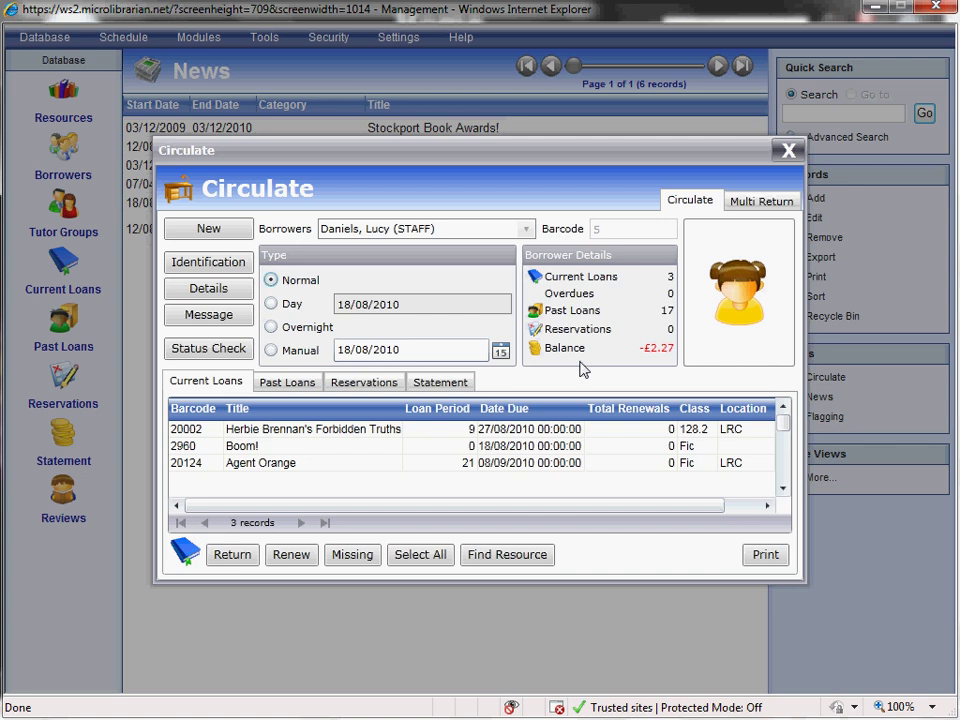
pyautogui.click(410, 350)
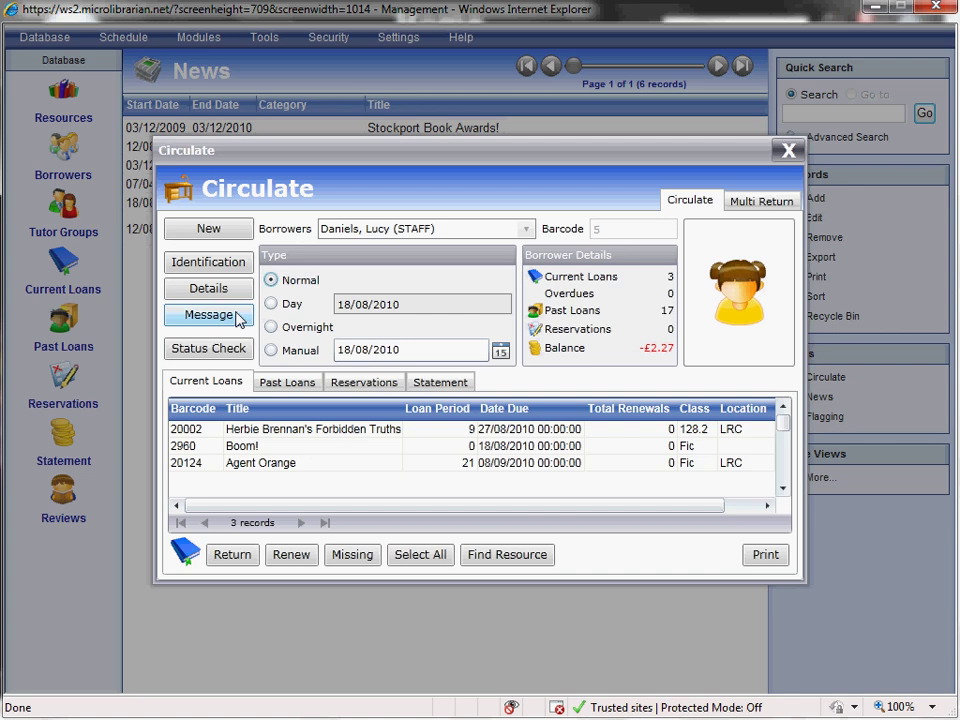
pyautogui.moveTo(290, 382)
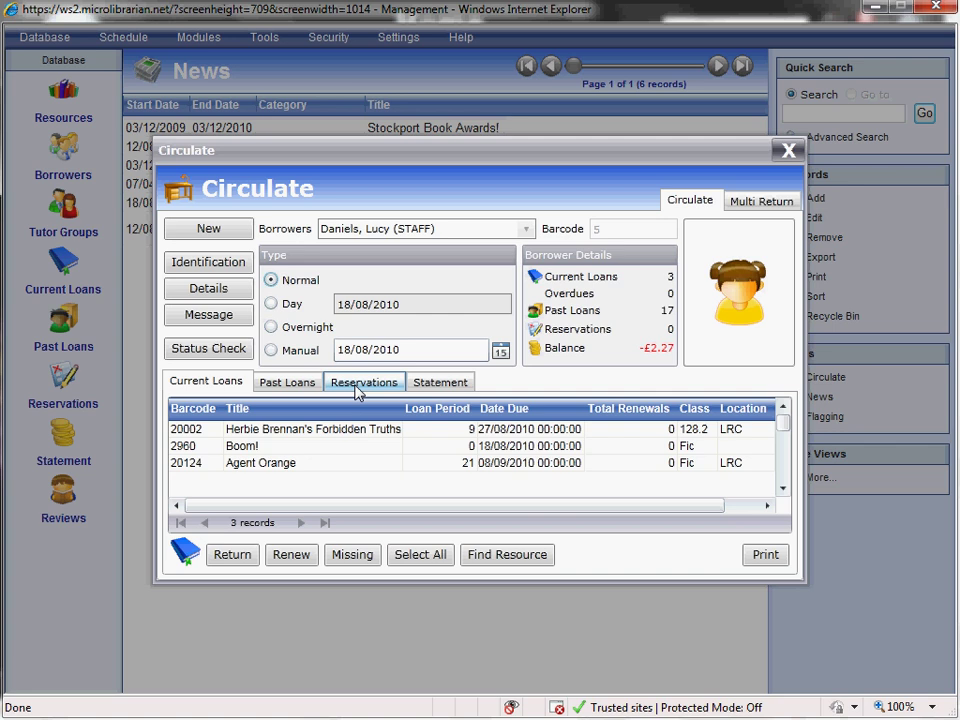
pyautogui.click(440, 380)
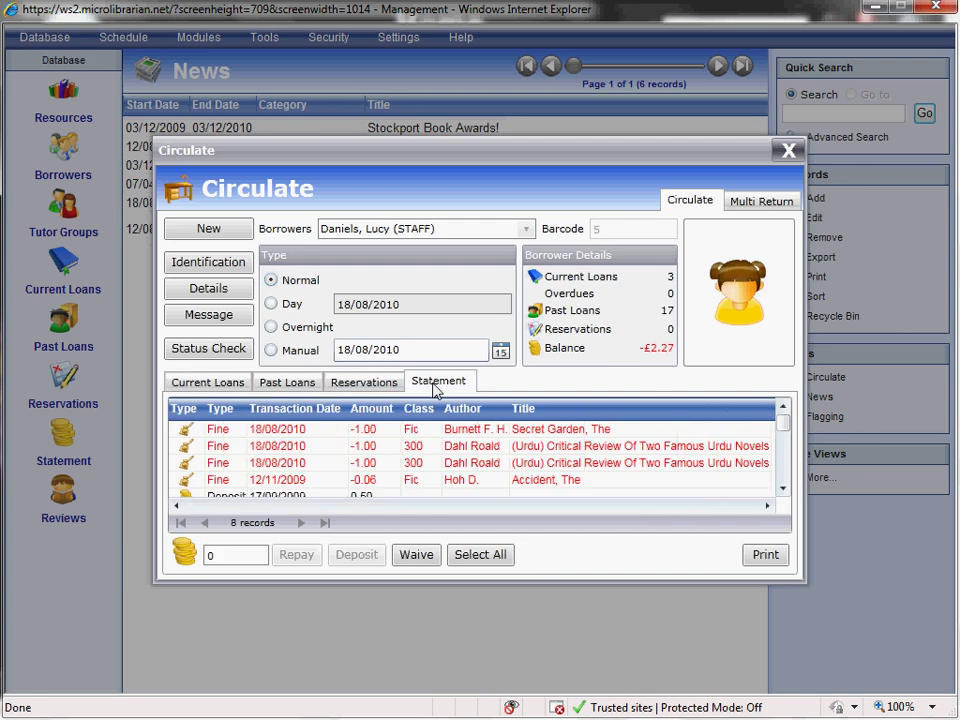
pyautogui.moveTo(658, 362)
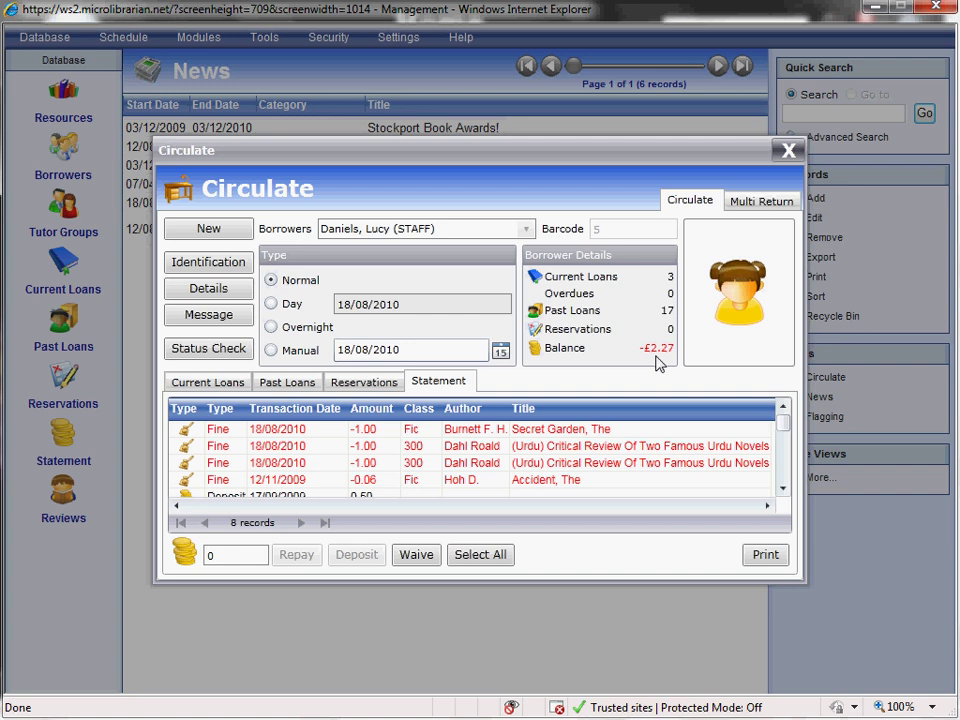
pyautogui.click(760, 200)
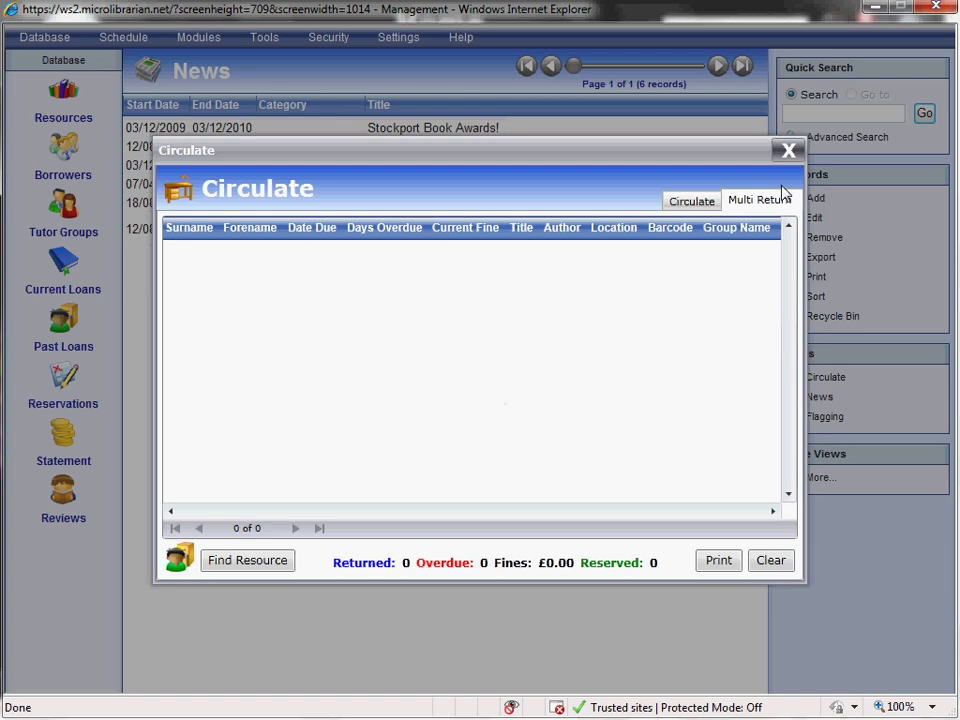
pyautogui.click(788, 150)
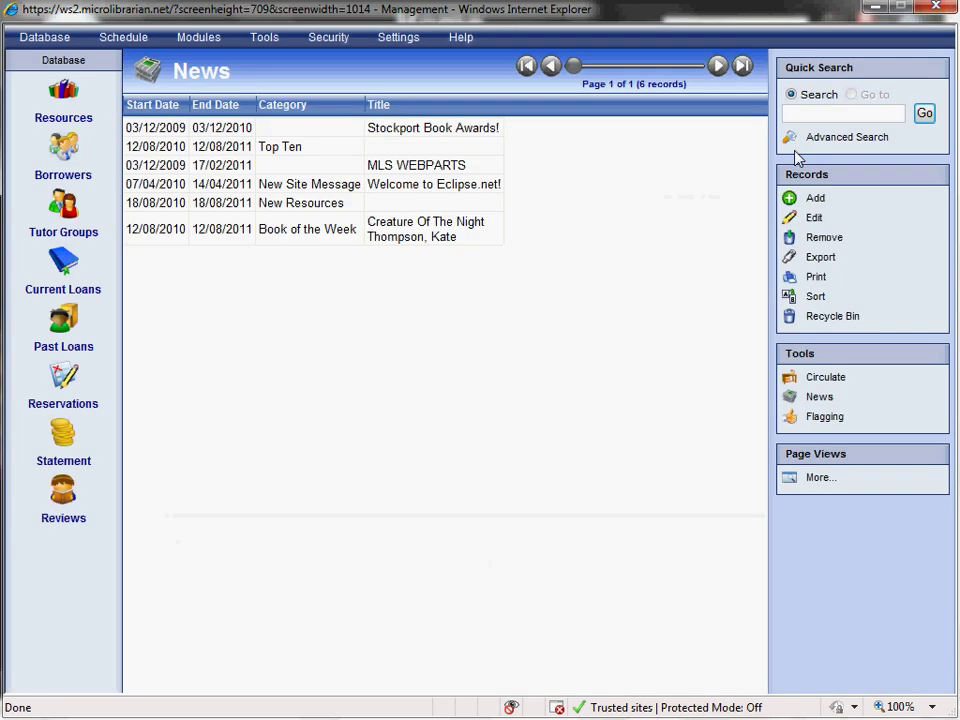
pyautogui.moveTo(752, 342)
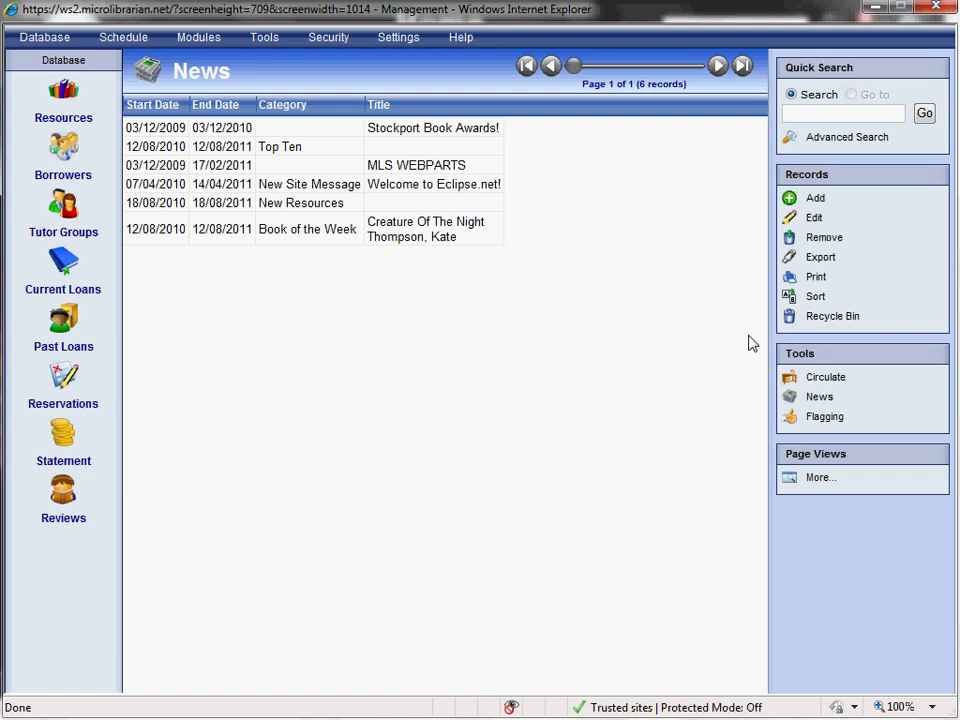
pyautogui.click(198, 36)
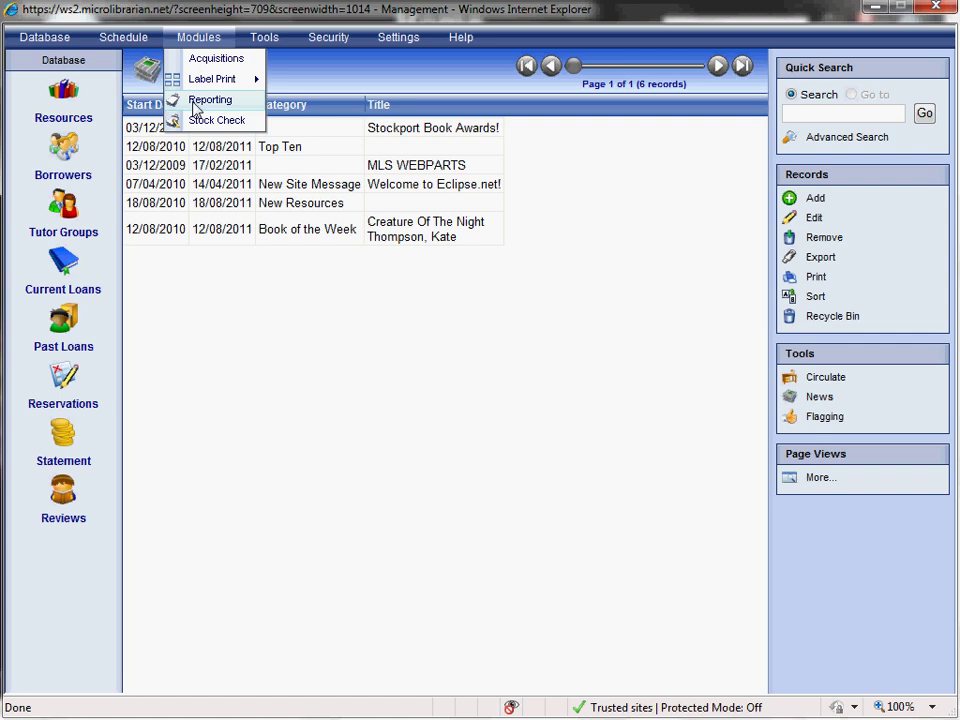
pyautogui.click(210, 100)
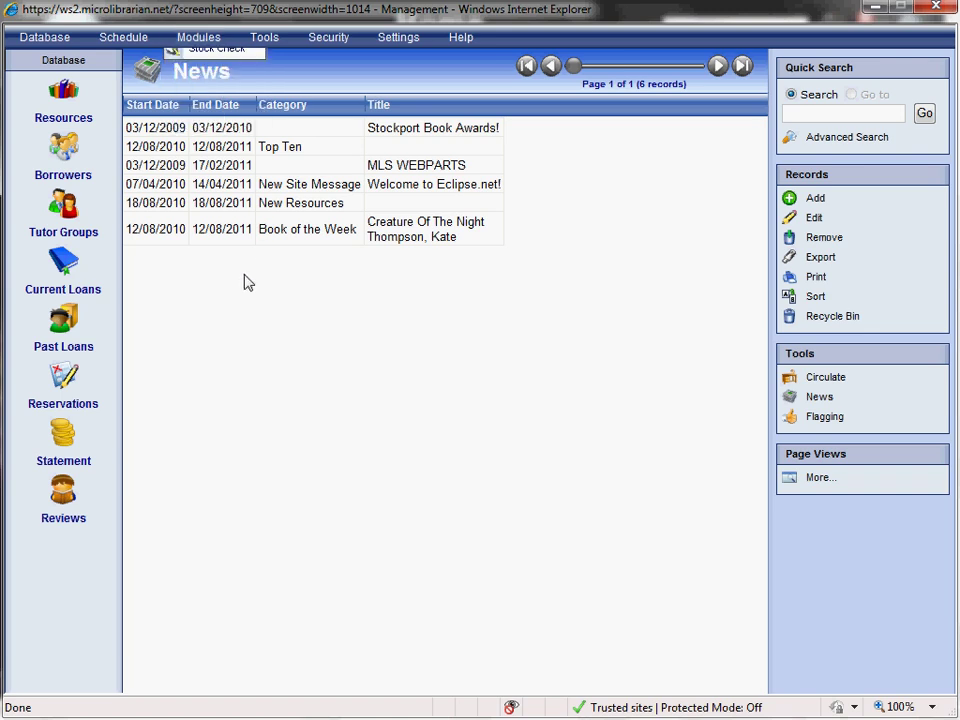